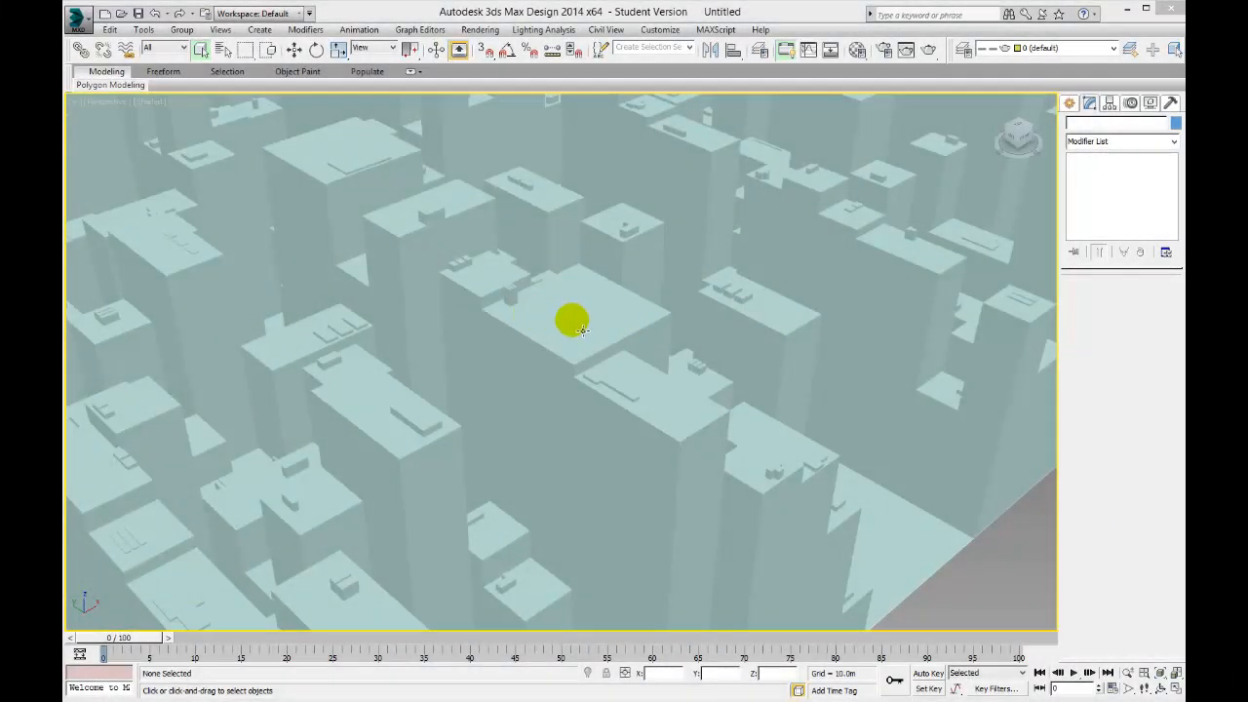
pyautogui.moveTo(631, 351)
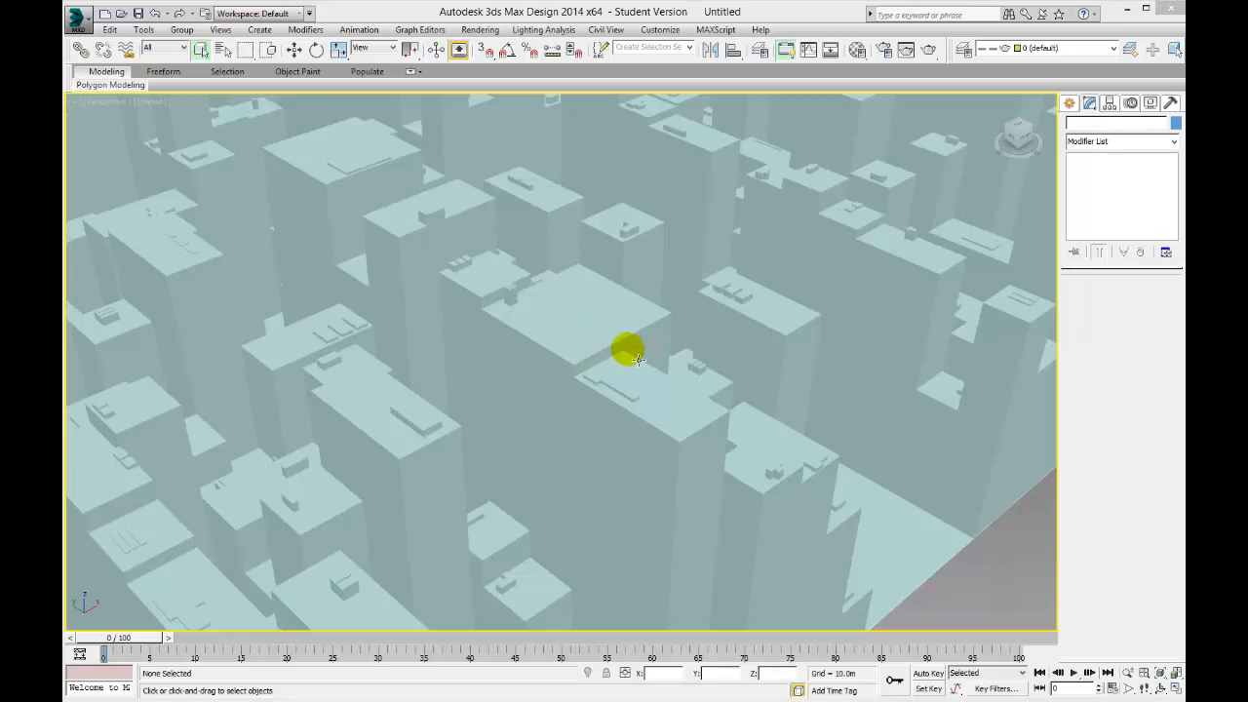
pyautogui.moveTo(632, 353)
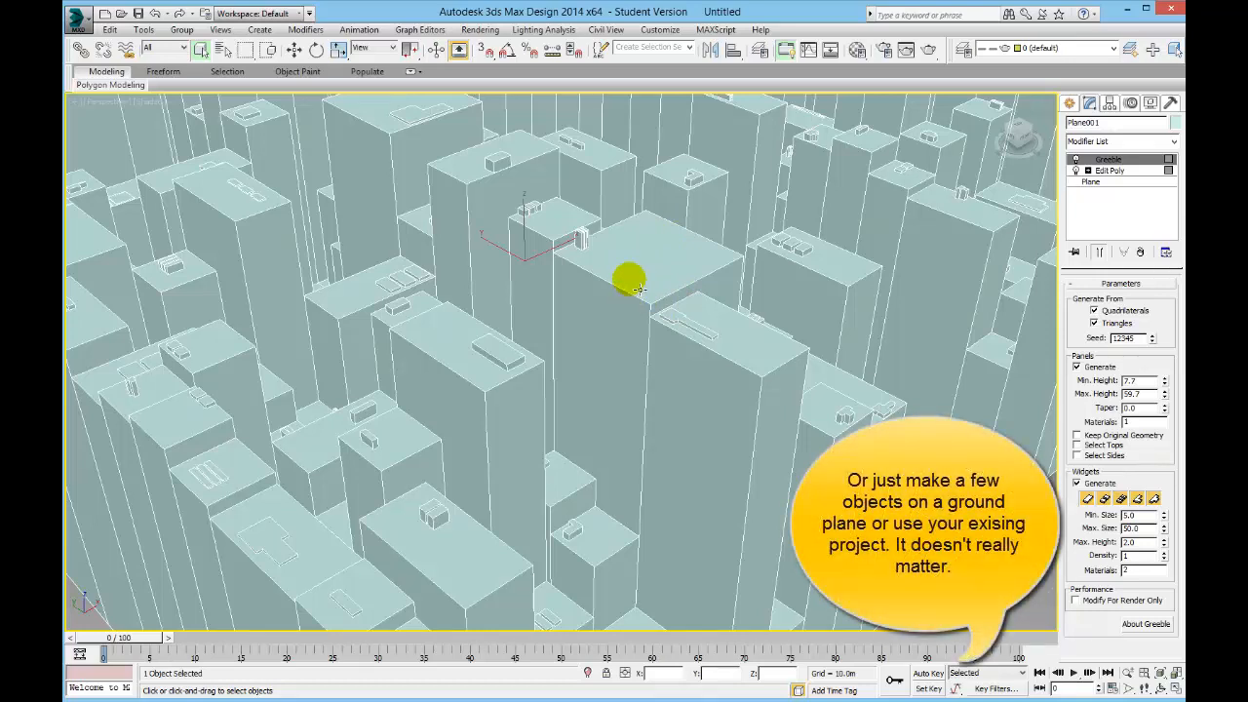
pyautogui.moveTo(712, 332)
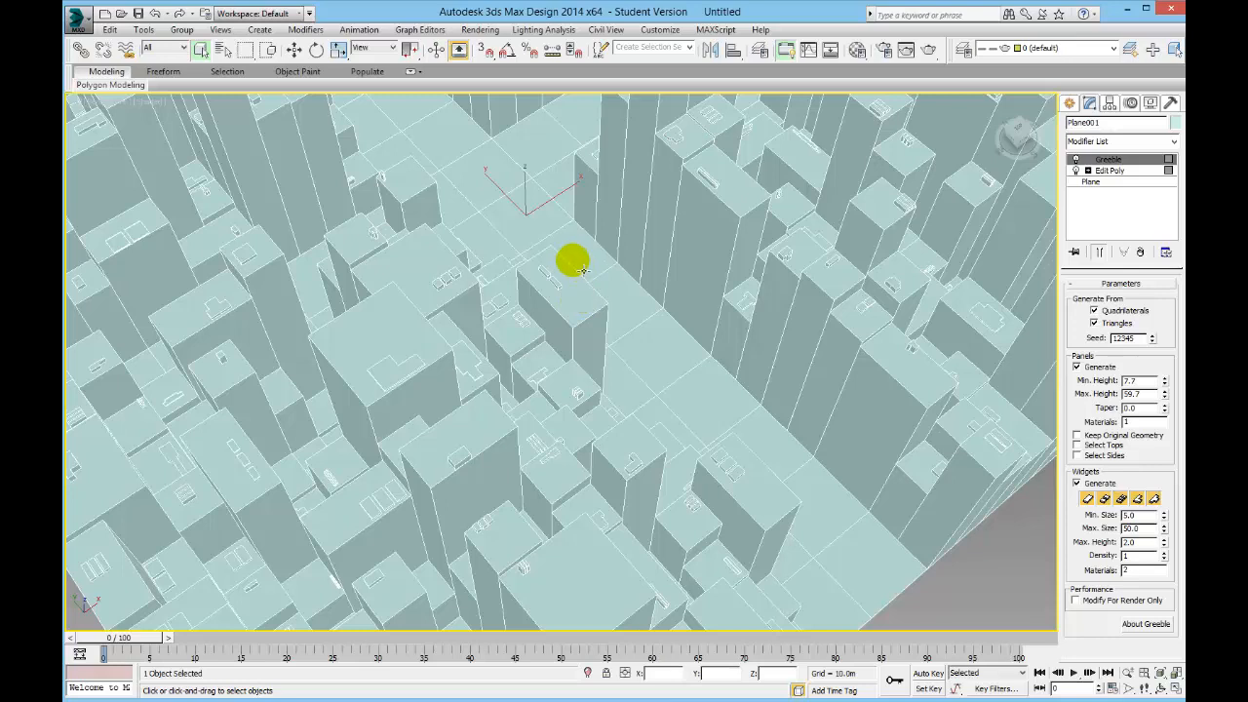
# Start a Daylight system from Create > Systems, accepting the recommended exposure control.
pyautogui.moveTo(573, 261); pyautogui.dragTo(979, 171)
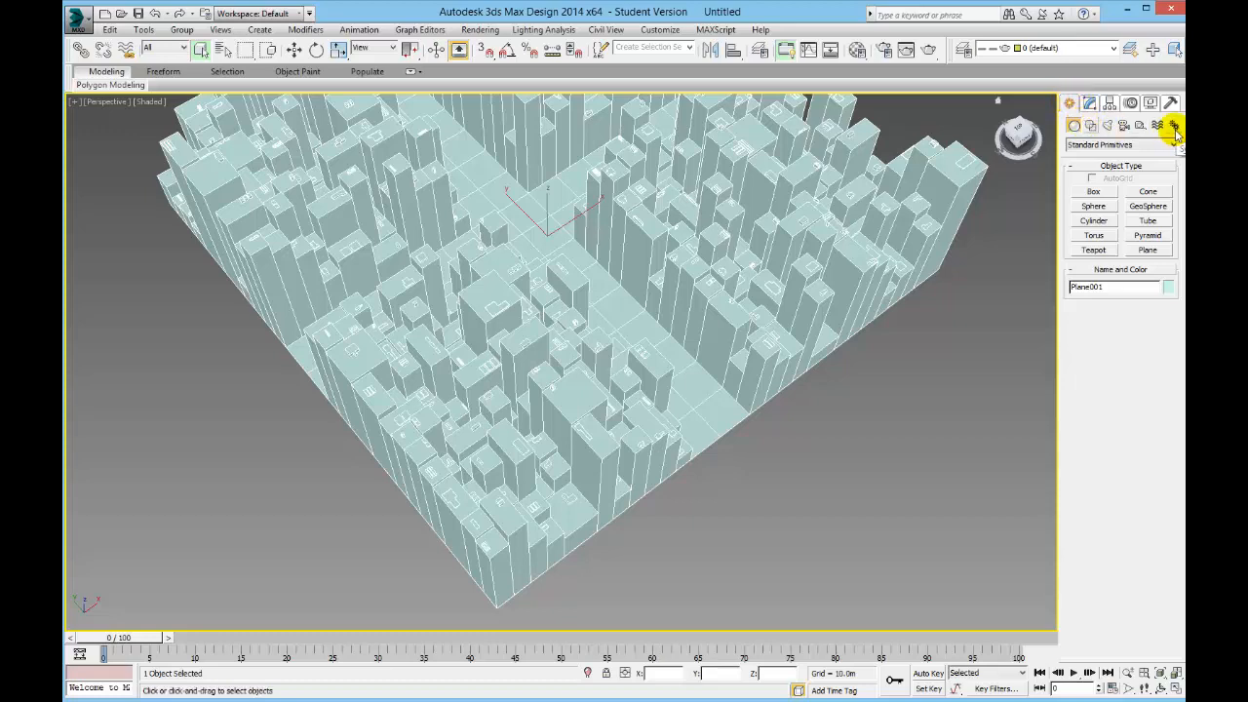
pyautogui.click(1173, 128)
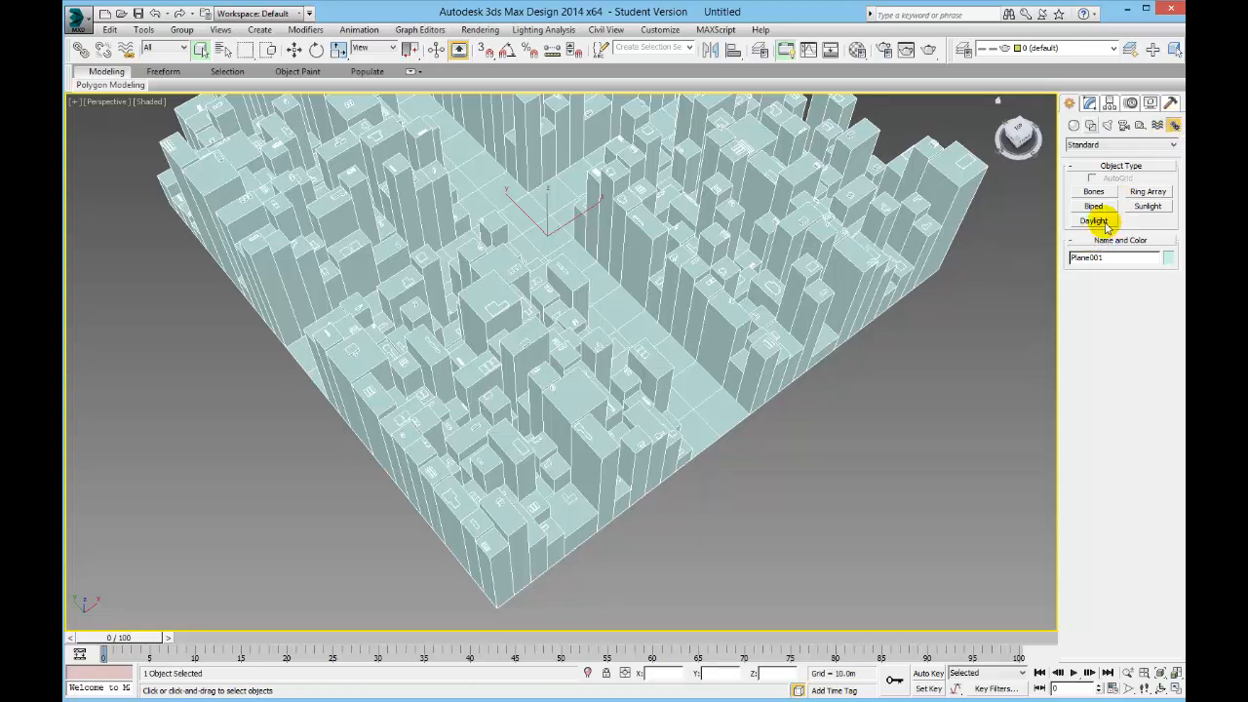
pyautogui.click(1092, 220)
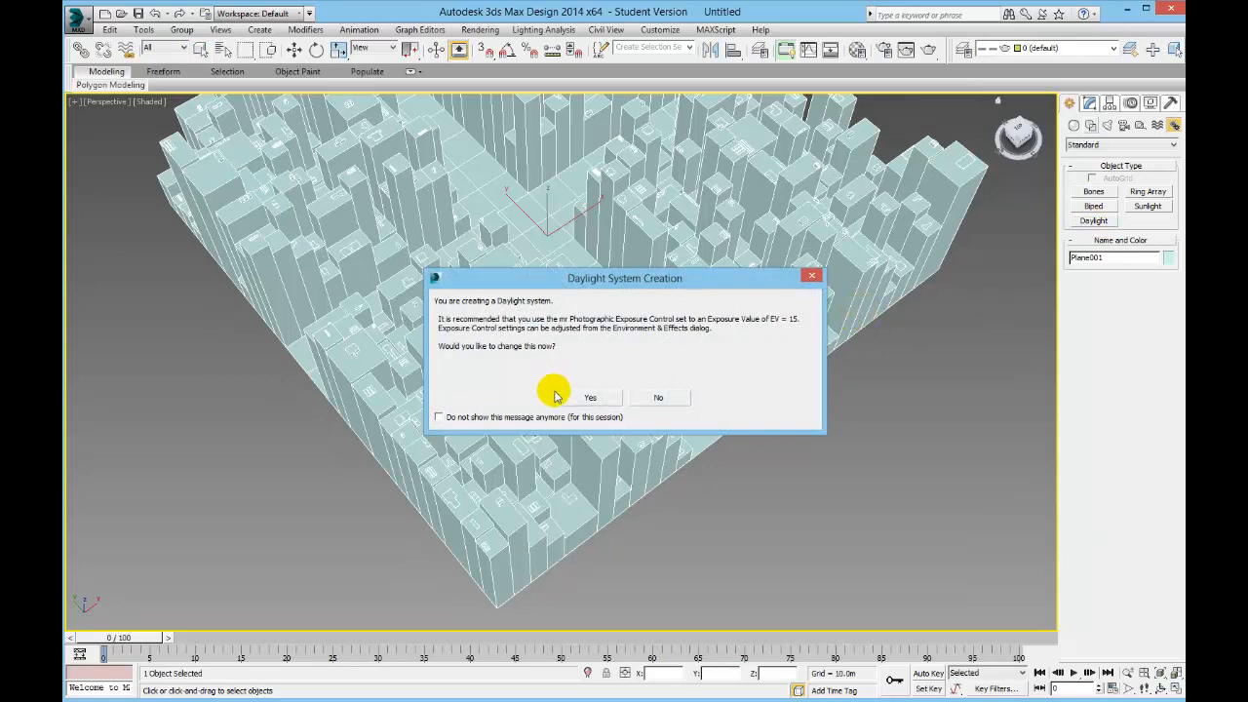
pyautogui.click(659, 398)
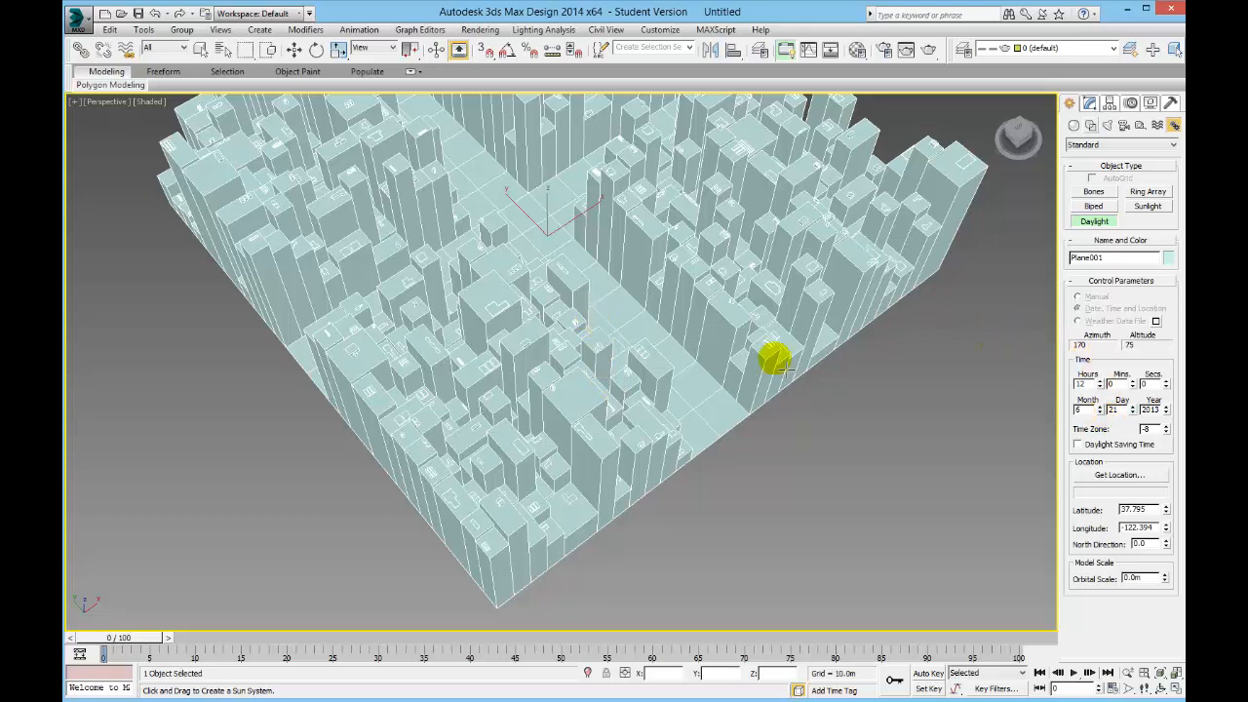
# Drag out the compass and sun over the city centre and add the mr Physical Sky automatically.
pyautogui.moveTo(776, 360); pyautogui.dragTo(550, 234)
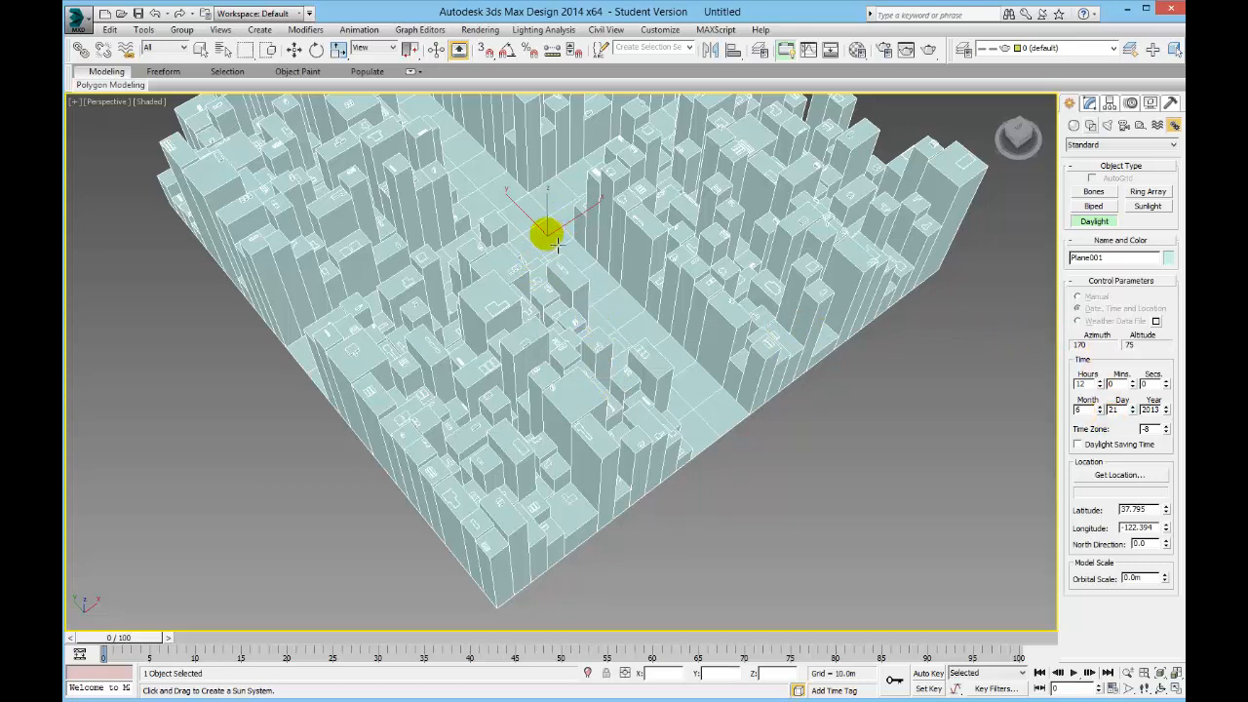
pyautogui.moveTo(550, 234); pyautogui.dragTo(809, 449)
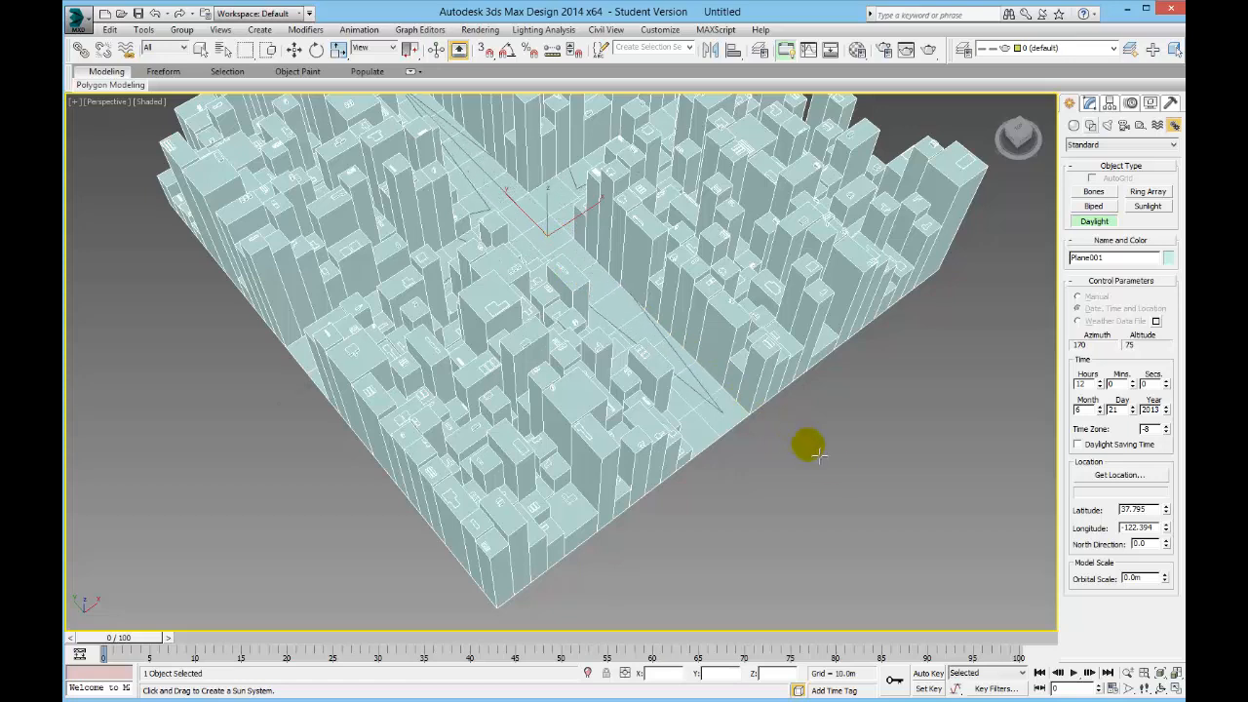
pyautogui.click(1094, 222)
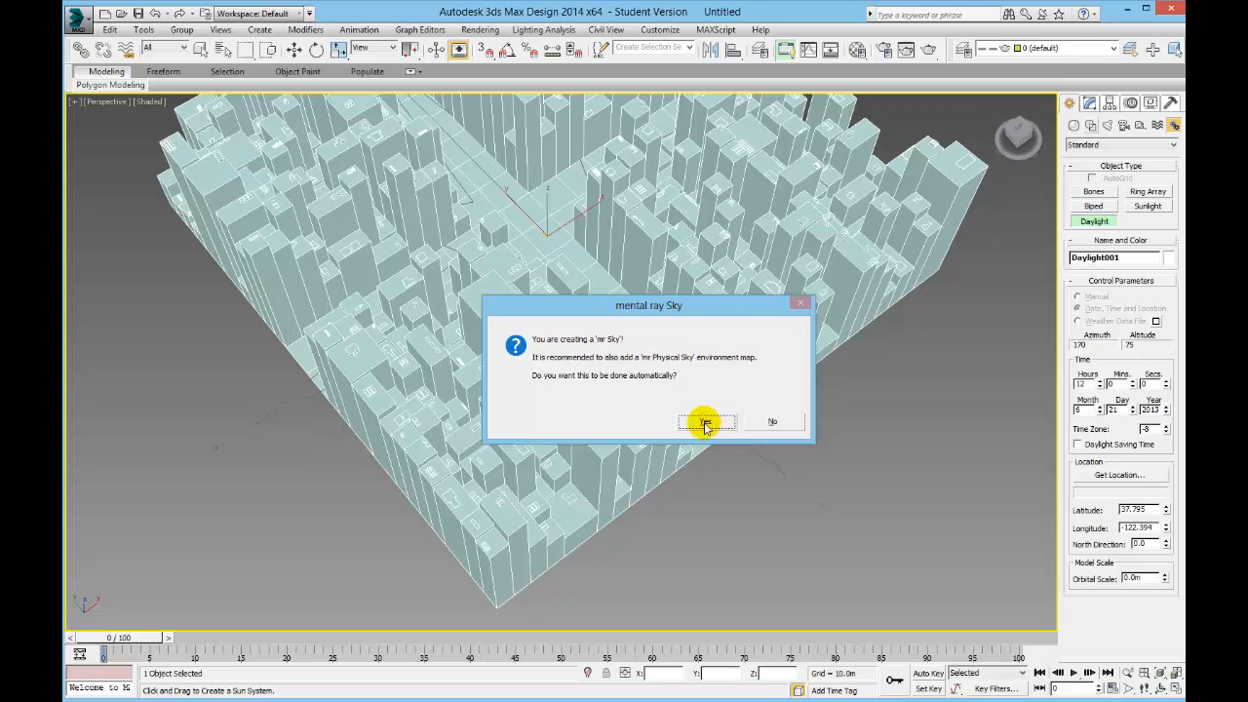
pyautogui.click(705, 421)
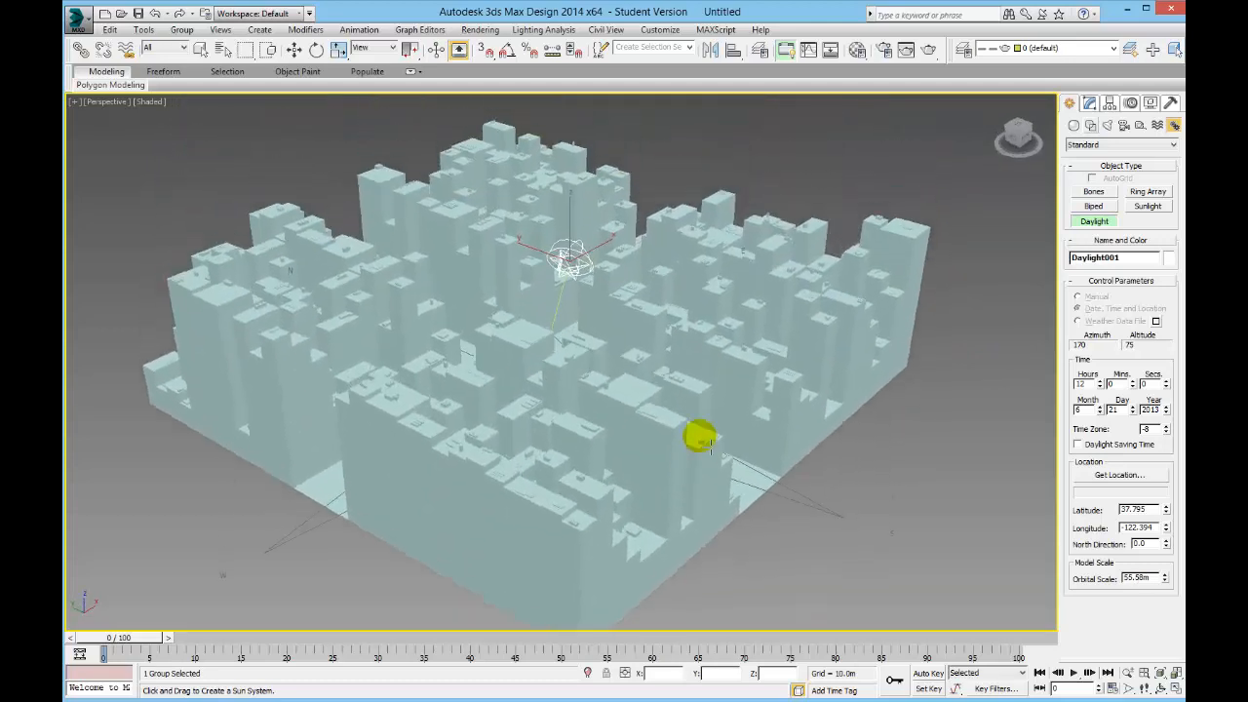
pyautogui.moveTo(702, 439); pyautogui.dragTo(644, 464)
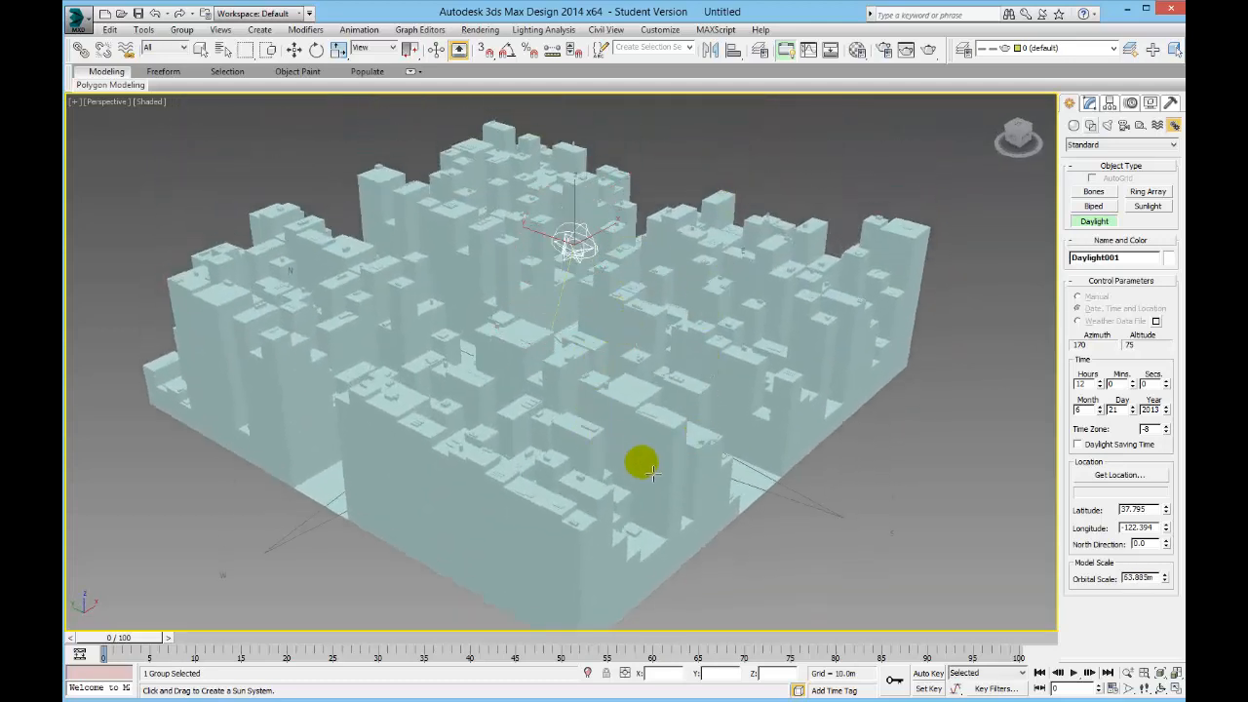
pyautogui.moveTo(652, 468); pyautogui.dragTo(780, 620)
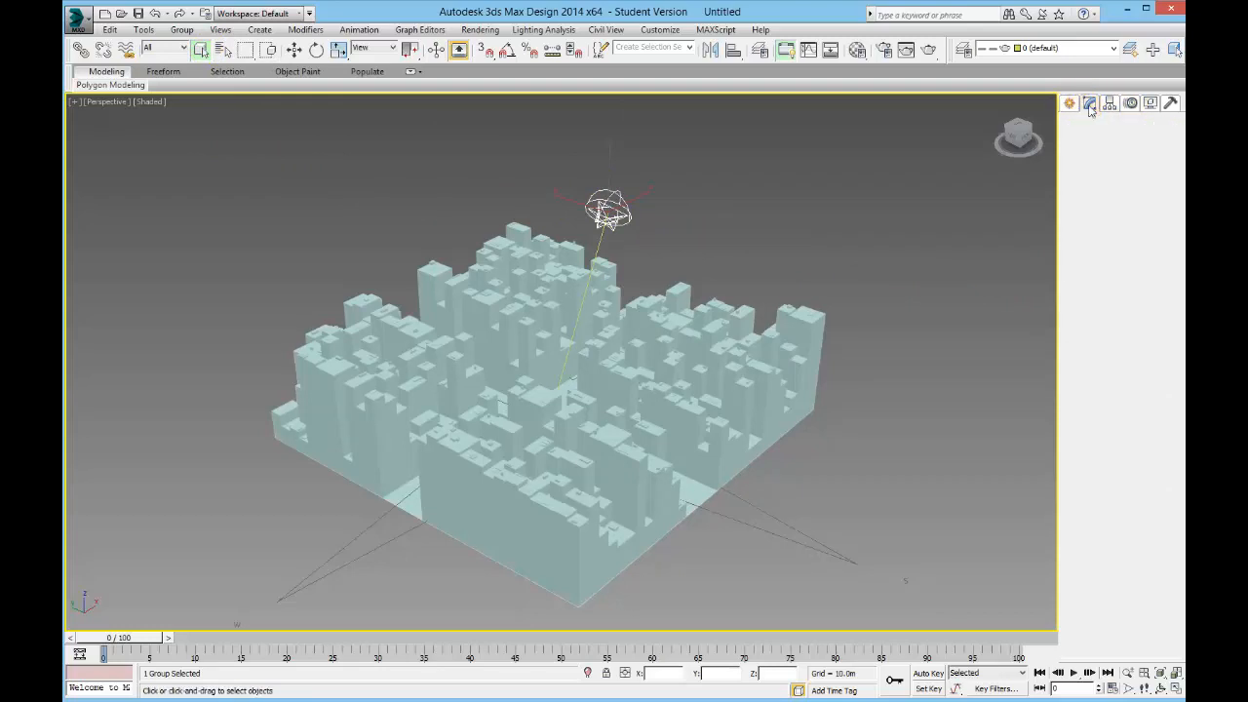
# Set the sun to Date, Time and Location, pick an Australian city and adjust the Hours value.
pyautogui.click(1088, 103)
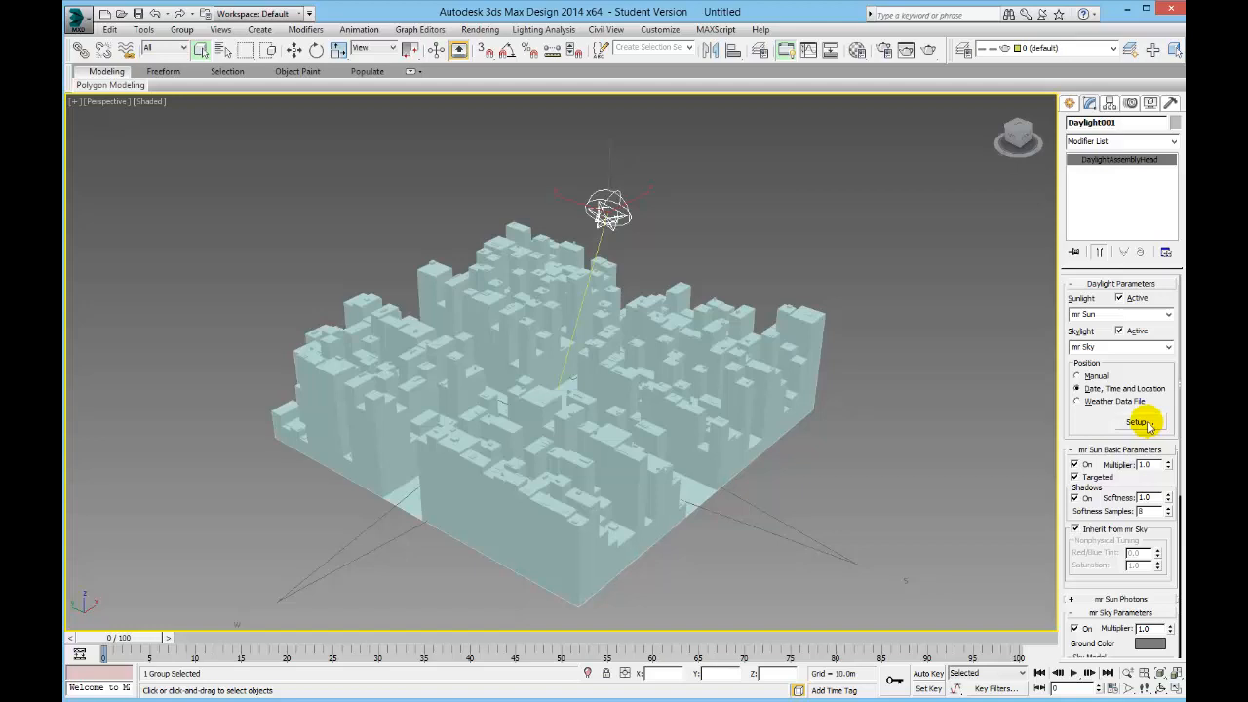
pyautogui.click(1139, 421)
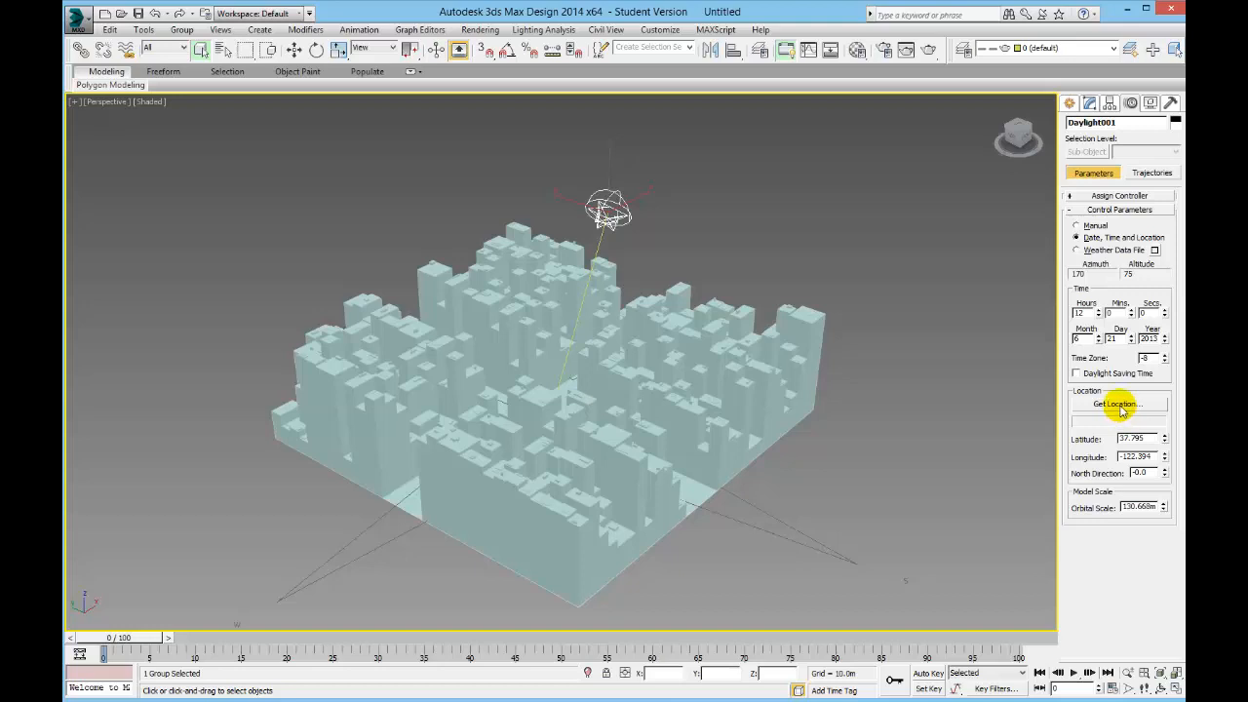
pyautogui.click(1119, 404)
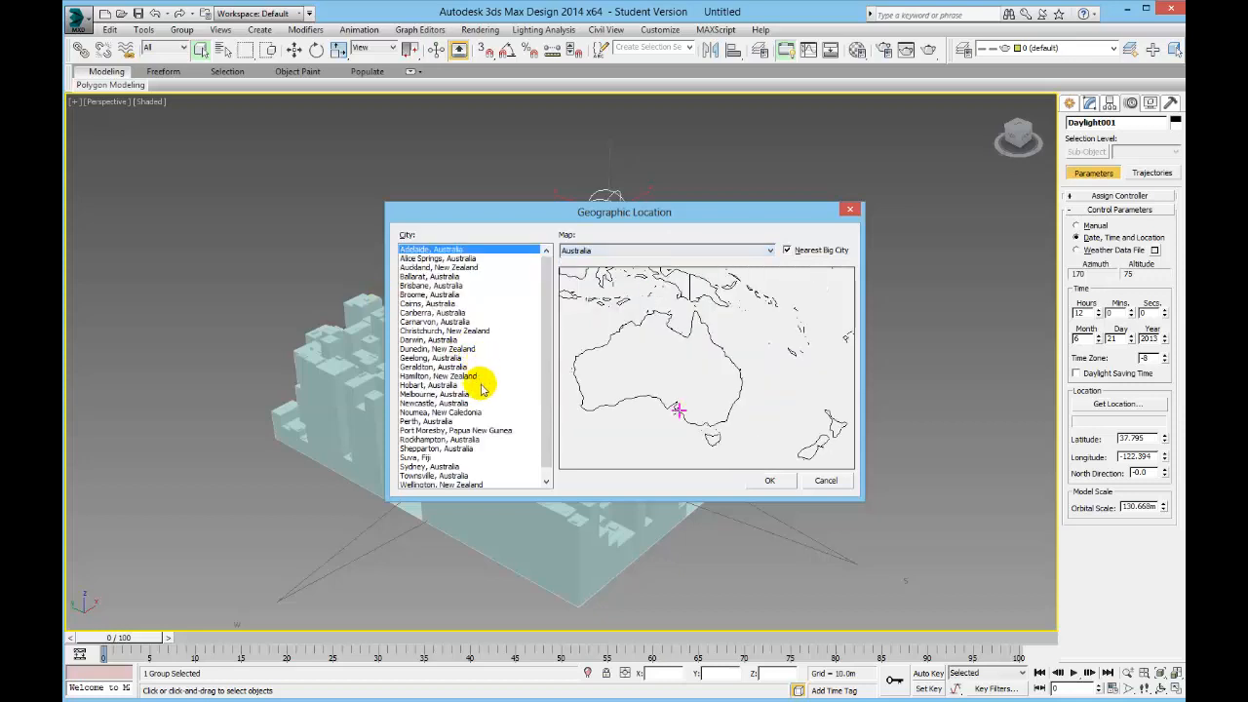
pyautogui.click(769, 480)
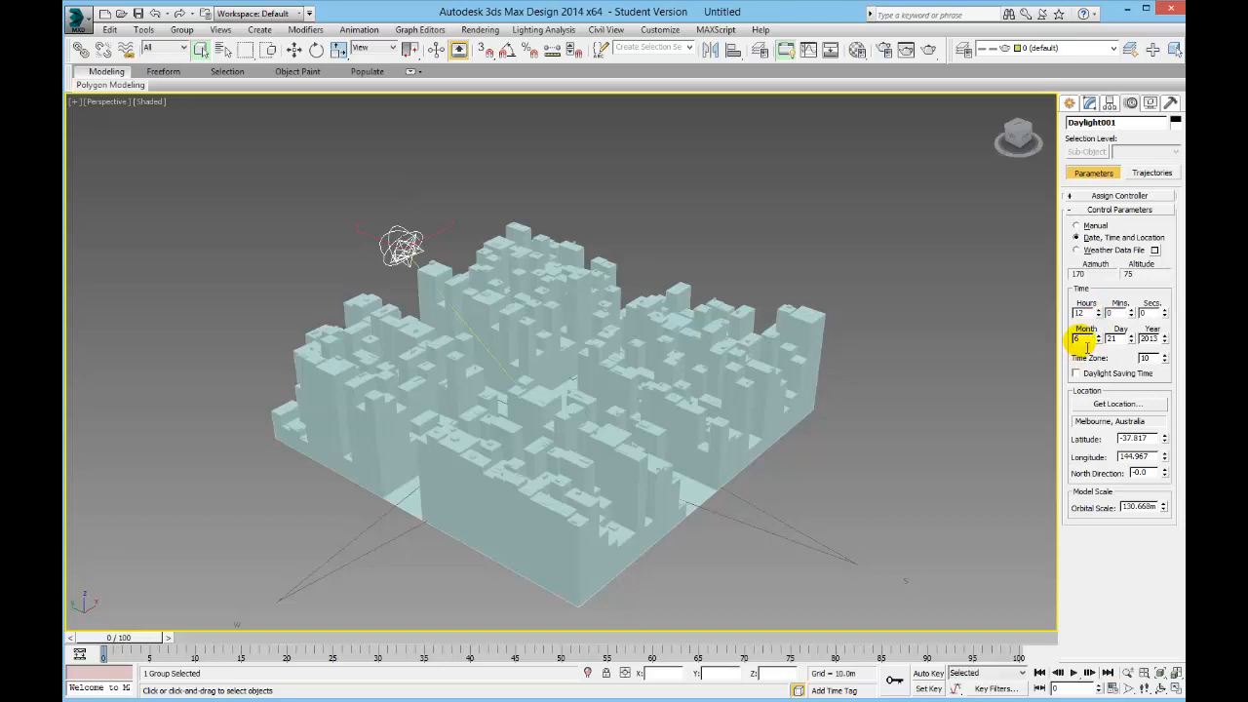
pyautogui.click(1119, 339)
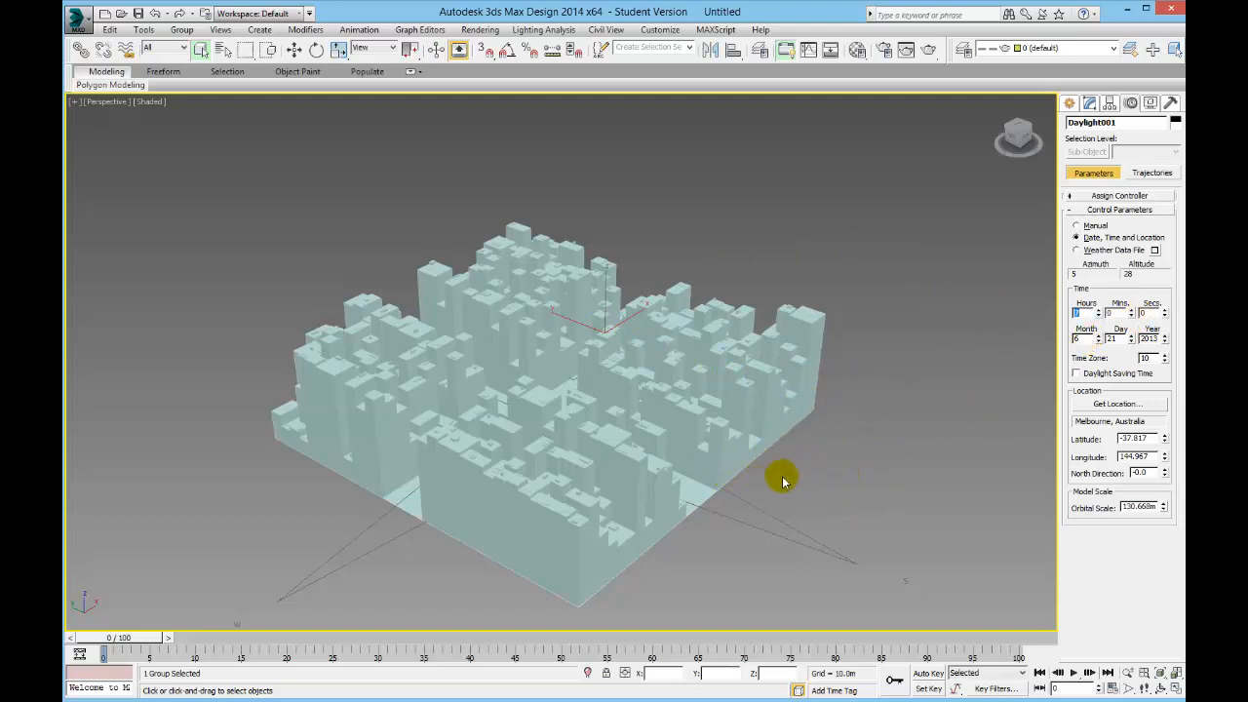
pyautogui.moveTo(815, 497)
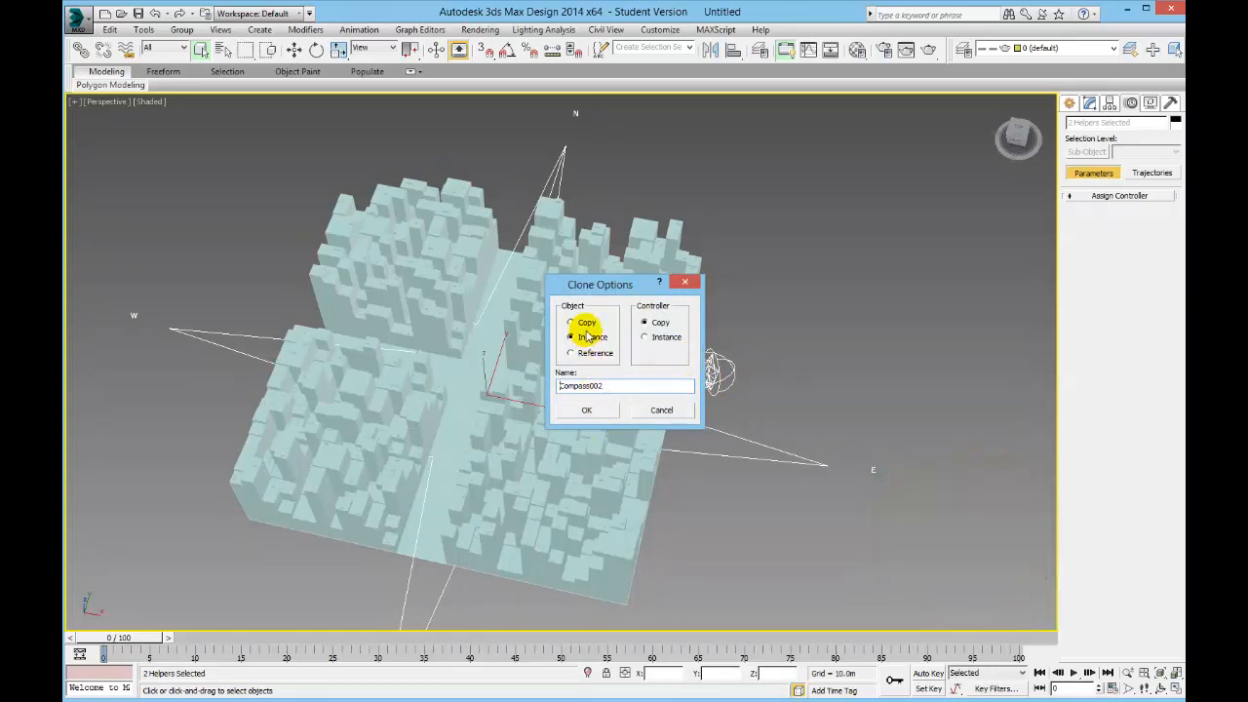
# Clone the daylight system several times as independent copies to form an arc of suns.
pyautogui.click(571, 324)
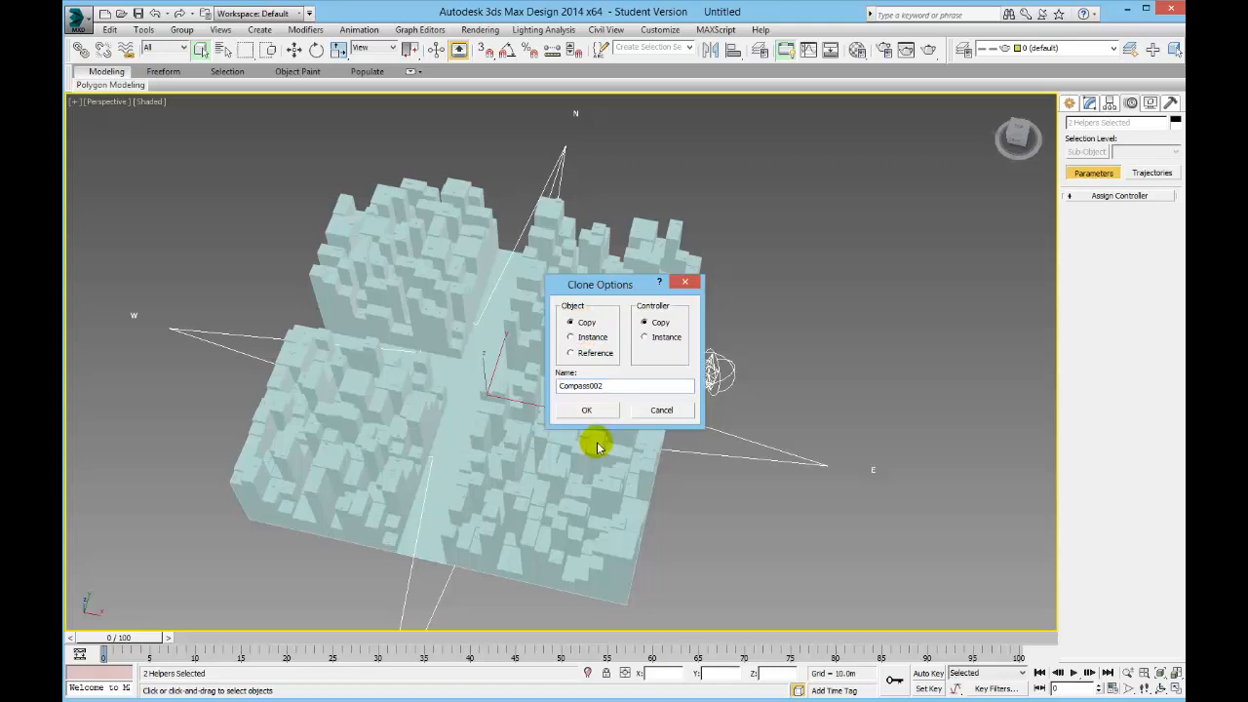
pyautogui.click(585, 409)
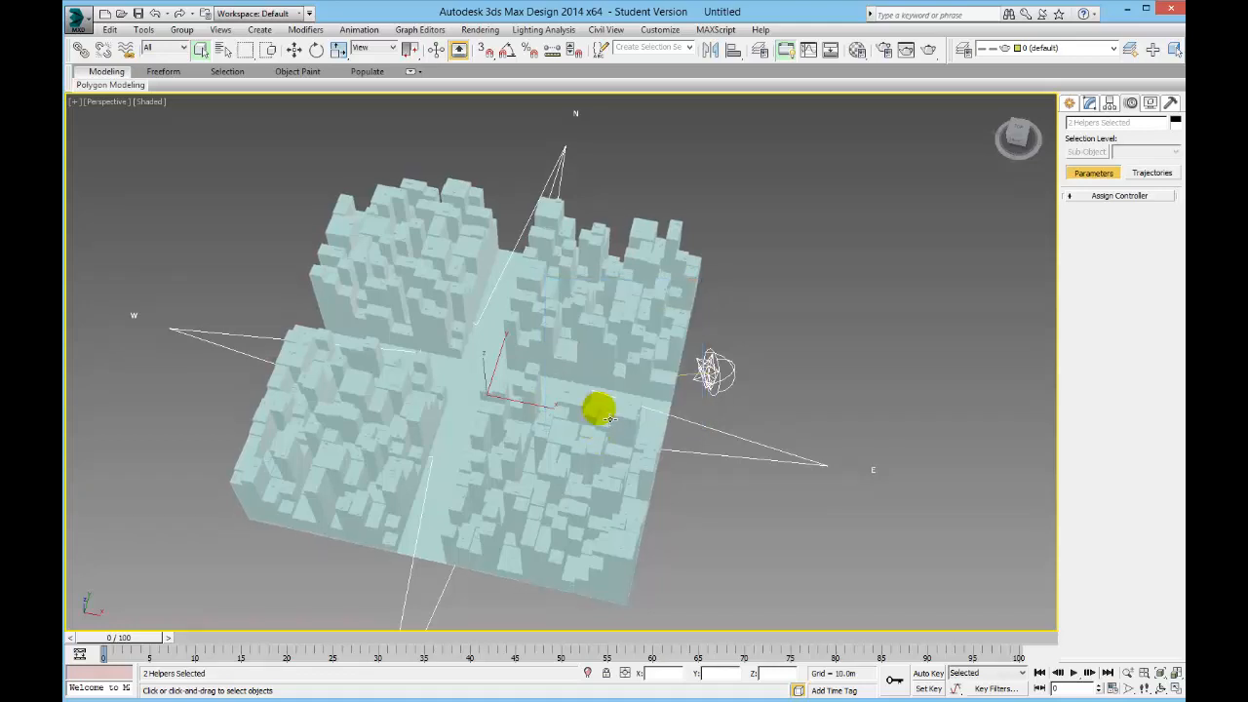
pyautogui.click(714, 373)
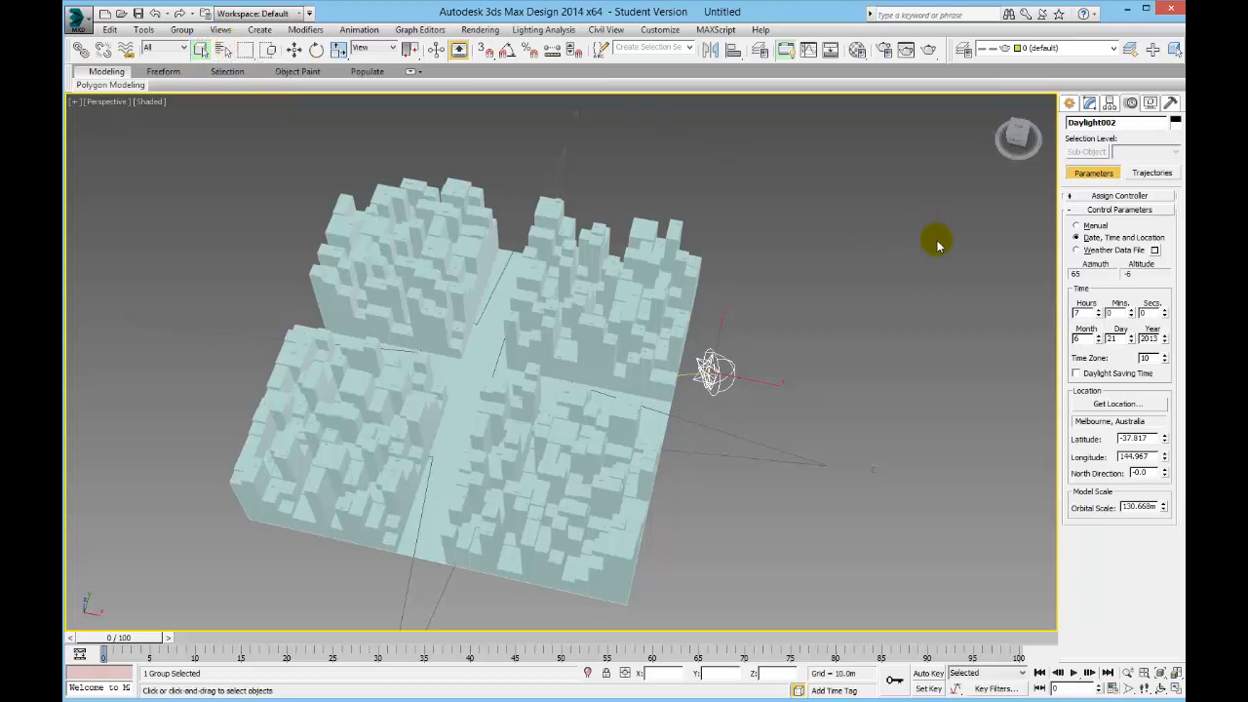
pyautogui.moveTo(922, 327)
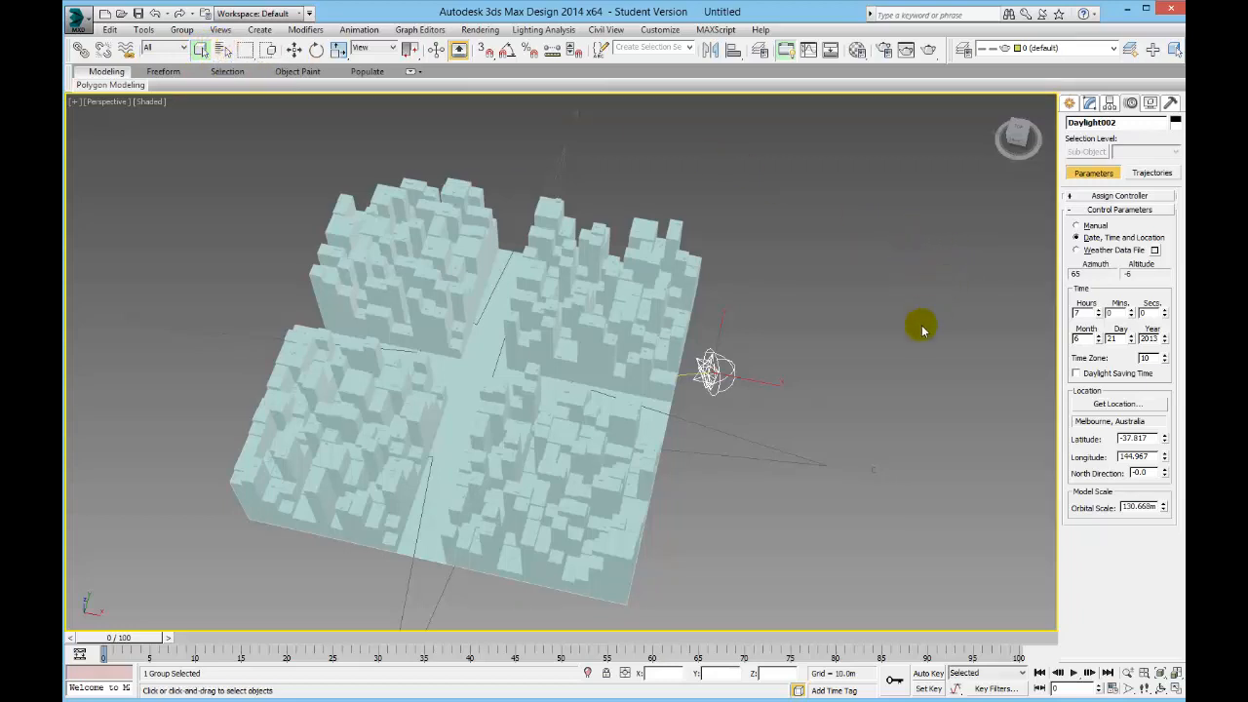
pyautogui.click(1083, 312)
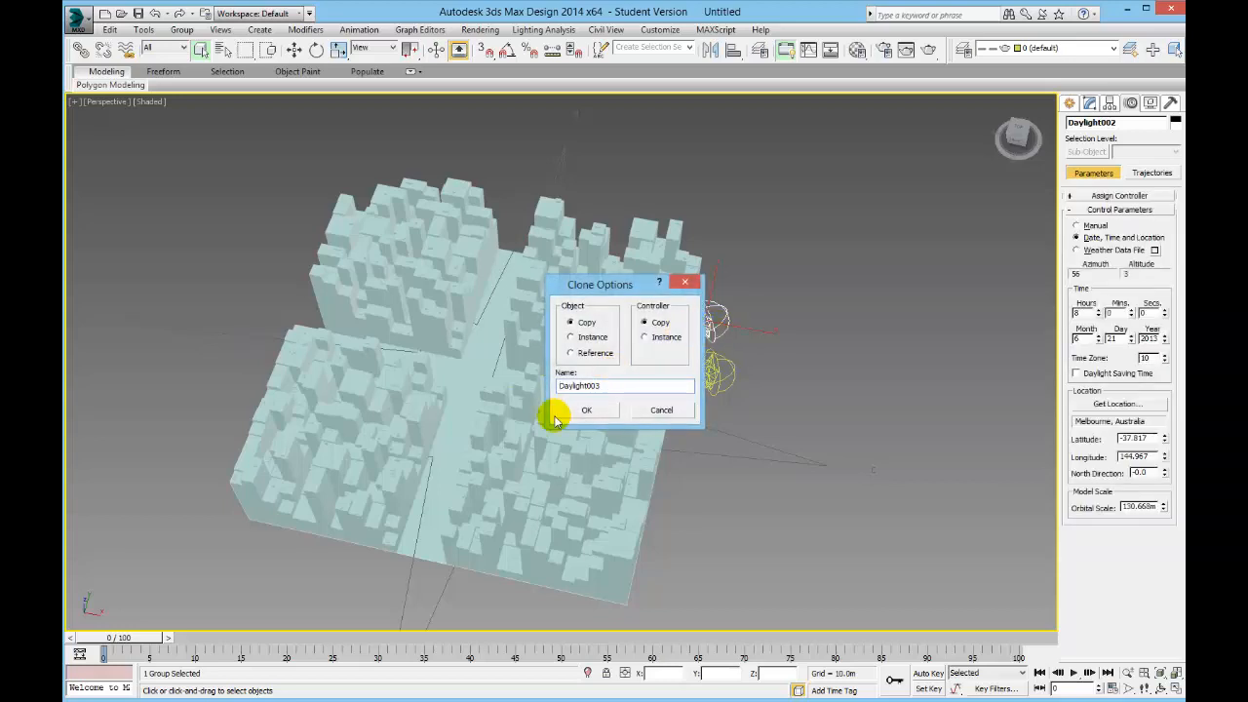
pyautogui.click(585, 409)
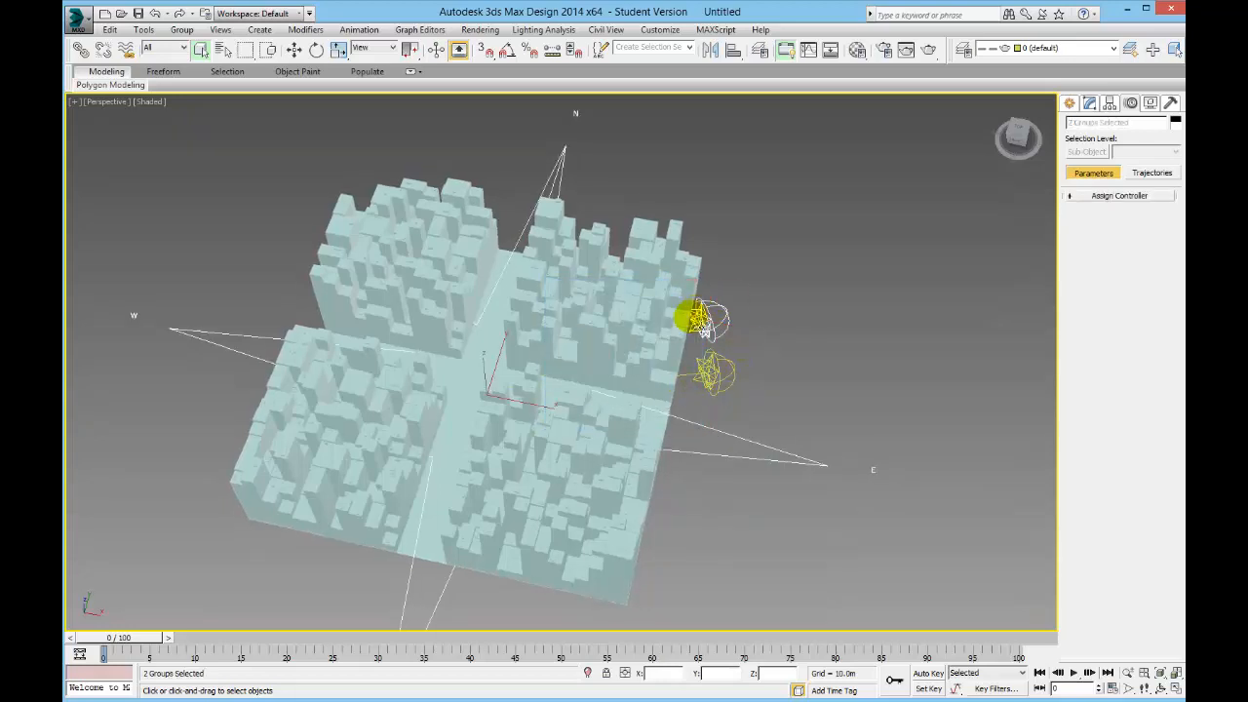
pyautogui.click(706, 322)
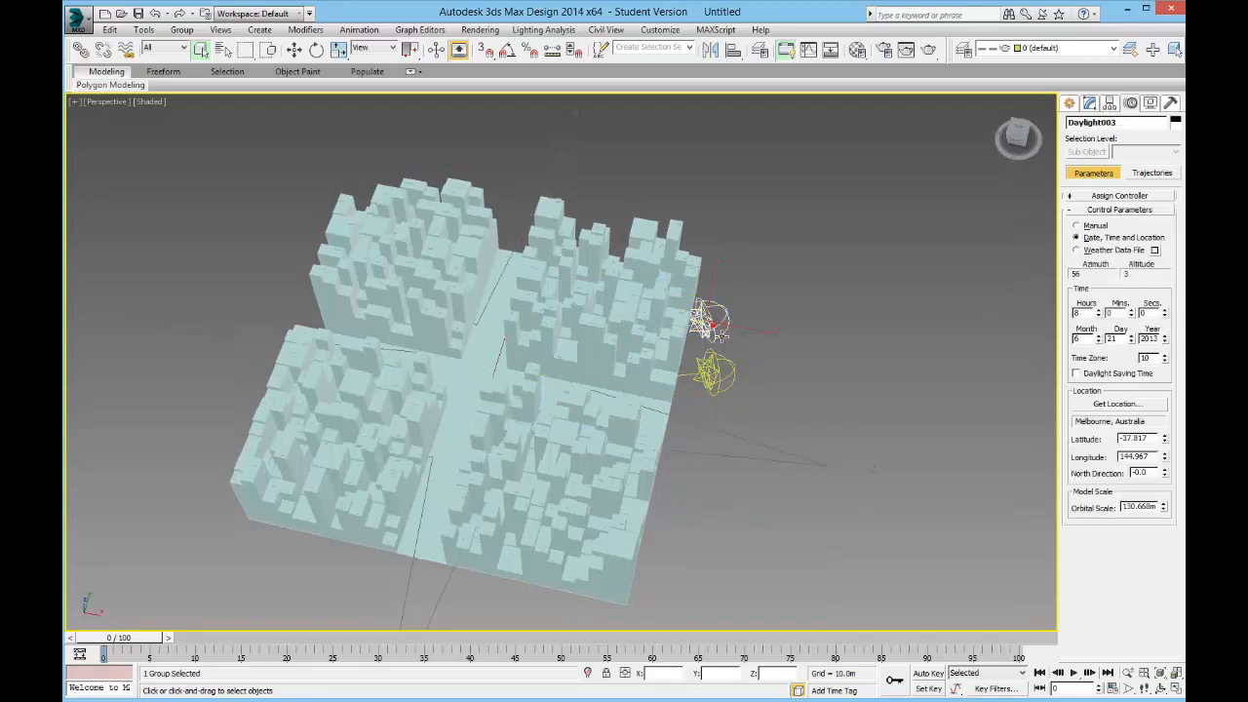
pyautogui.click(1084, 312)
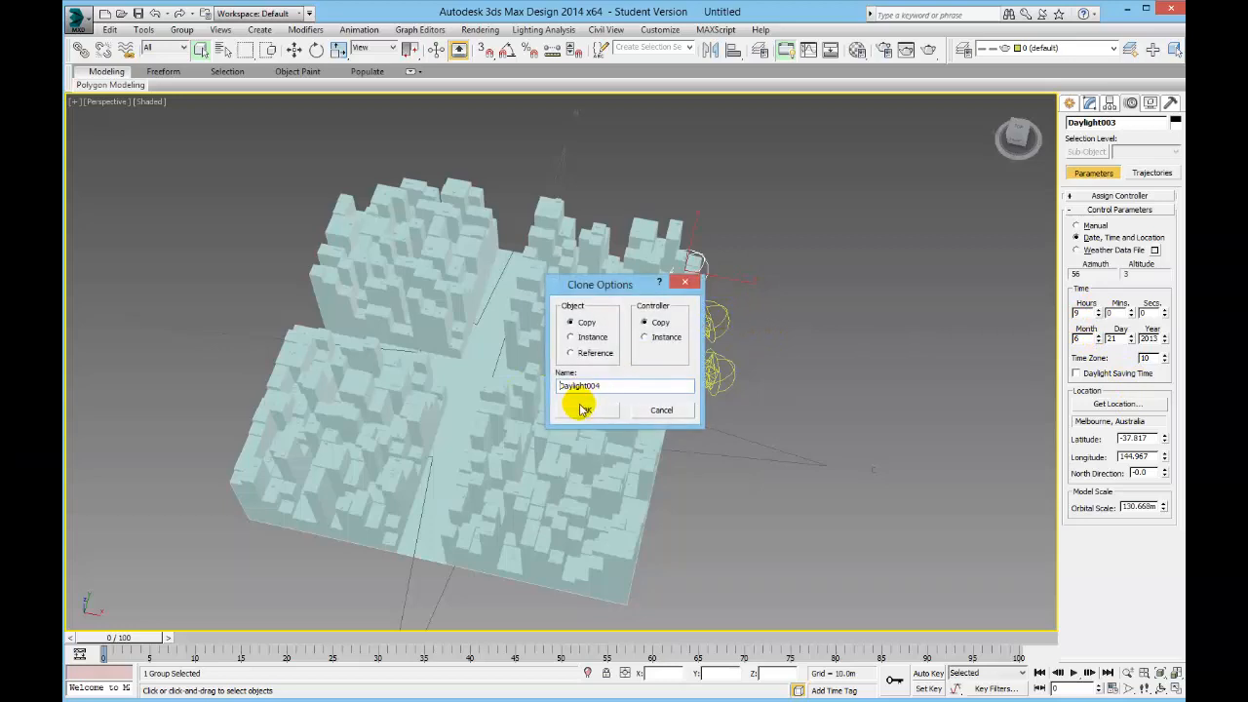
pyautogui.click(585, 409)
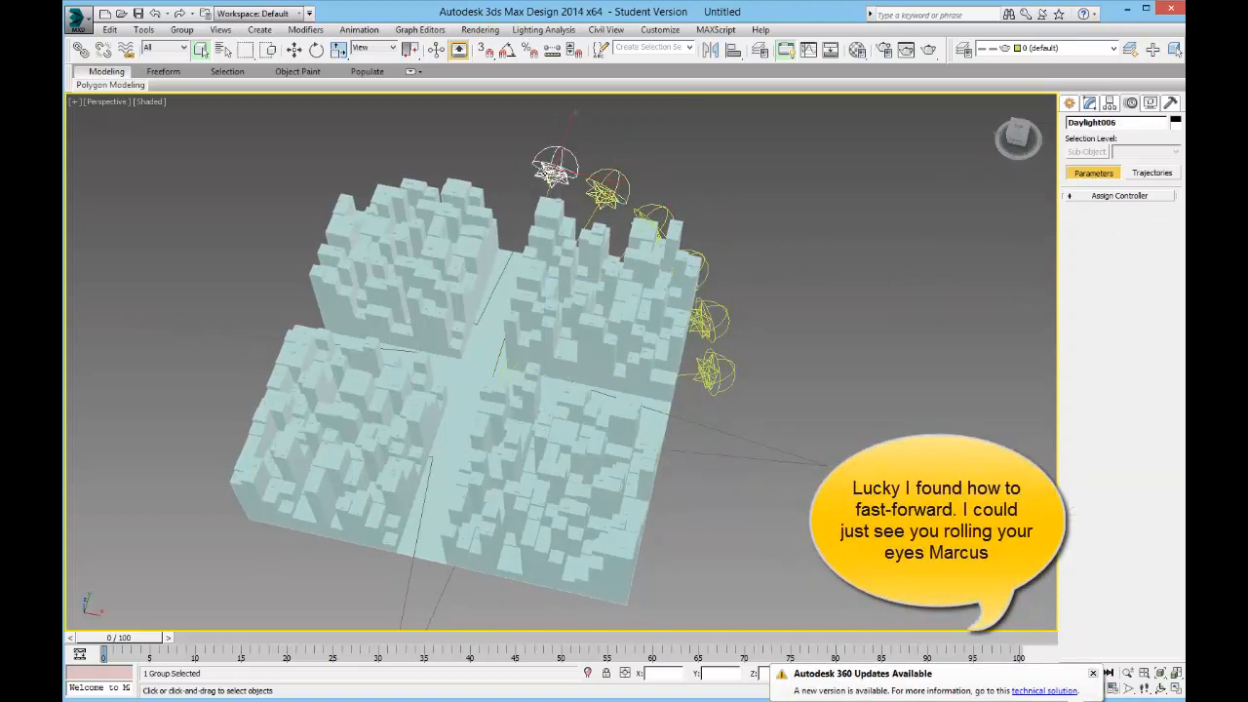
# Select suns in the arc, orbit to look down on the city and clear the selection.
pyautogui.click(523, 164)
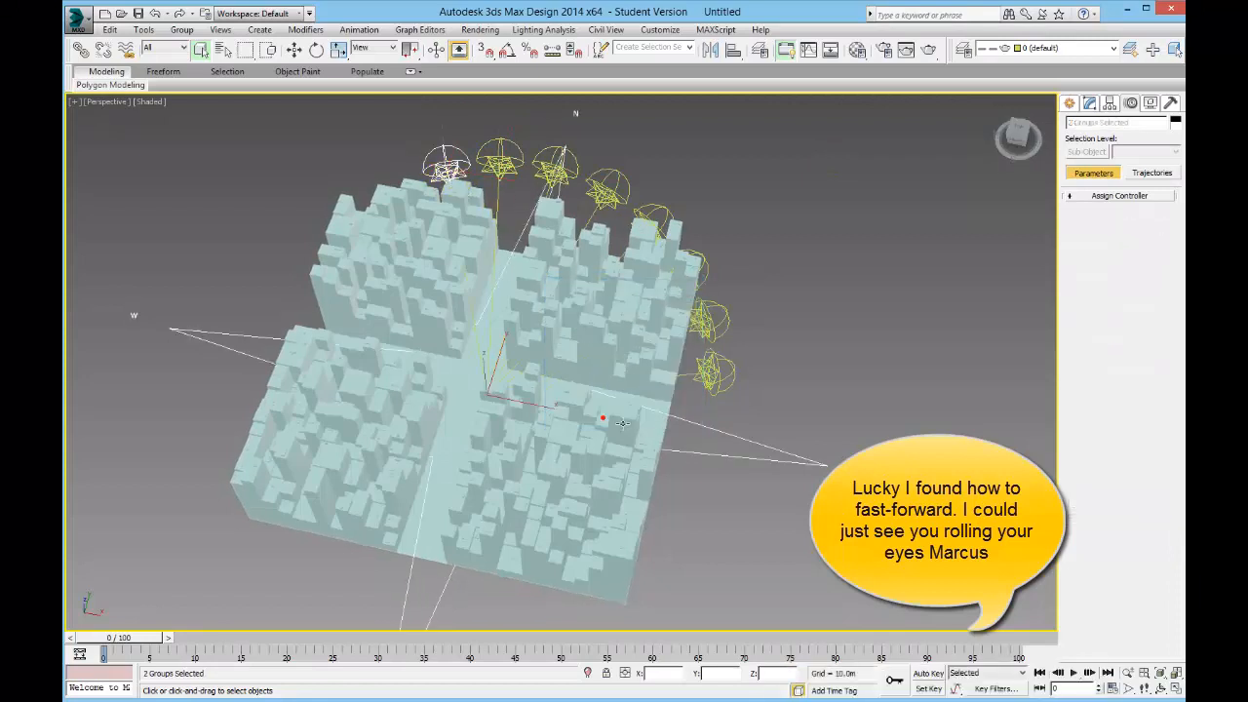
pyautogui.click(390, 176)
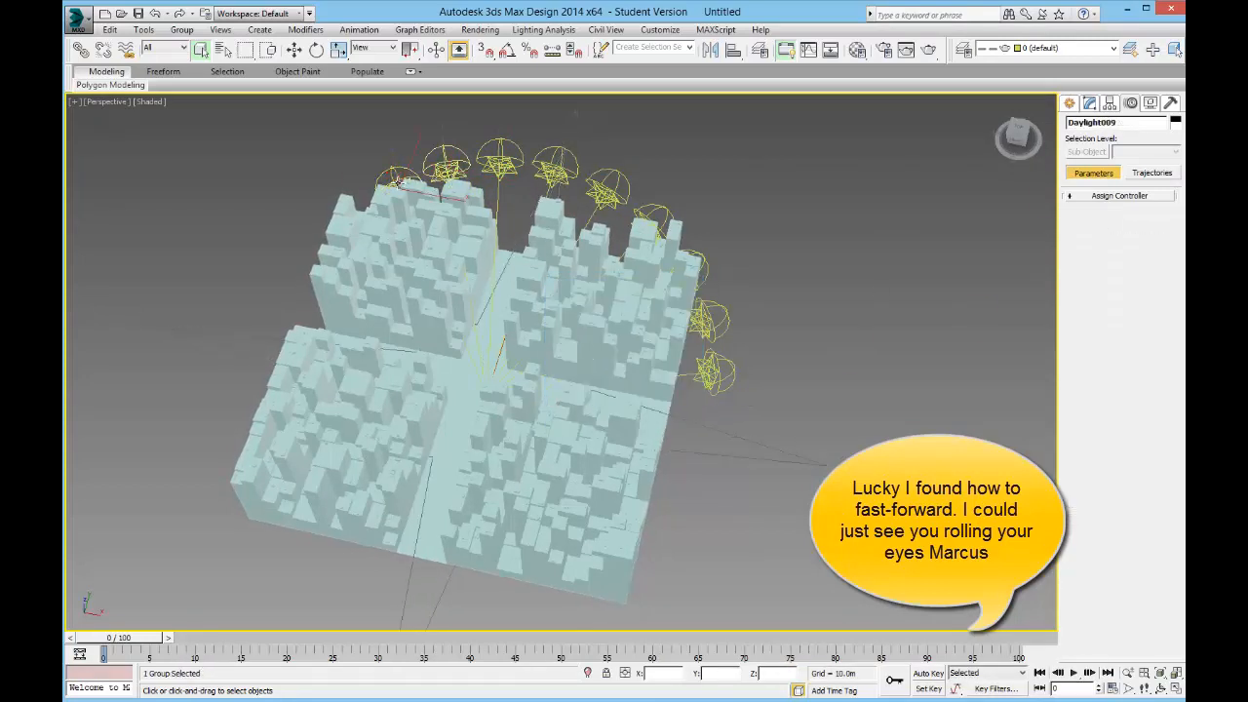
pyautogui.click(358, 262)
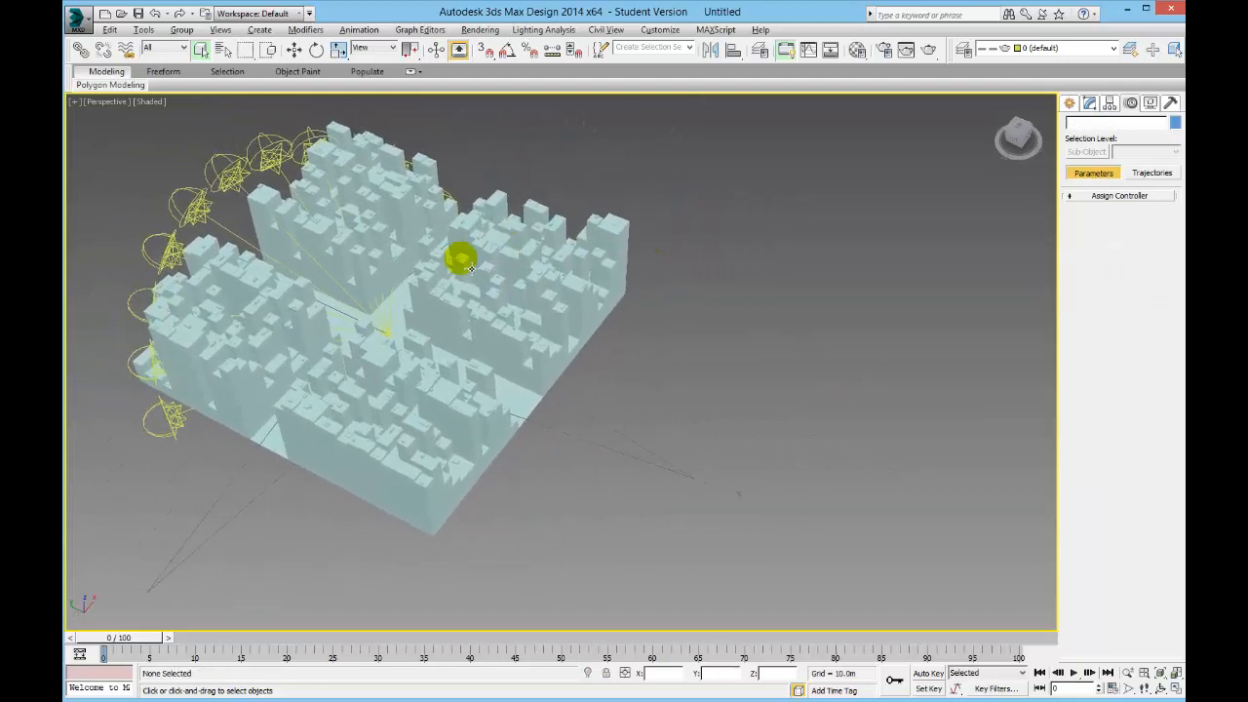
pyautogui.moveTo(458, 263); pyautogui.dragTo(283, 204)
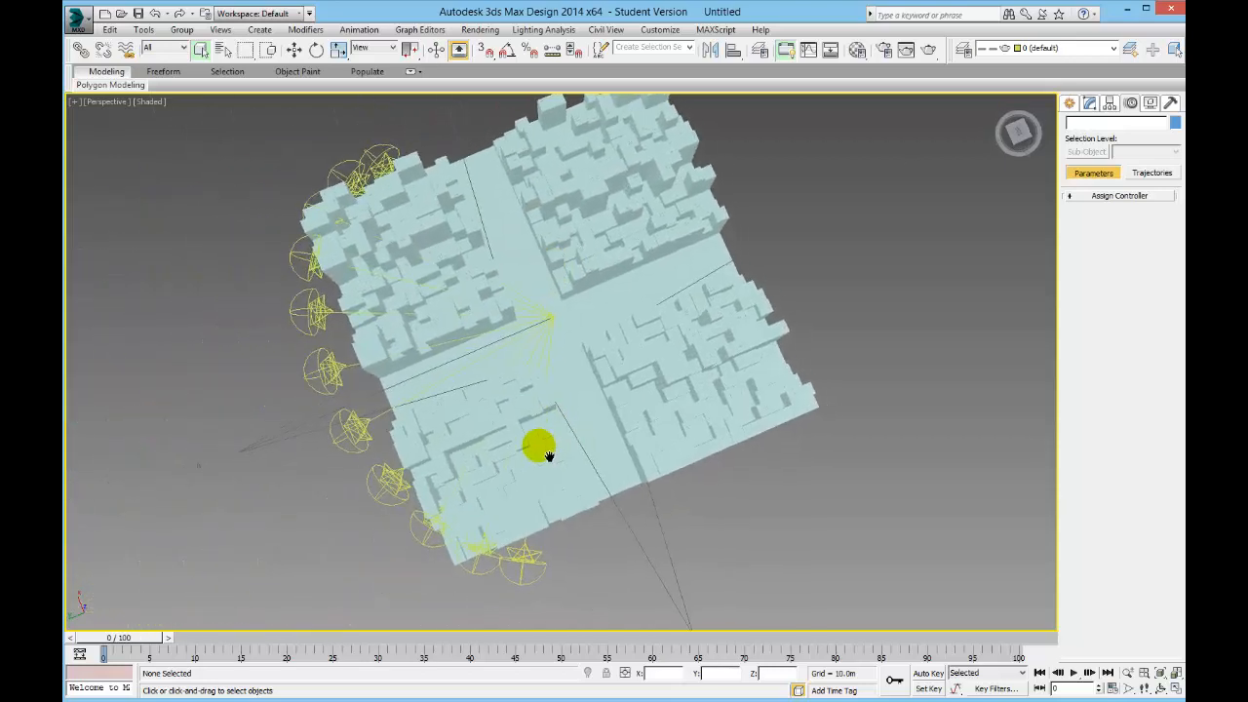
pyautogui.click(542, 446)
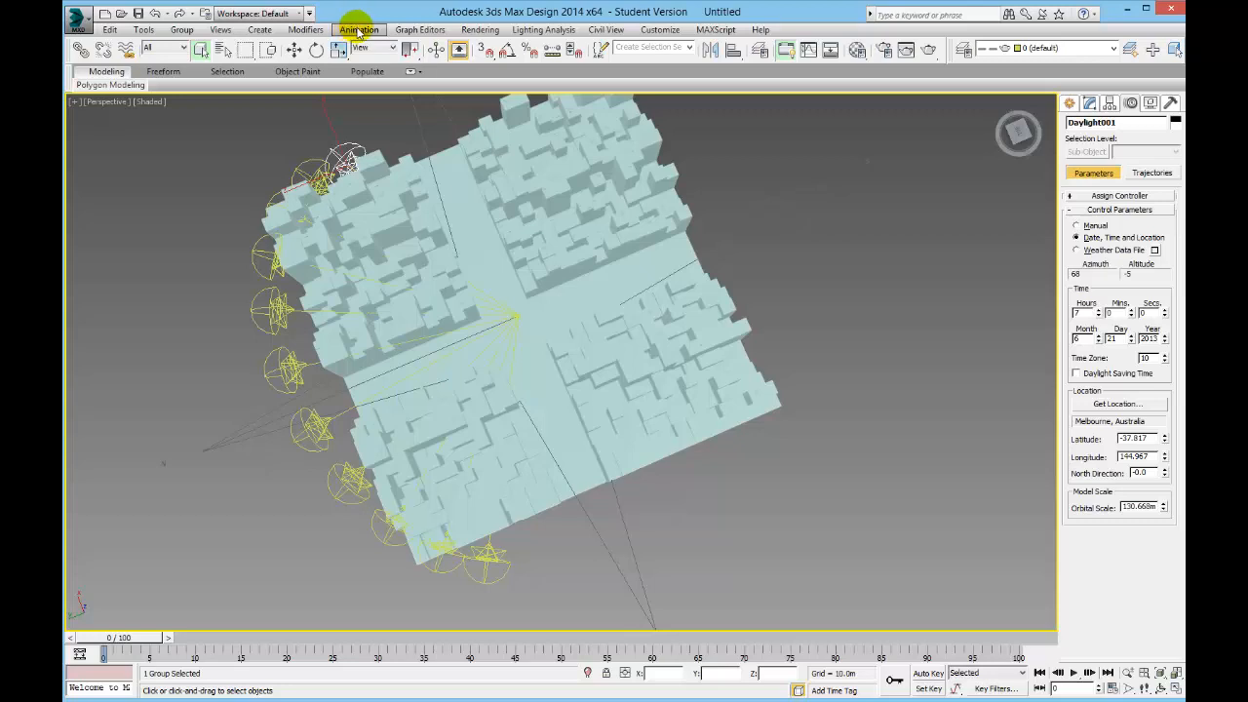
# Bring up the Parameter Wire Dialog from Animation > Wire Parameters and move it off the city.
pyautogui.click(359, 29)
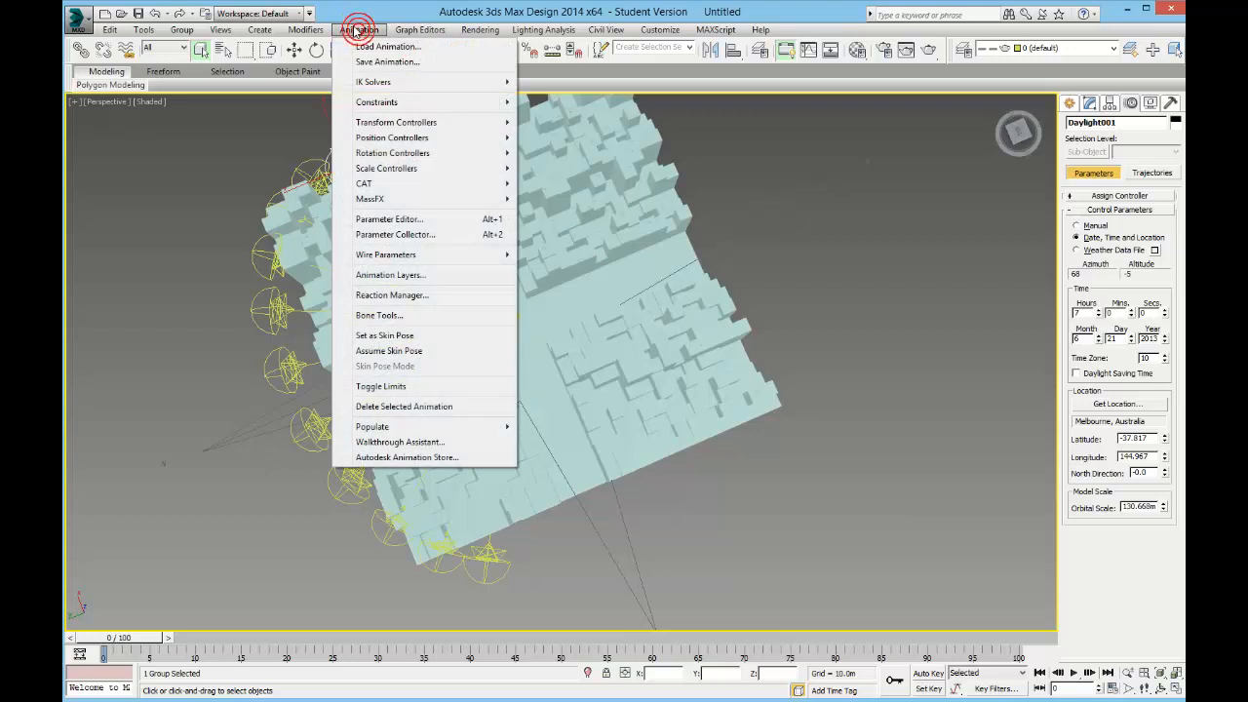
pyautogui.moveTo(445, 267)
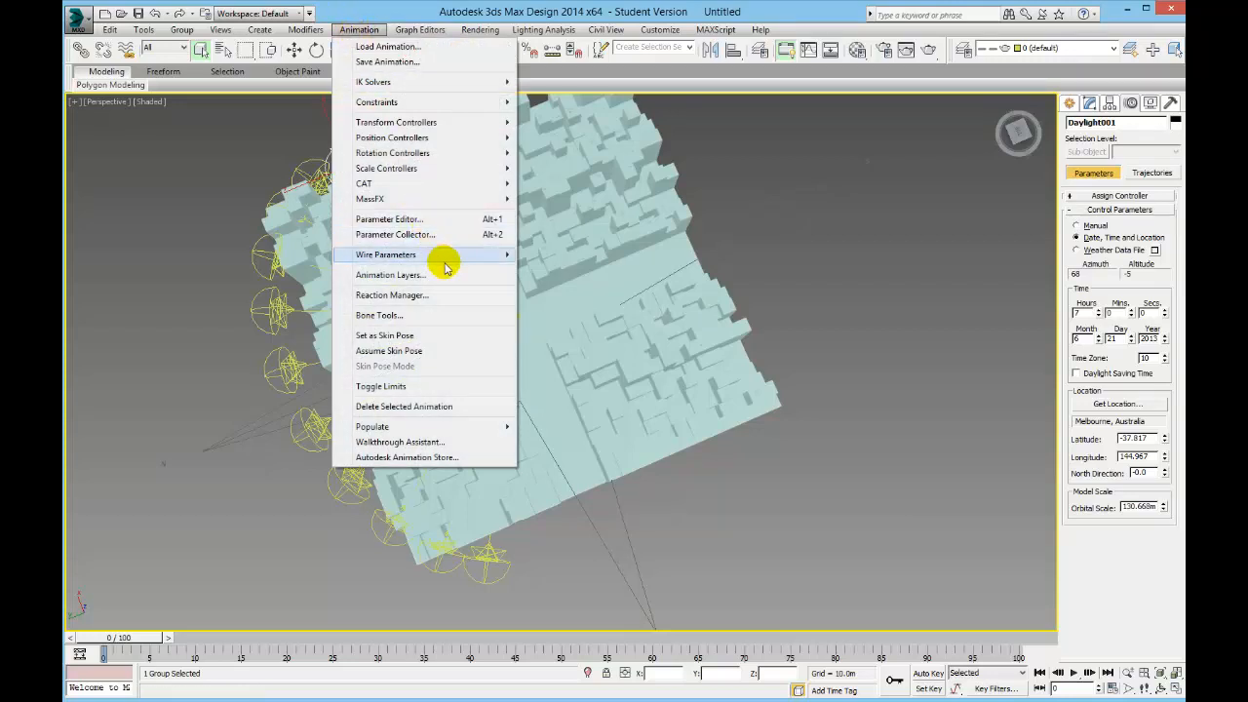
pyautogui.moveTo(444, 267)
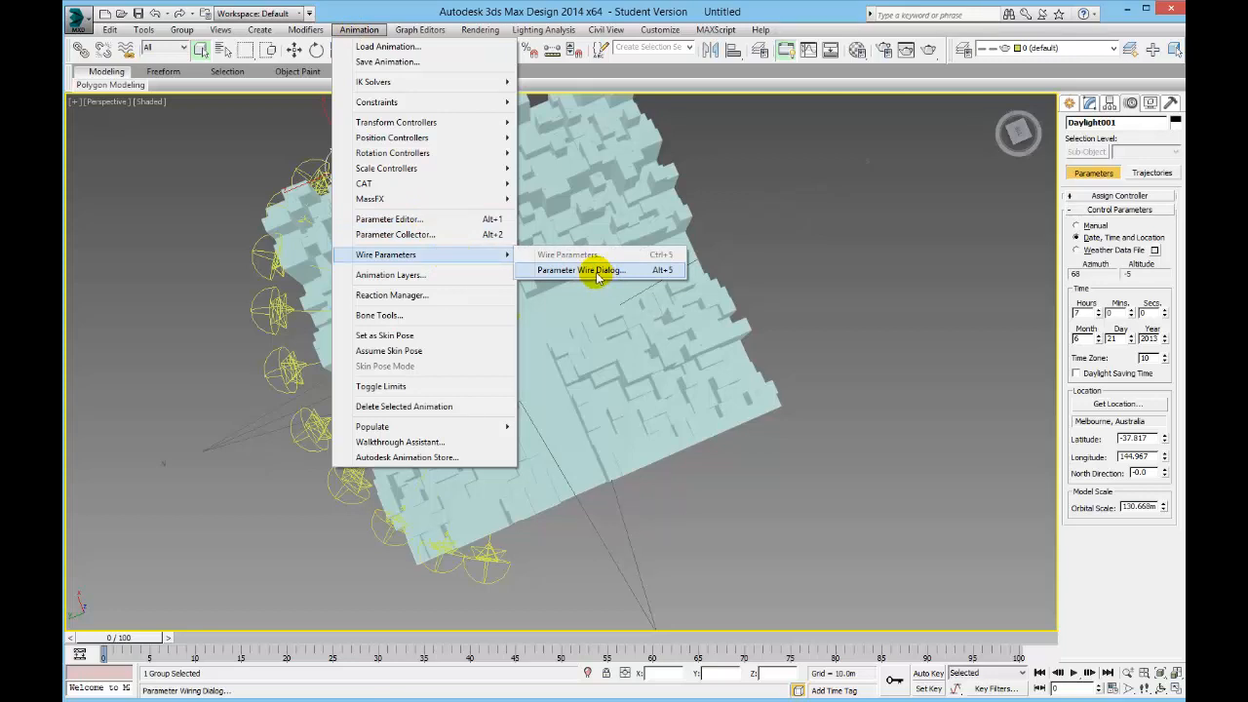
pyautogui.click(579, 270)
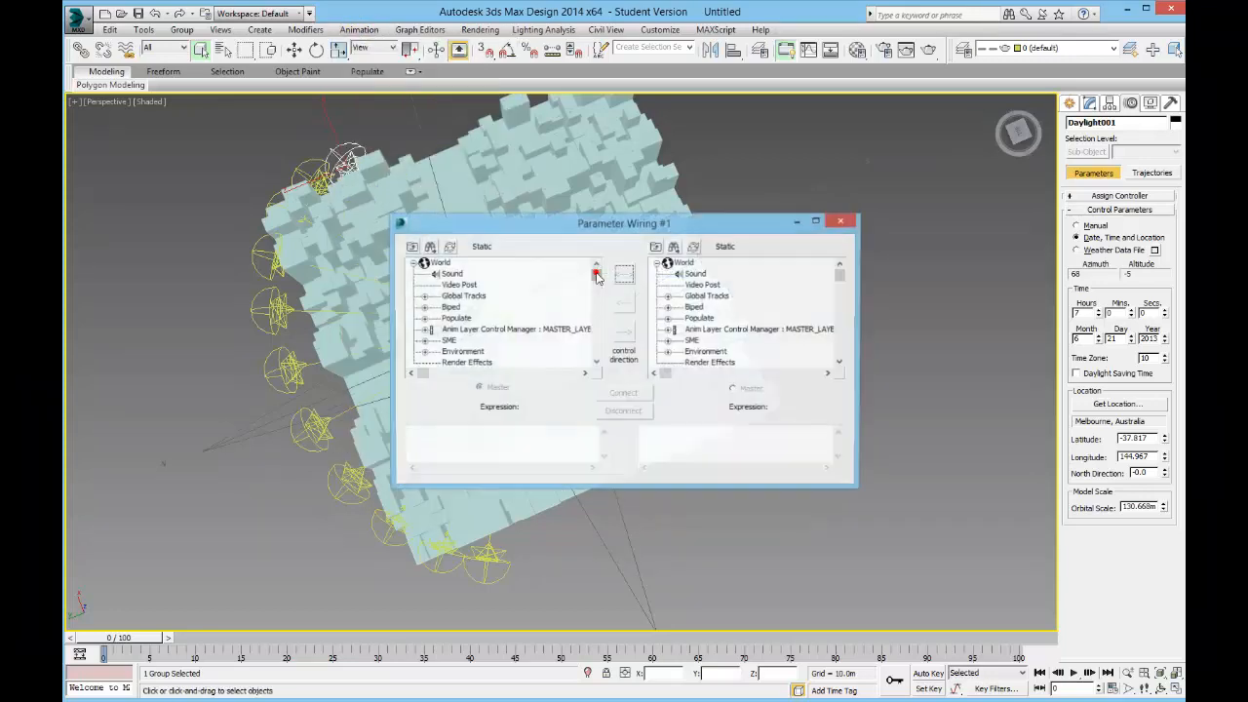
pyautogui.moveTo(624, 223); pyautogui.dragTo(795, 275)
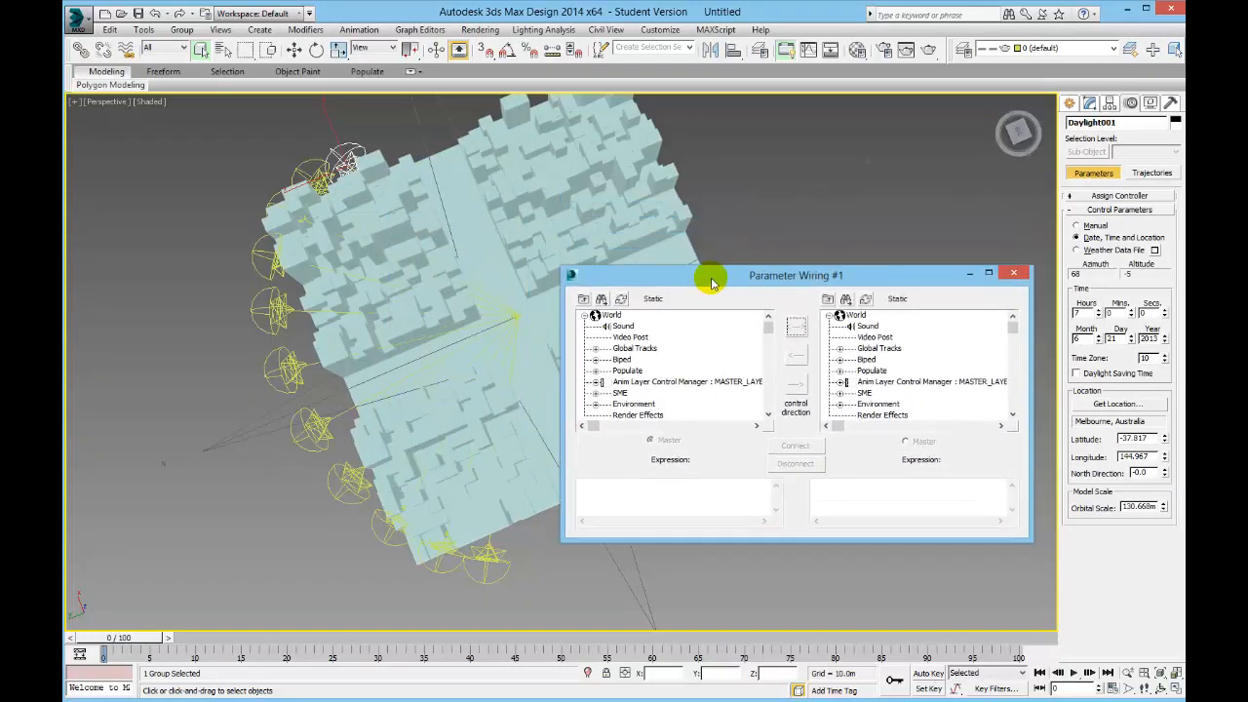
pyautogui.moveTo(796, 275); pyautogui.dragTo(733, 219)
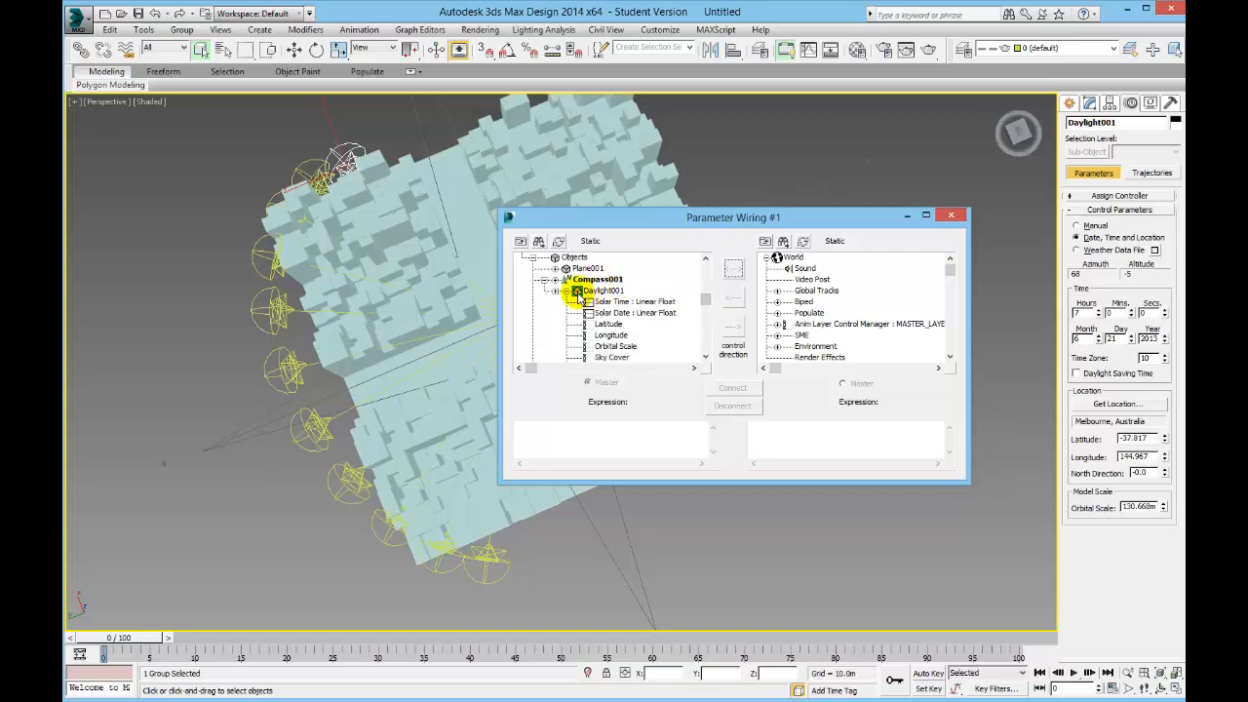
# Wire Daylight001's Solar Date to Daylight002's Solar Date with Connect, then close the dialog.
pyautogui.click(634, 300)
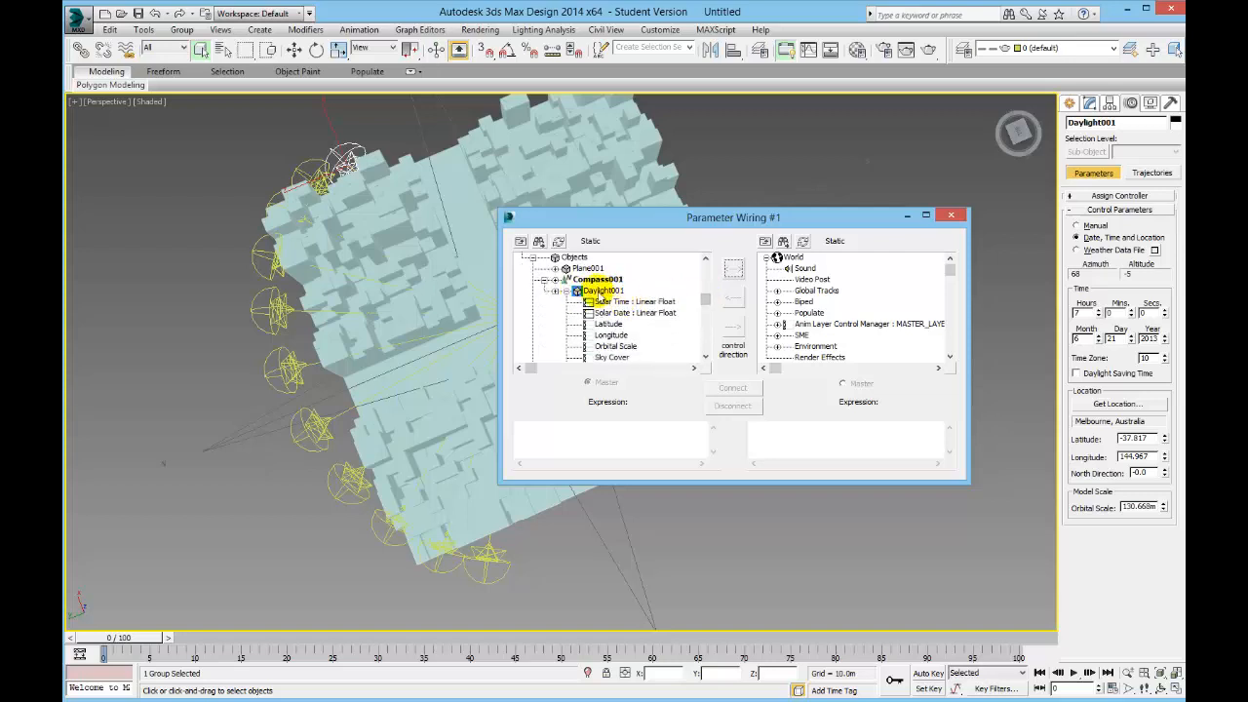
pyautogui.click(556, 290)
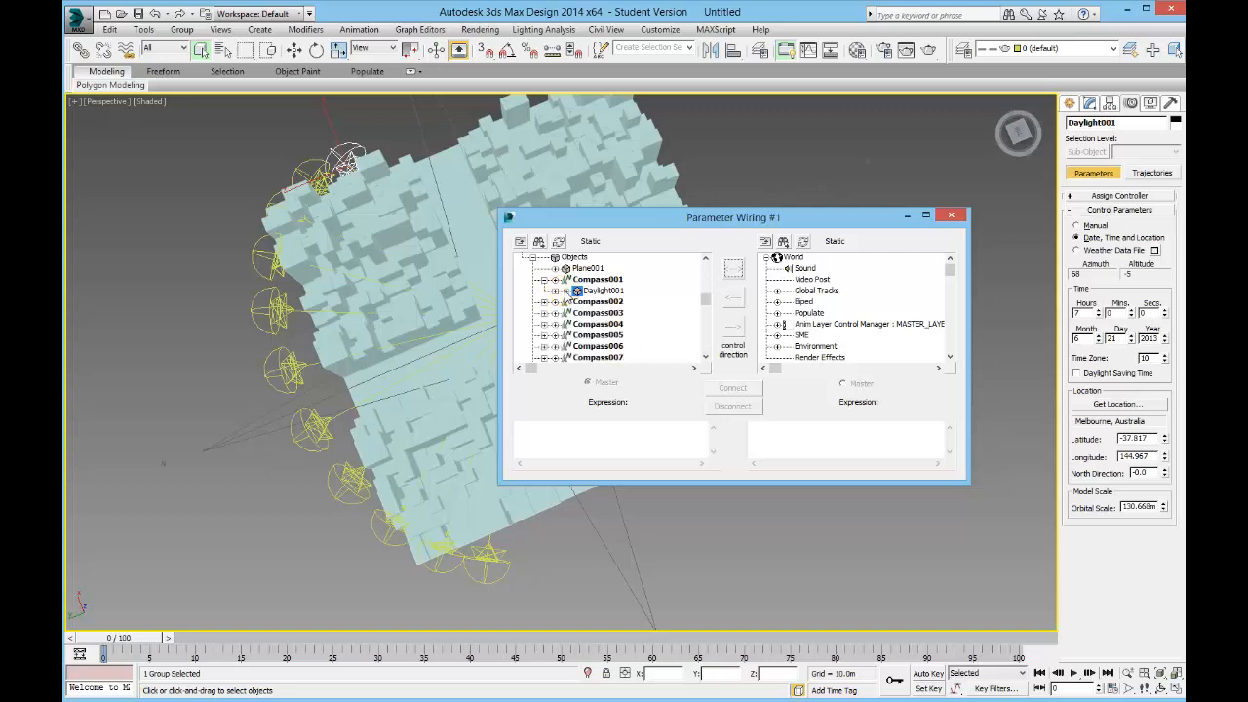
pyautogui.click(550, 289)
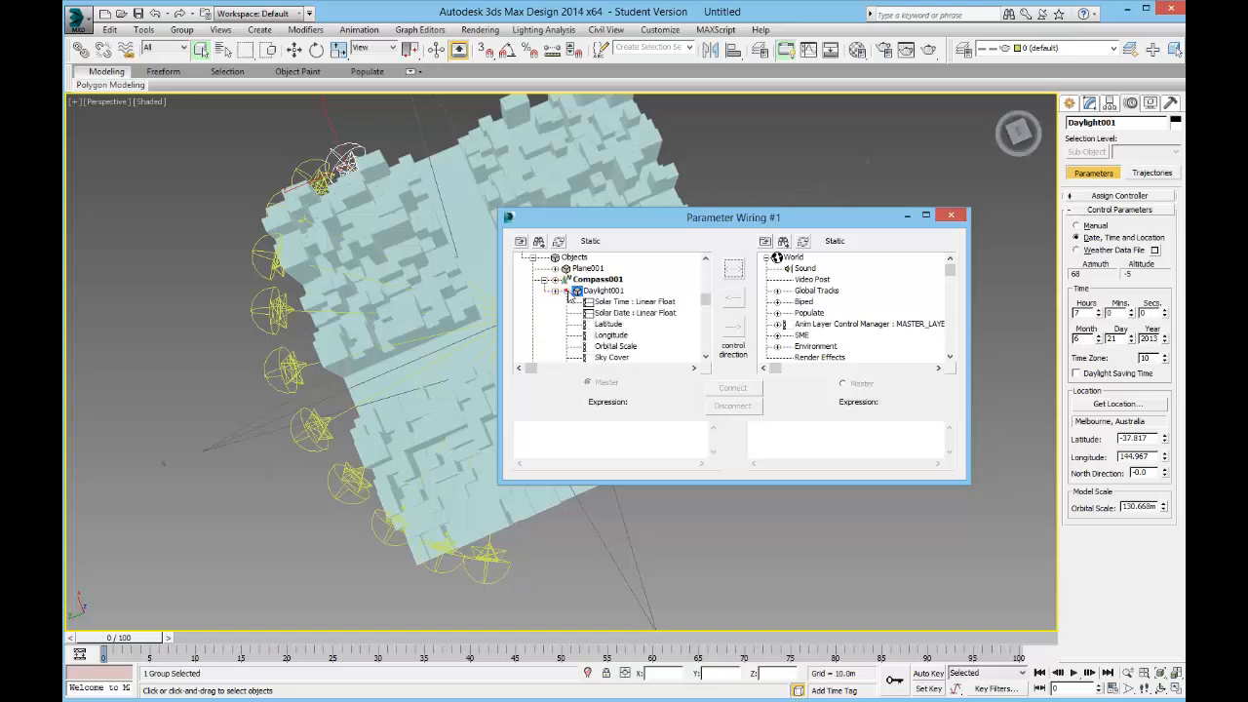
pyautogui.click(633, 312)
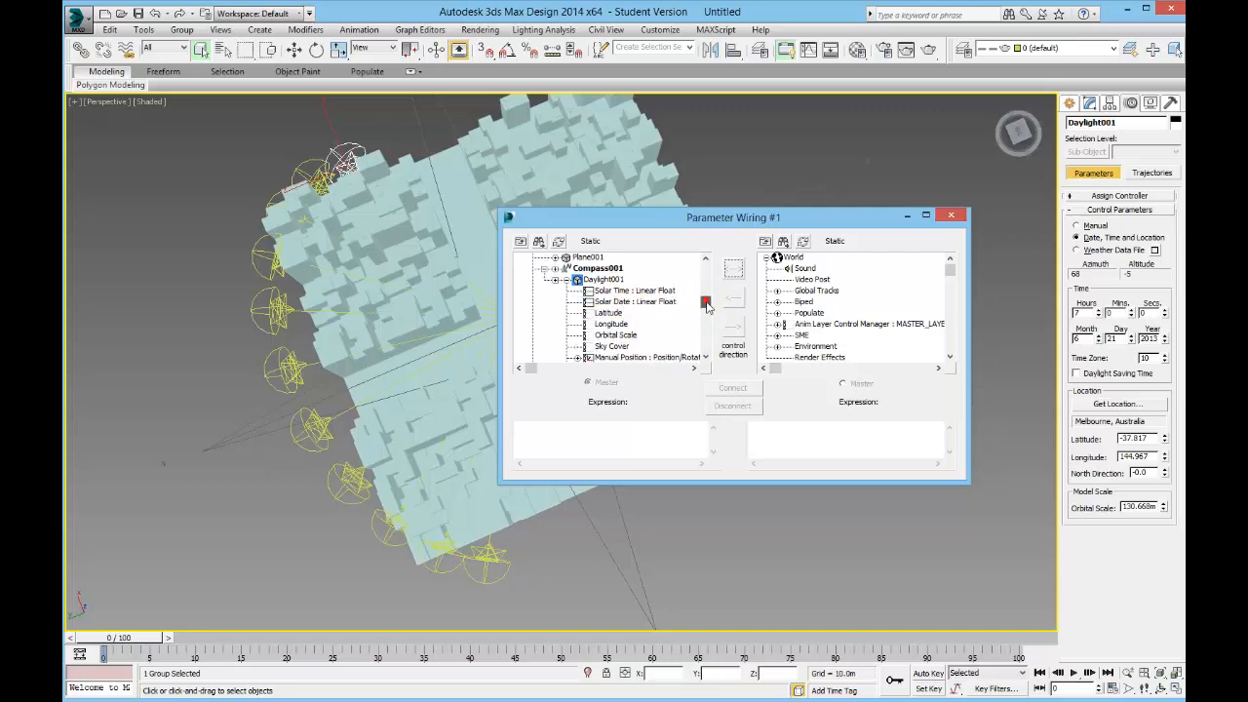
pyautogui.moveTo(704, 300)
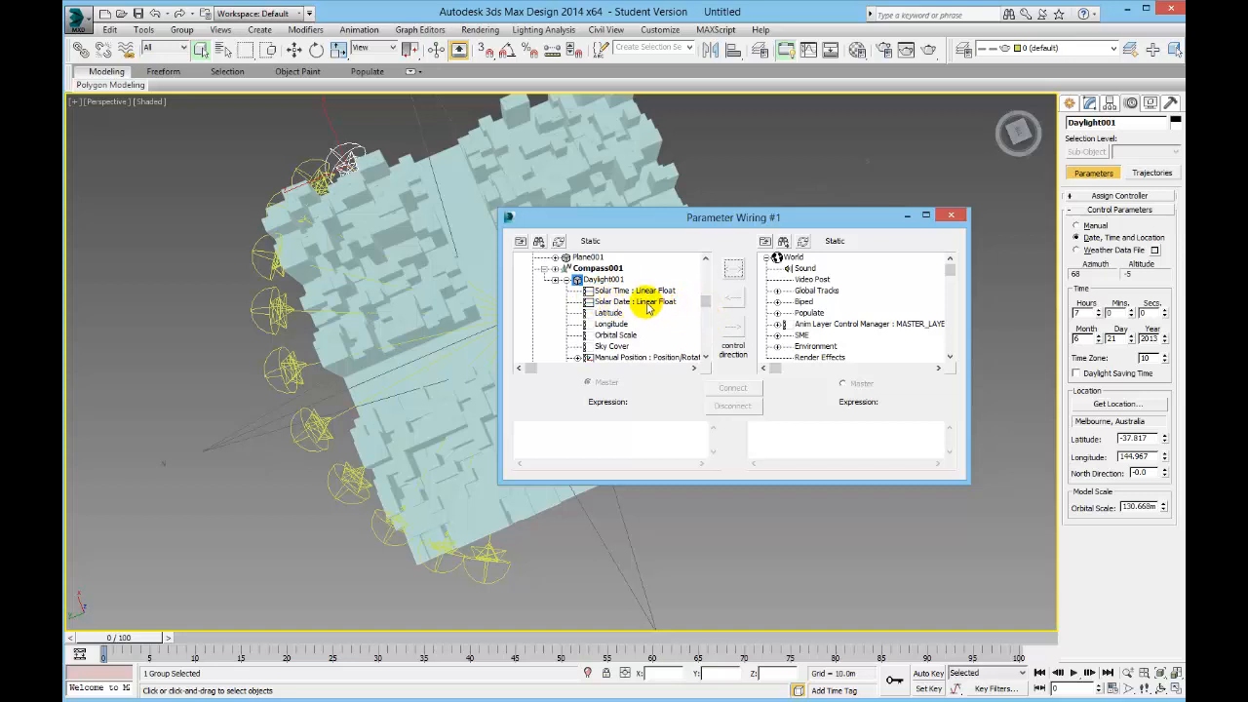
pyautogui.click(634, 300)
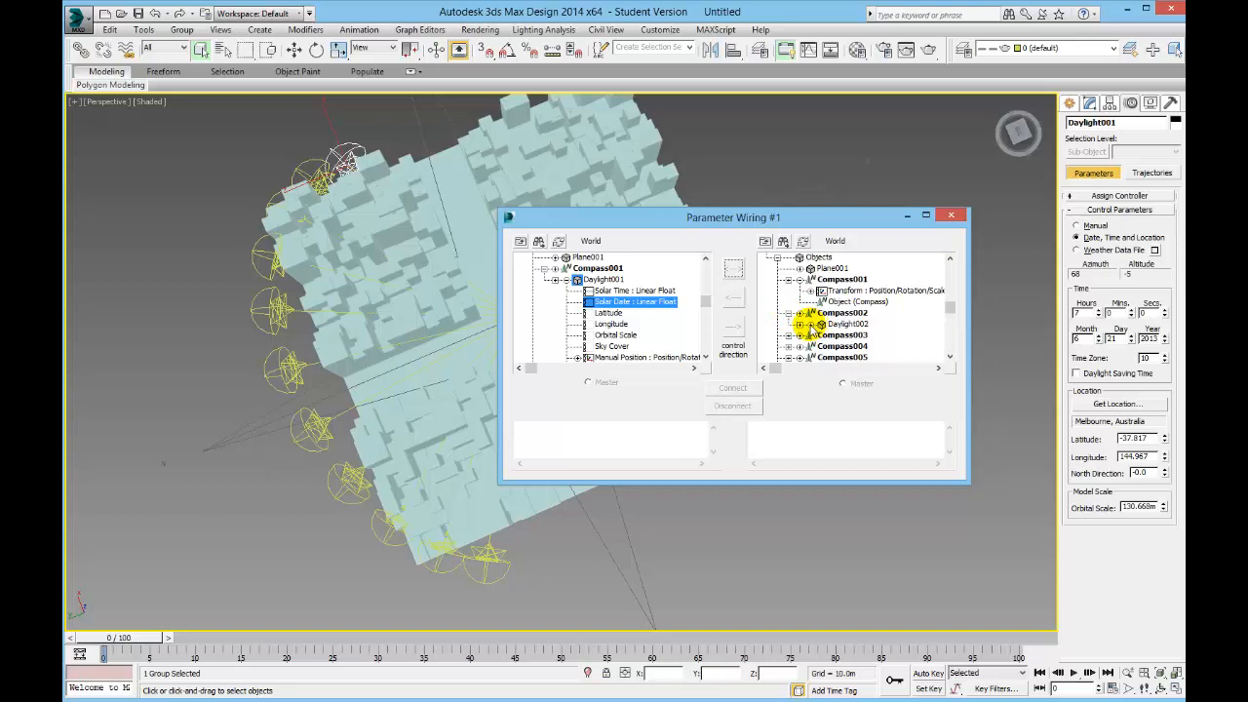
pyautogui.click(812, 324)
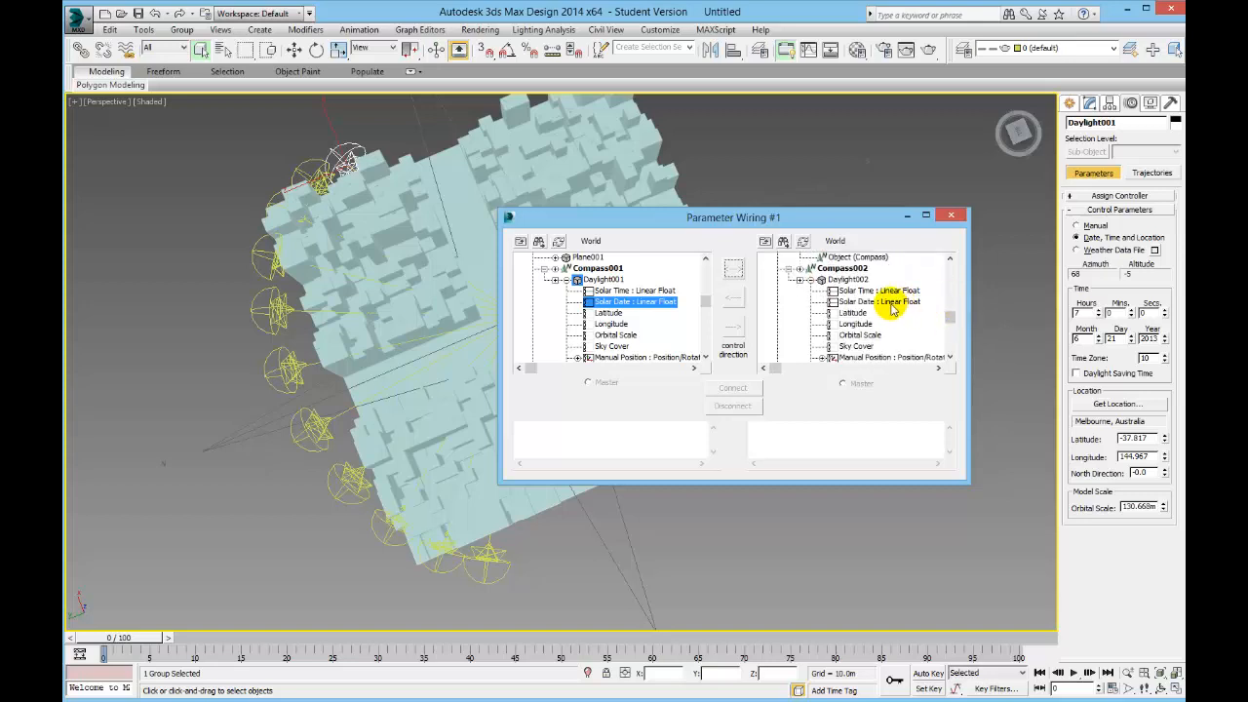
pyautogui.moveTo(881, 308)
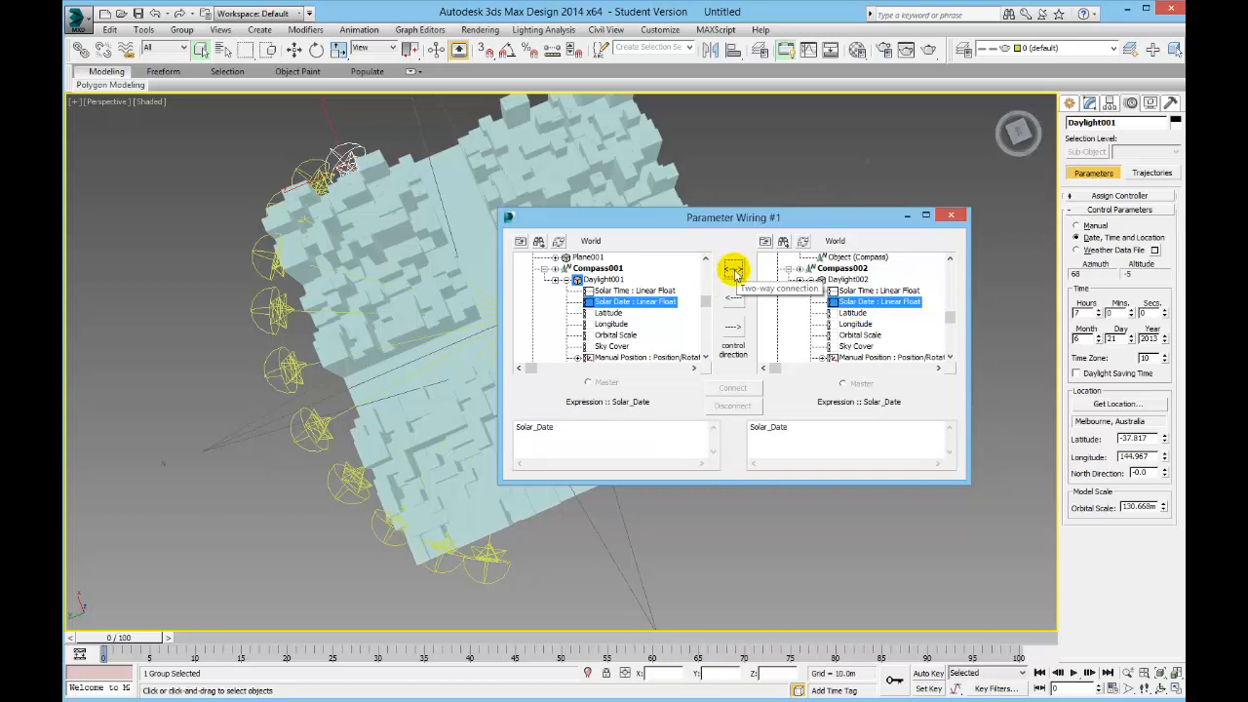
pyautogui.moveTo(734, 270)
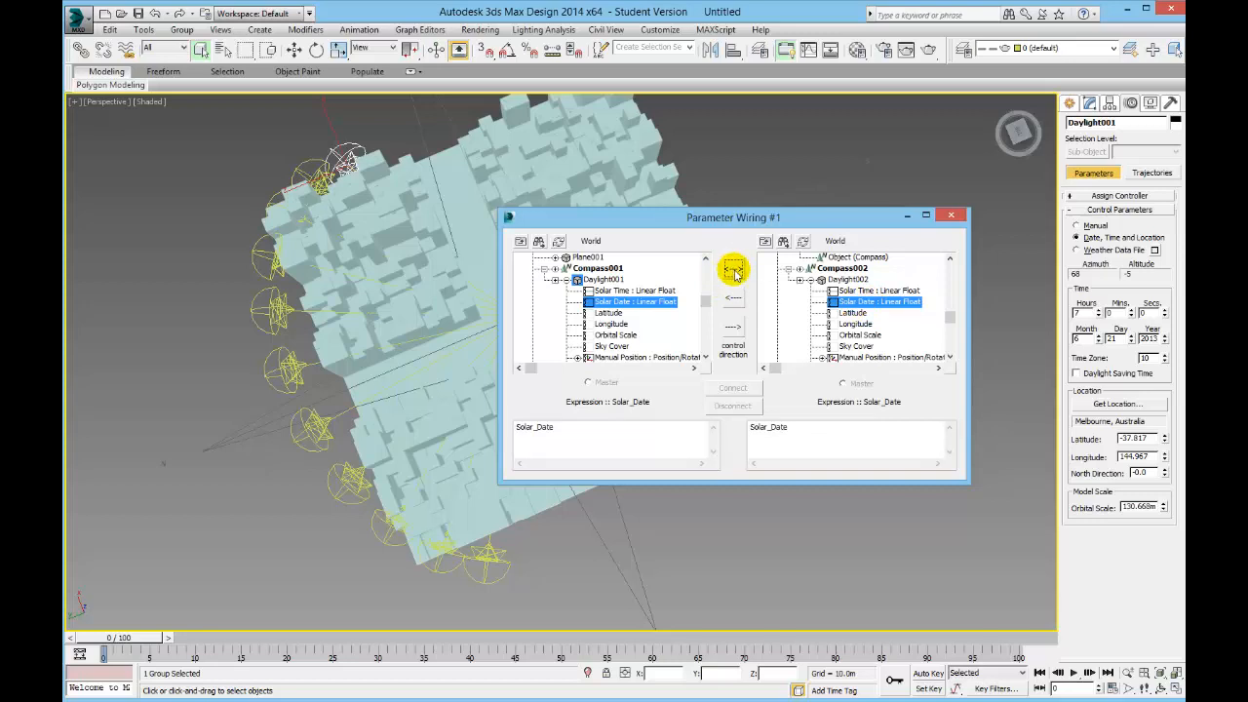
pyautogui.click(733, 269)
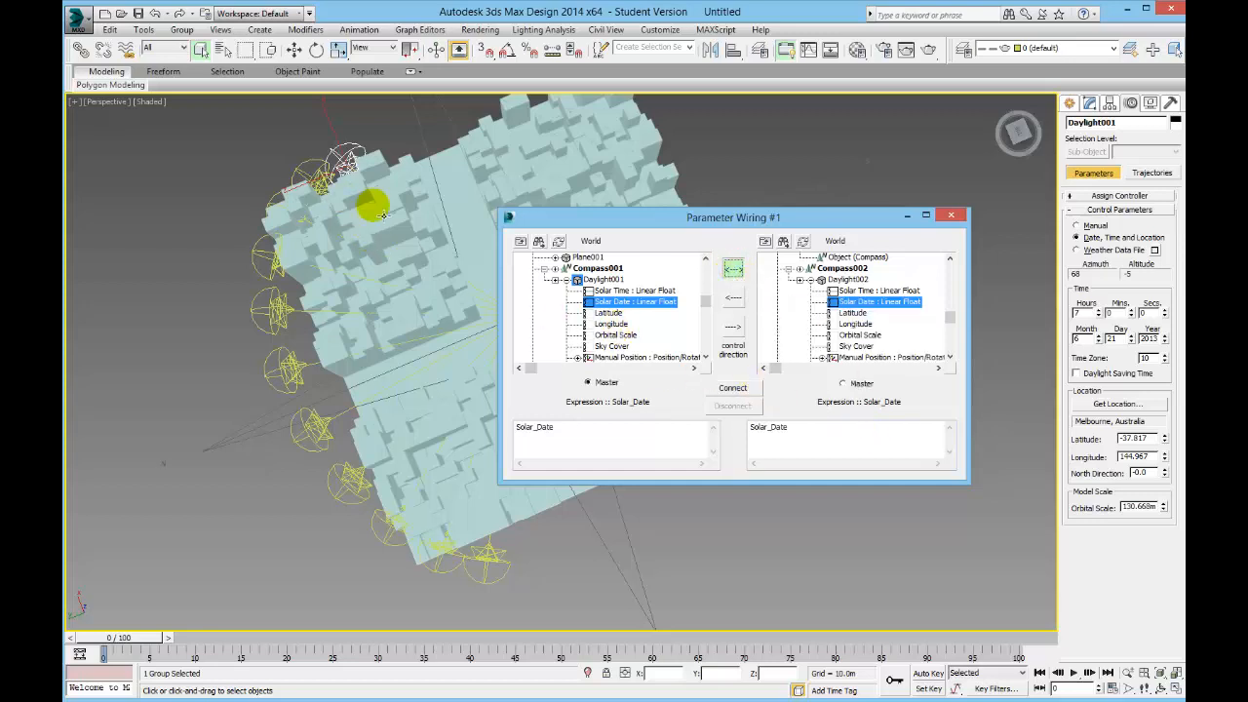
pyautogui.click(952, 215)
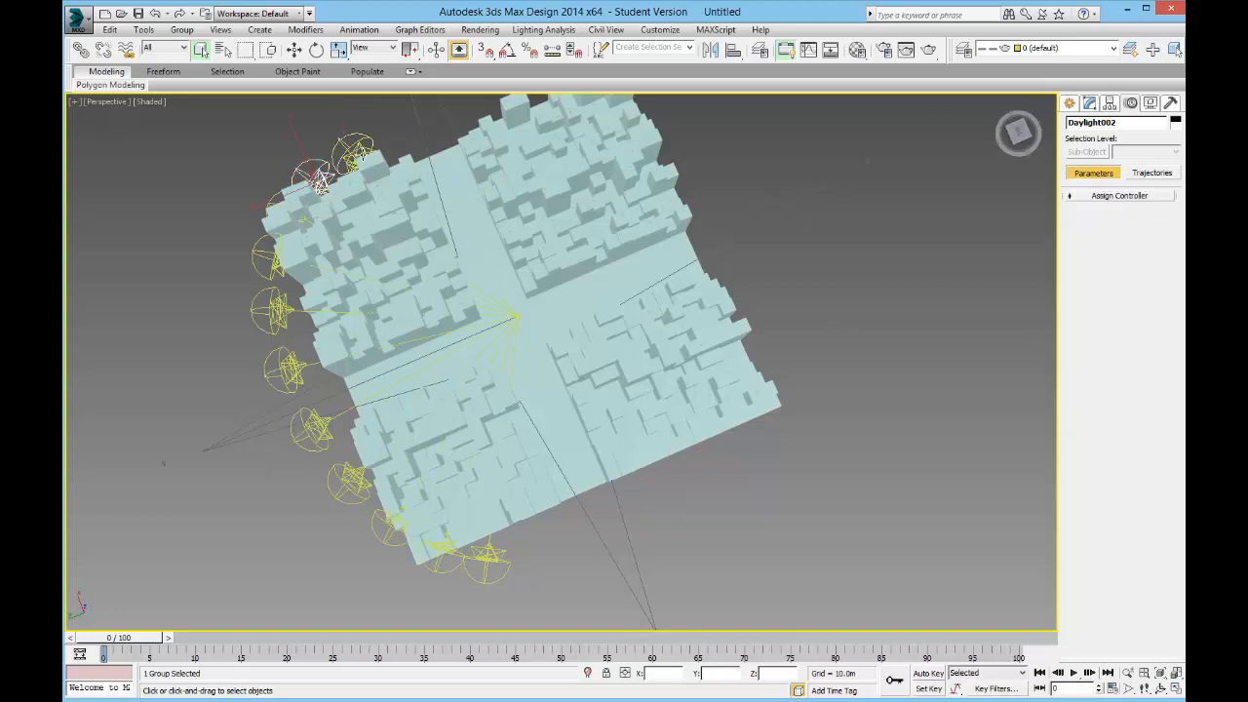
# Wire Daylight001's Solar Time to Daylight002's Solar Time in the Parameter Wire Dialog and close it.
pyautogui.click(359, 30)
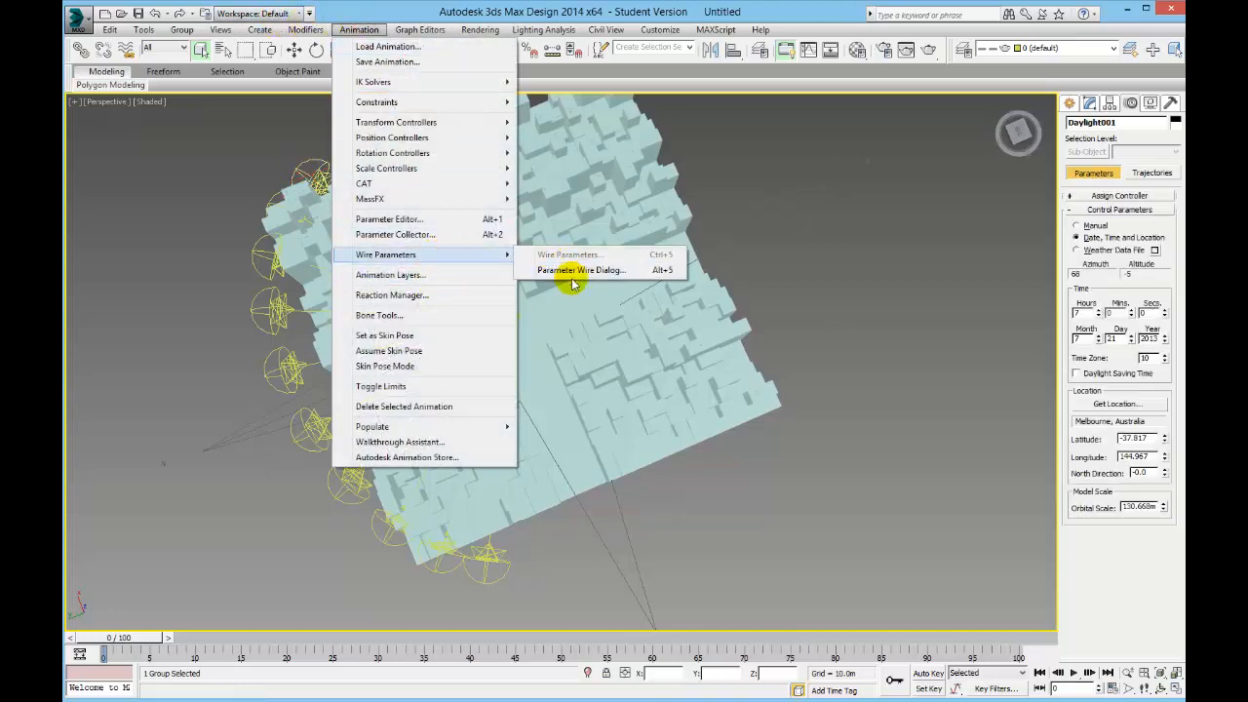
pyautogui.click(581, 269)
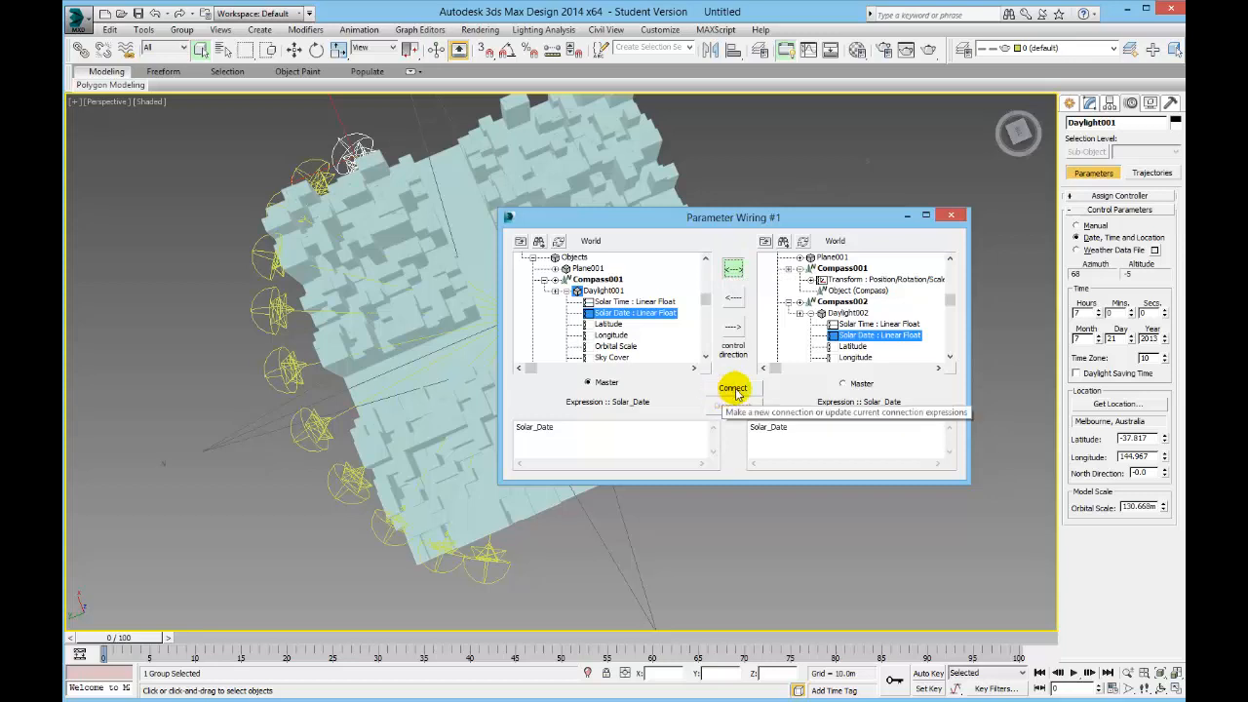
pyautogui.click(733, 388)
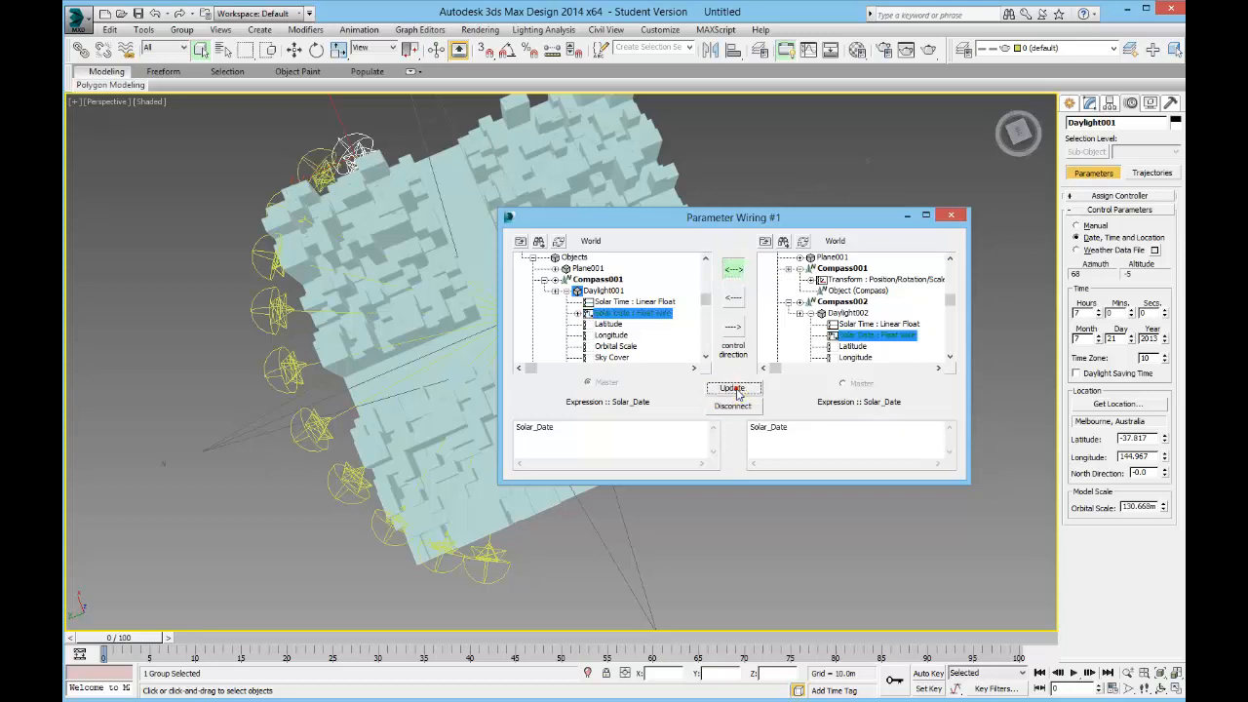
pyautogui.click(950, 214)
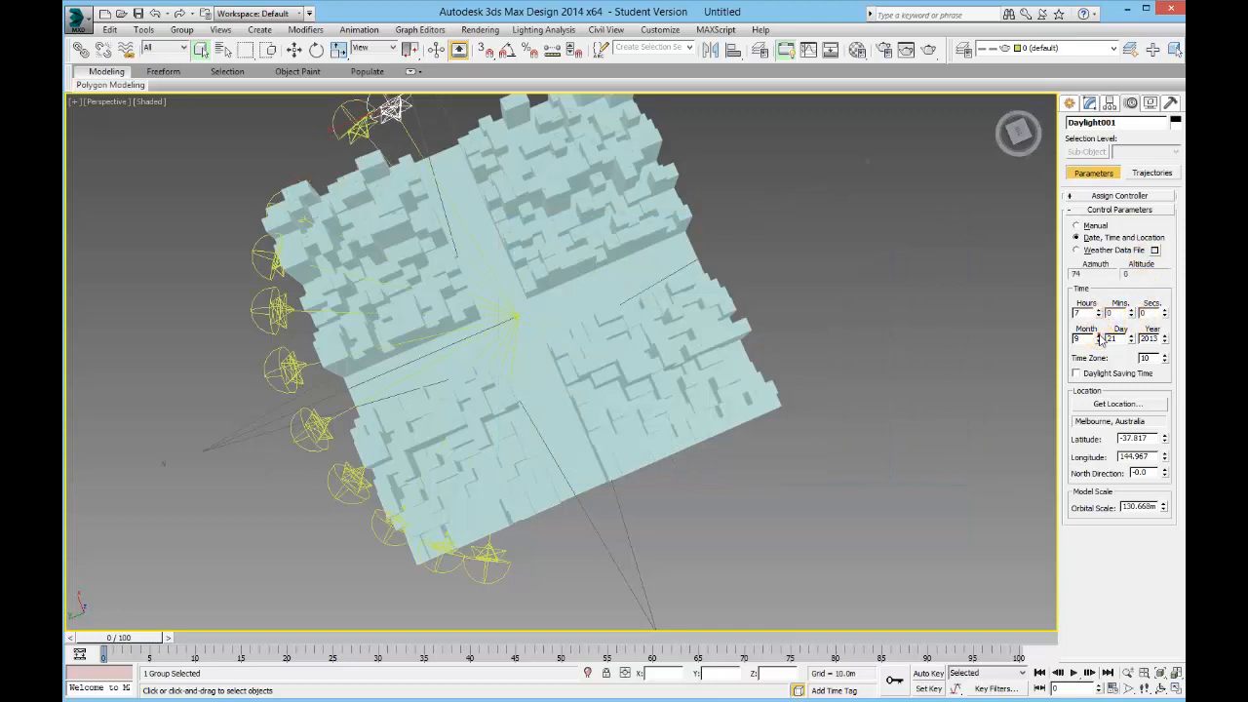
# Step Daylight001's Hours later so the linked sun follows, then select the first sun.
pyautogui.click(1100, 339)
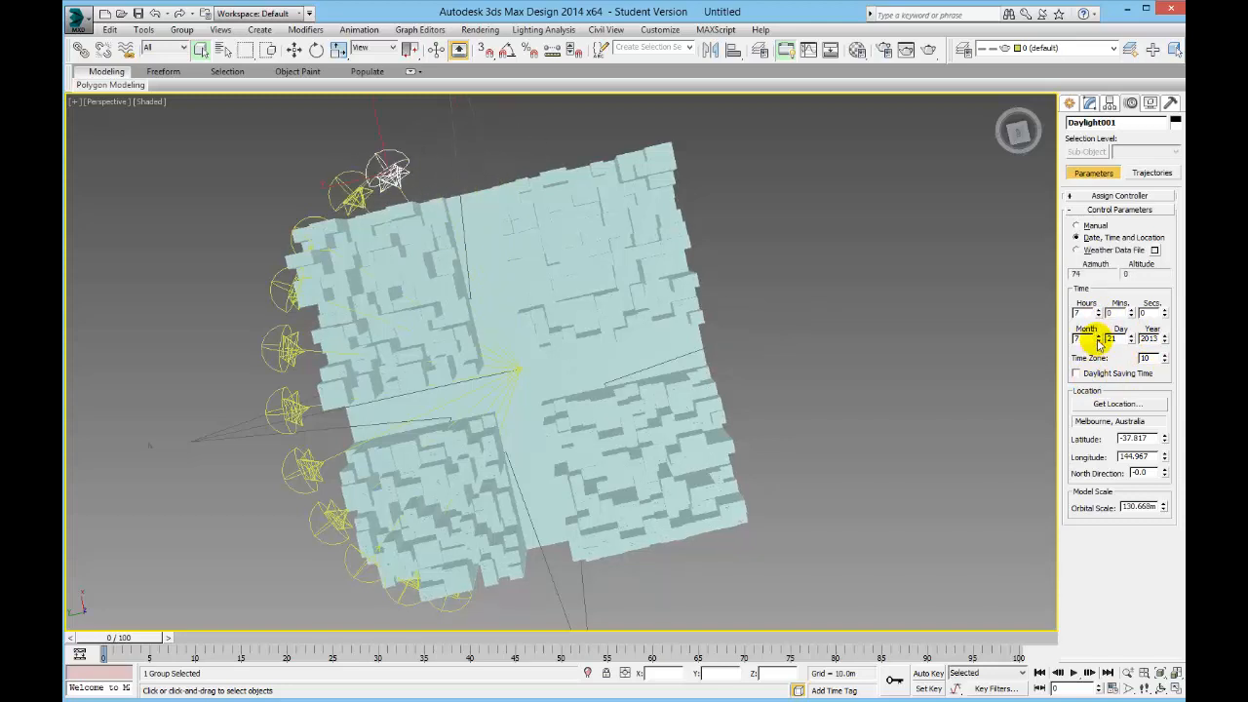
pyautogui.click(1096, 341)
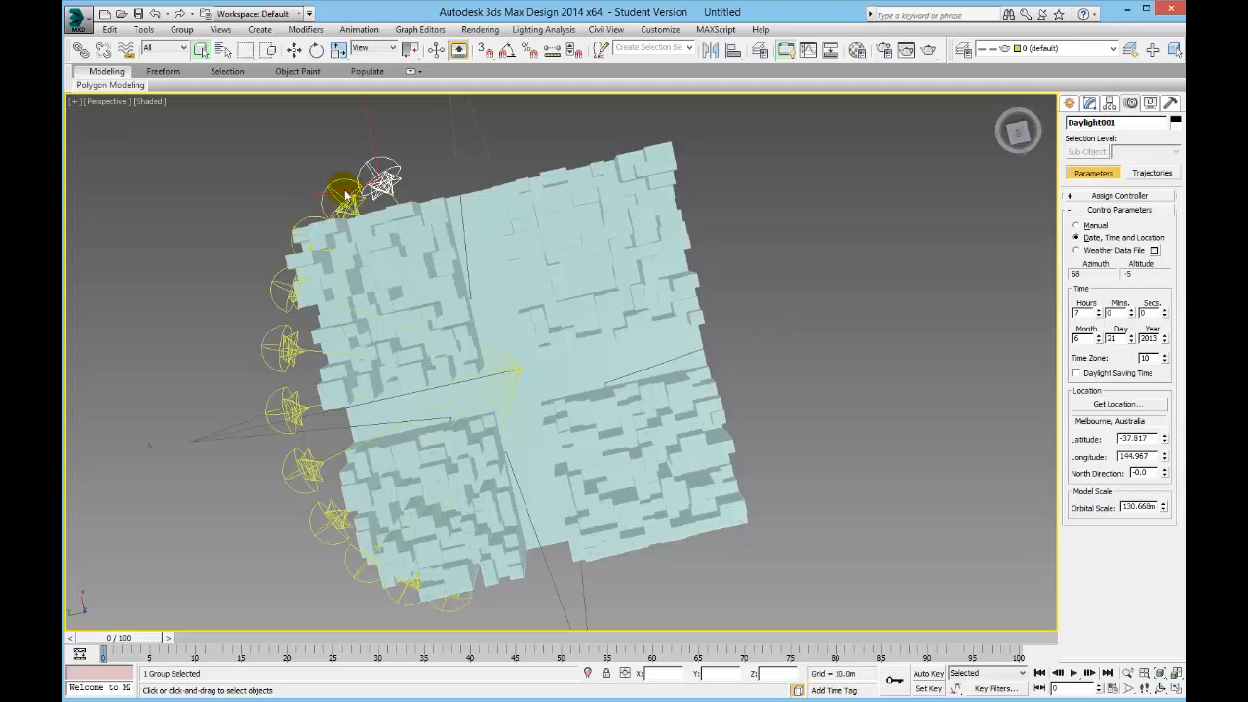
pyautogui.click(380, 238)
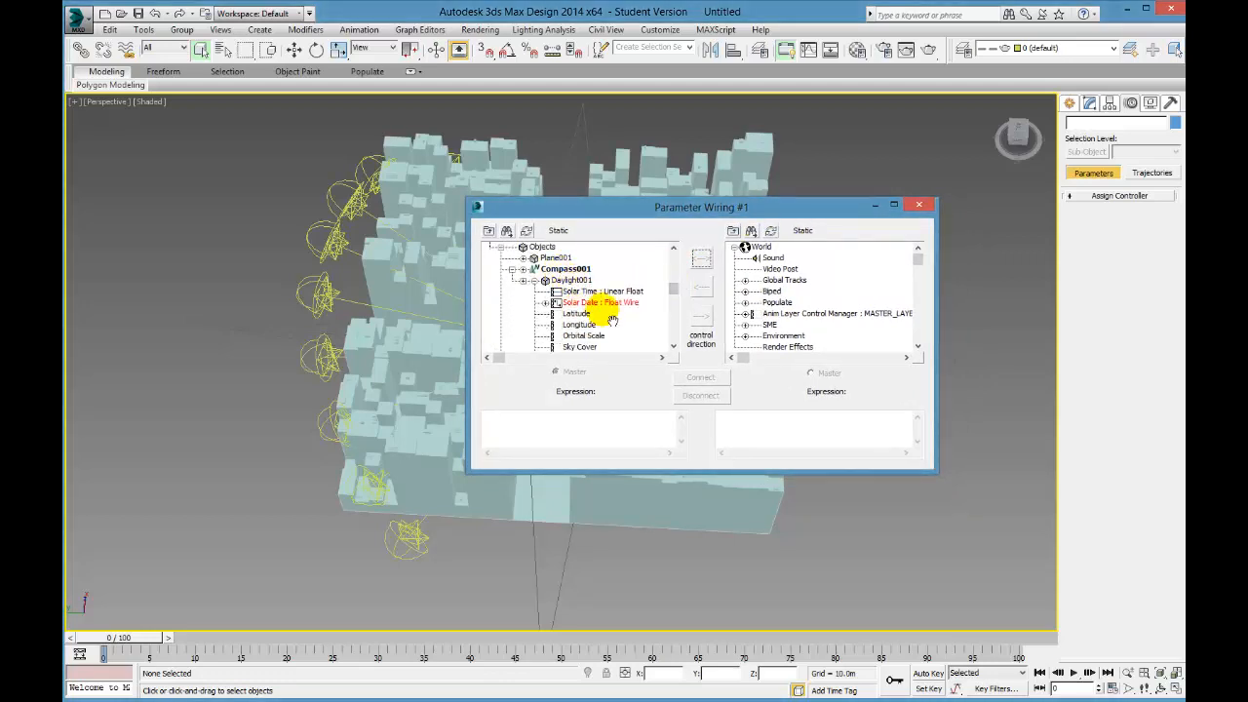
# Connect Daylight001's Solar Date to the newest cloned sun's Solar Date.
pyautogui.click(601, 302)
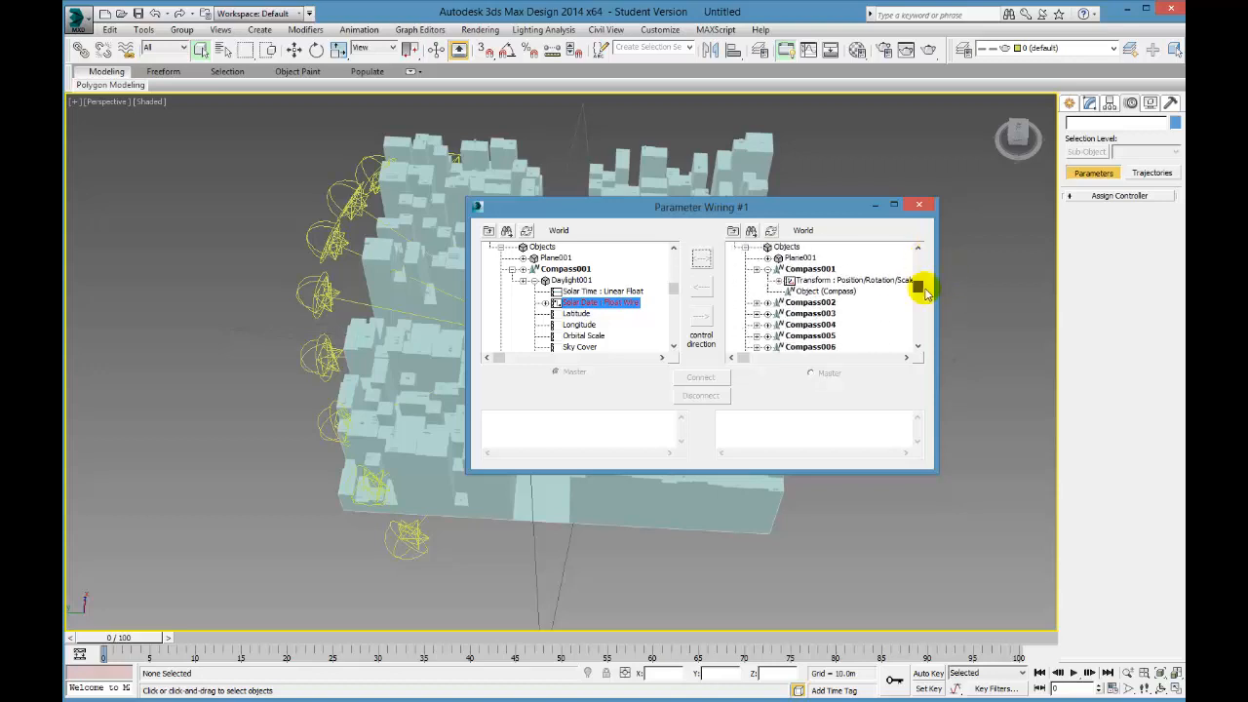
pyautogui.moveTo(912, 289)
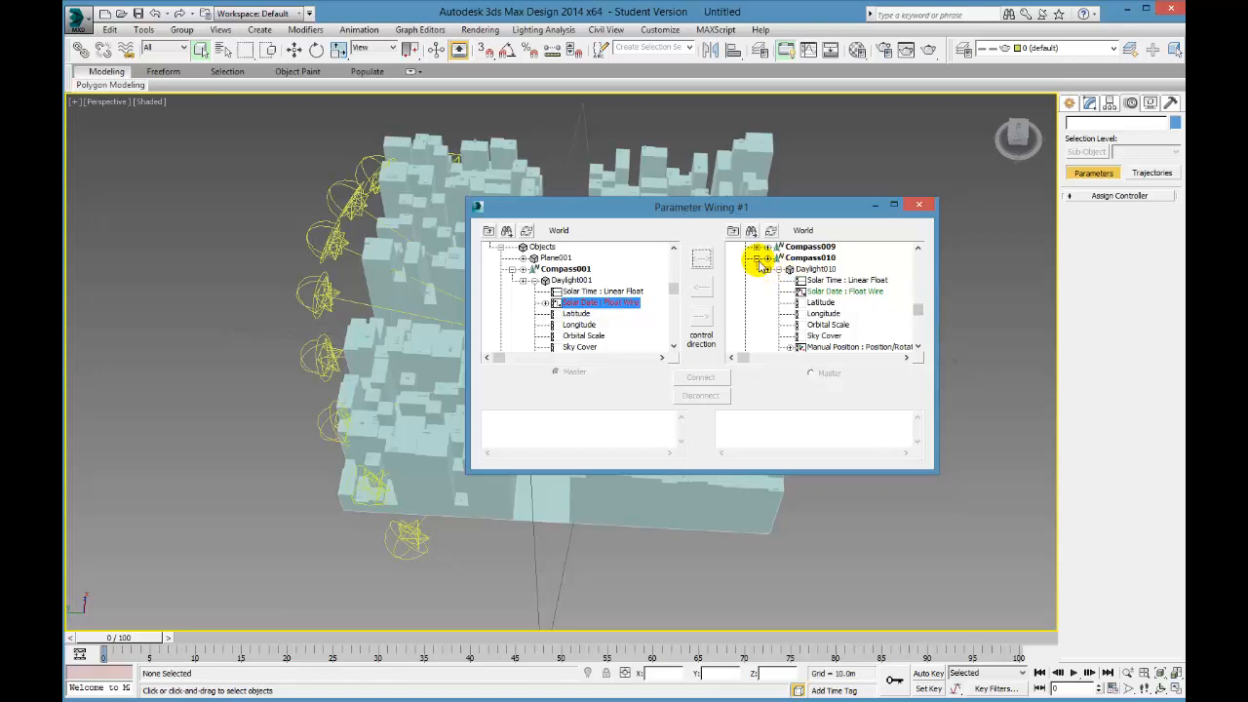
pyautogui.click(760, 269)
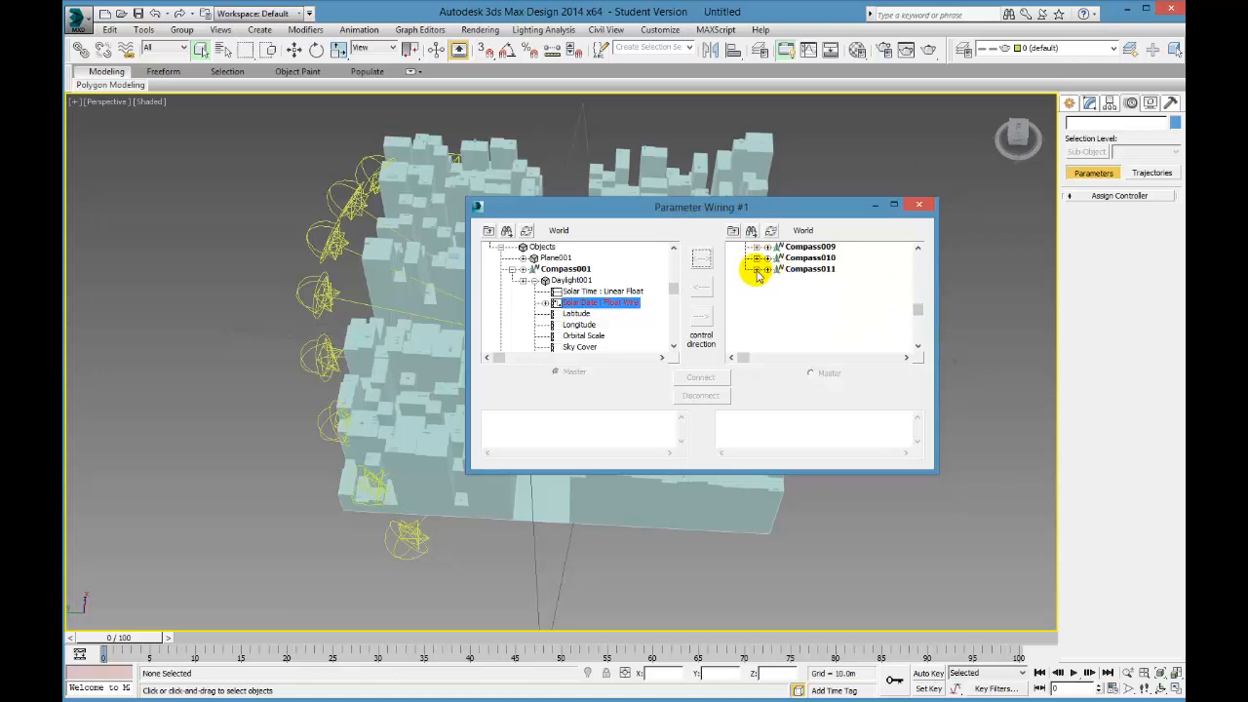
pyautogui.click(768, 269)
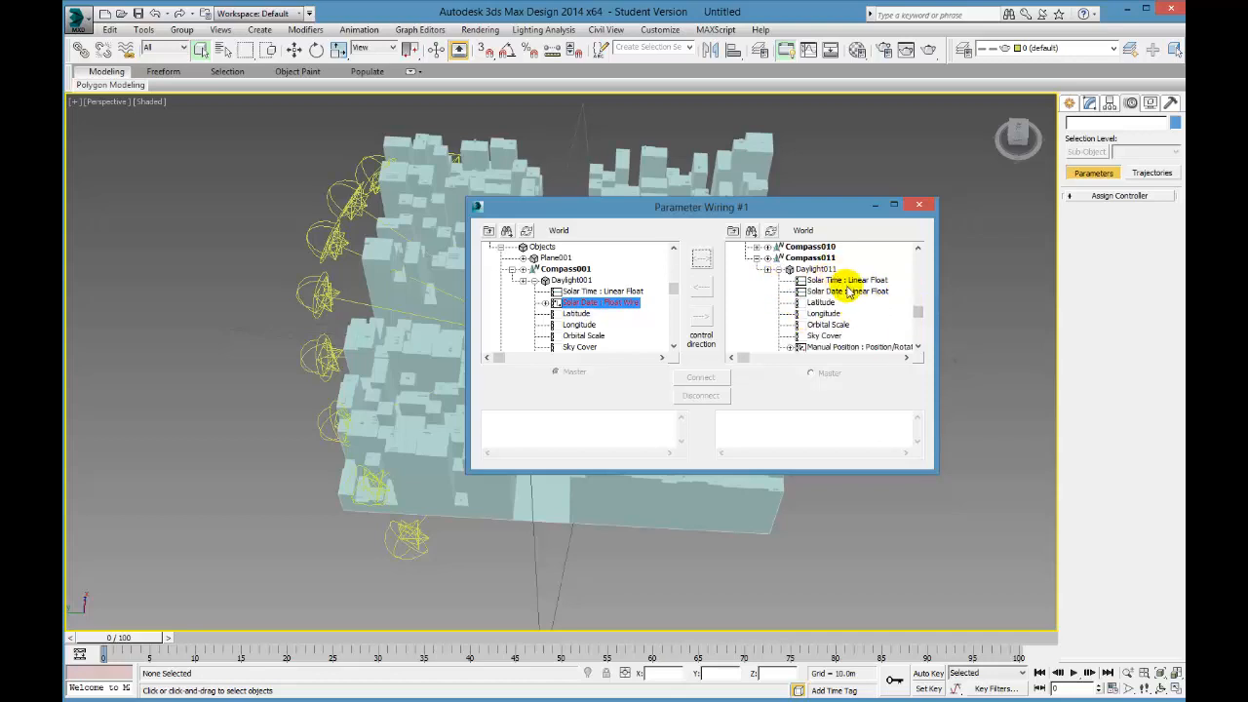
pyautogui.click(846, 293)
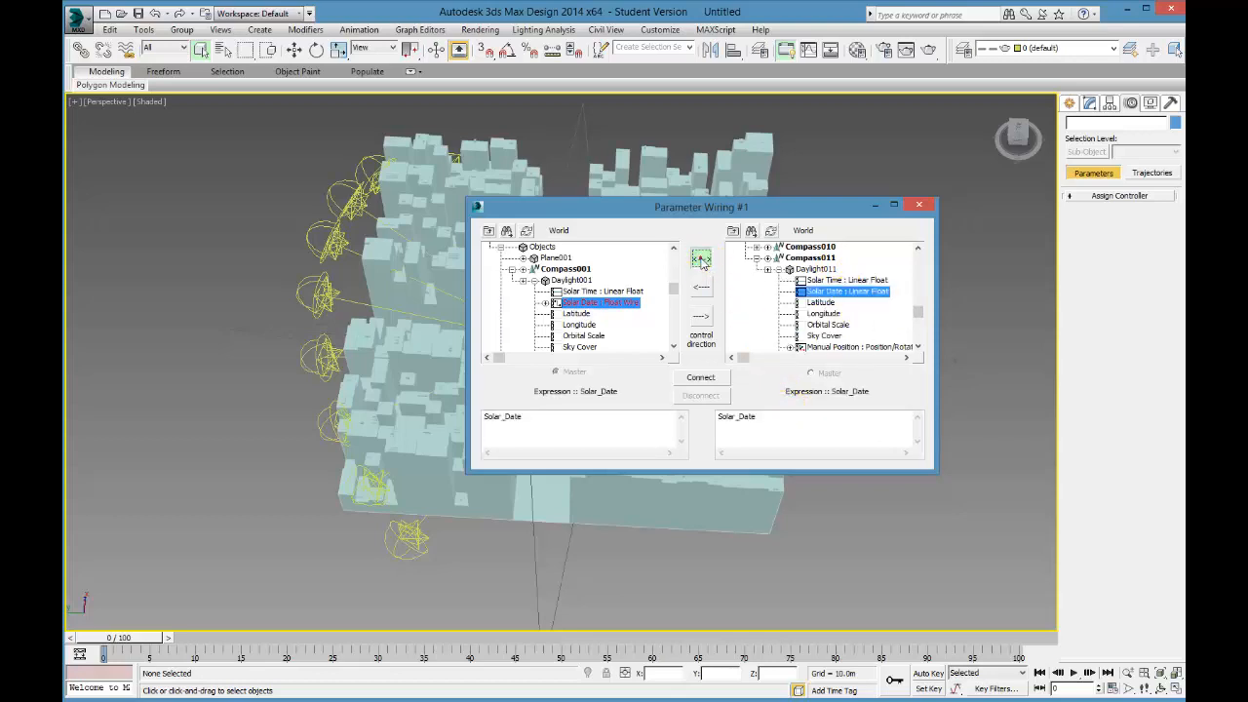
pyautogui.click(702, 379)
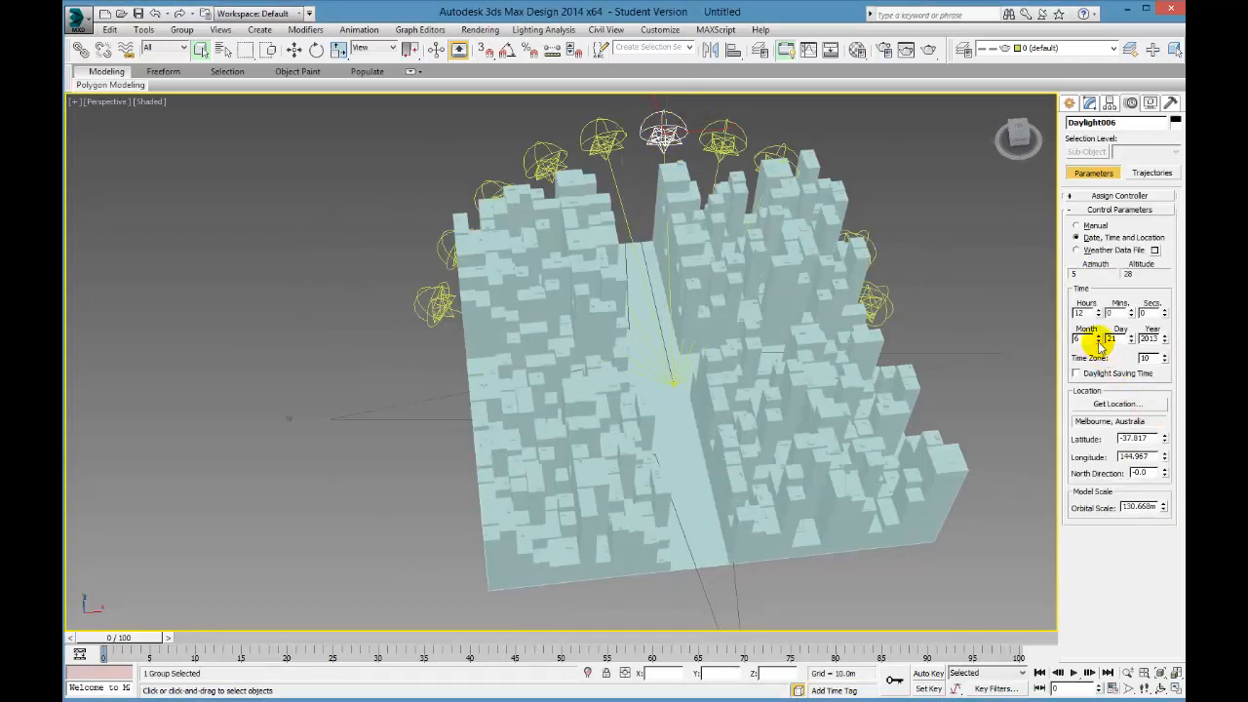
# Advance Daylight001's Hours spinner several times so all wired suns swing together.
pyautogui.click(1099, 335)
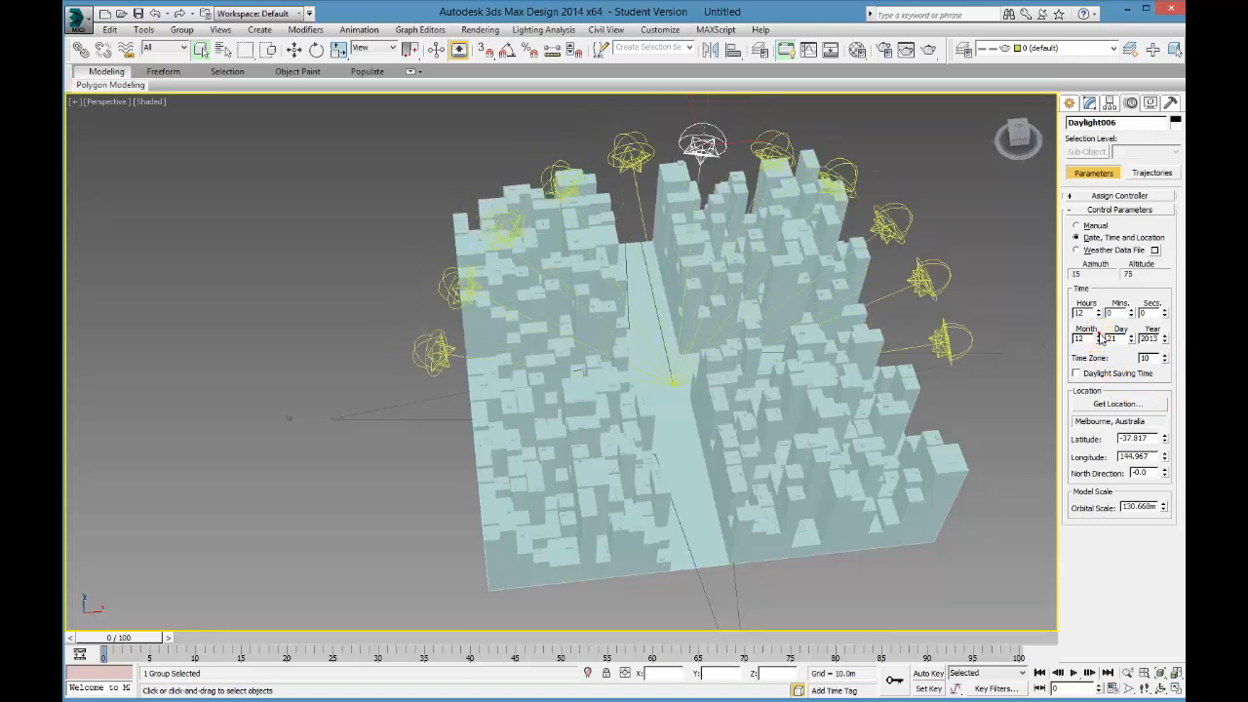
pyautogui.click(1096, 344)
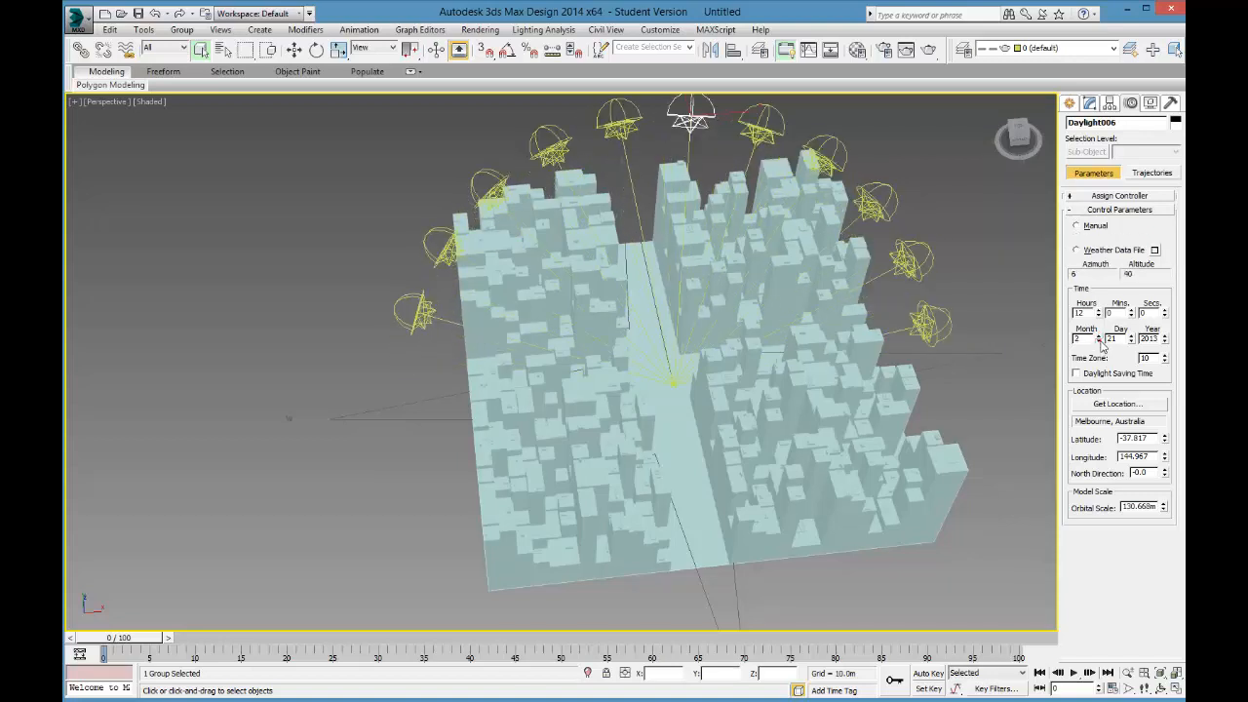
pyautogui.click(1076, 238)
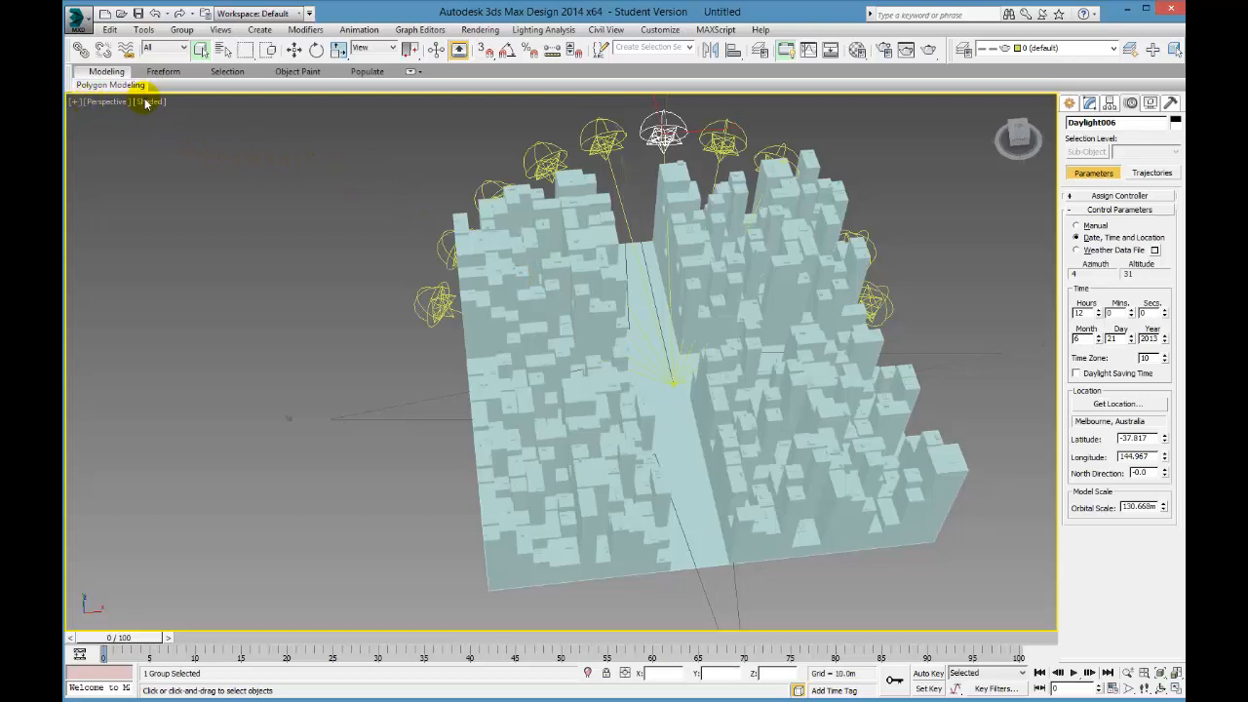
# Set the viewport to Realistic shading with Illuminate with Scene Lights.
pyautogui.click(148, 101)
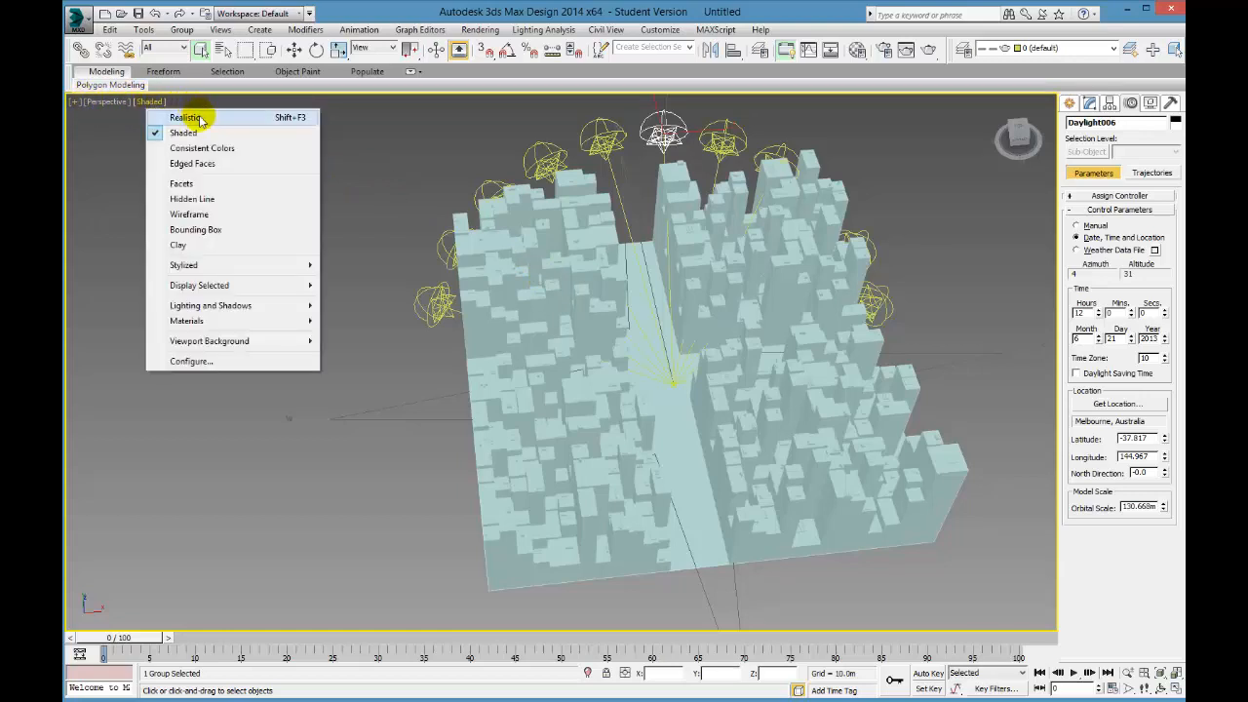
pyautogui.click(188, 117)
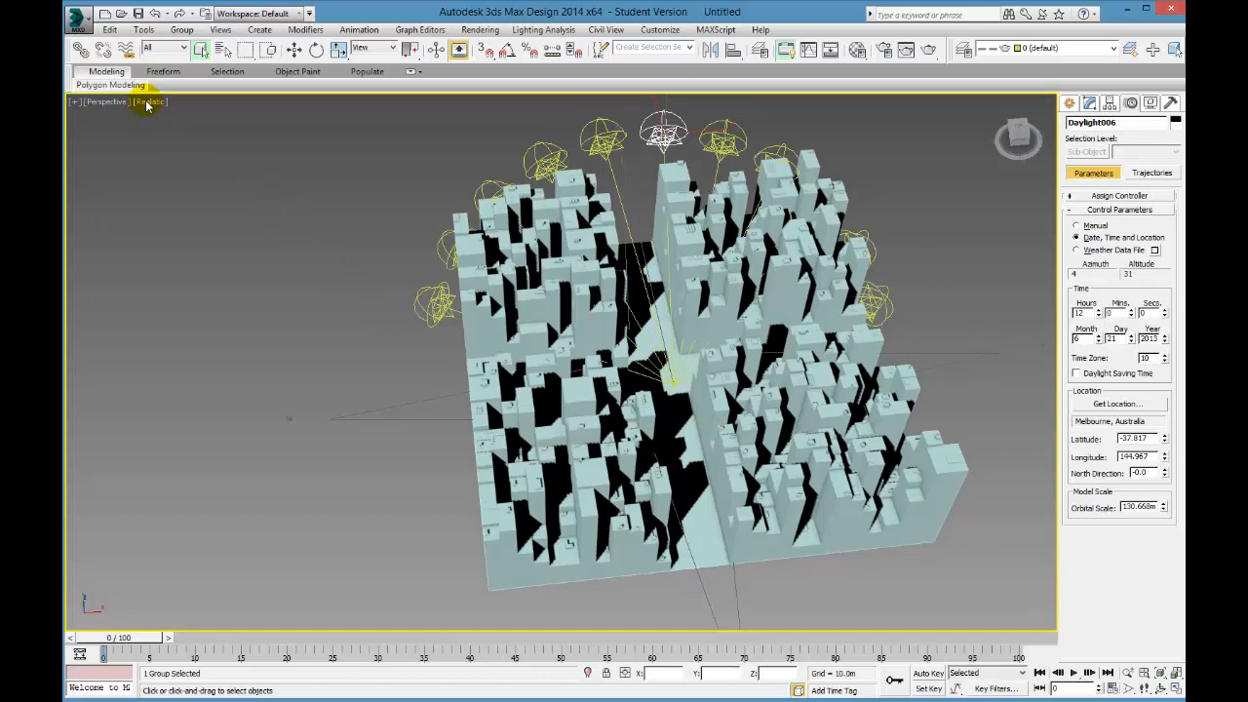
pyautogui.click(150, 101)
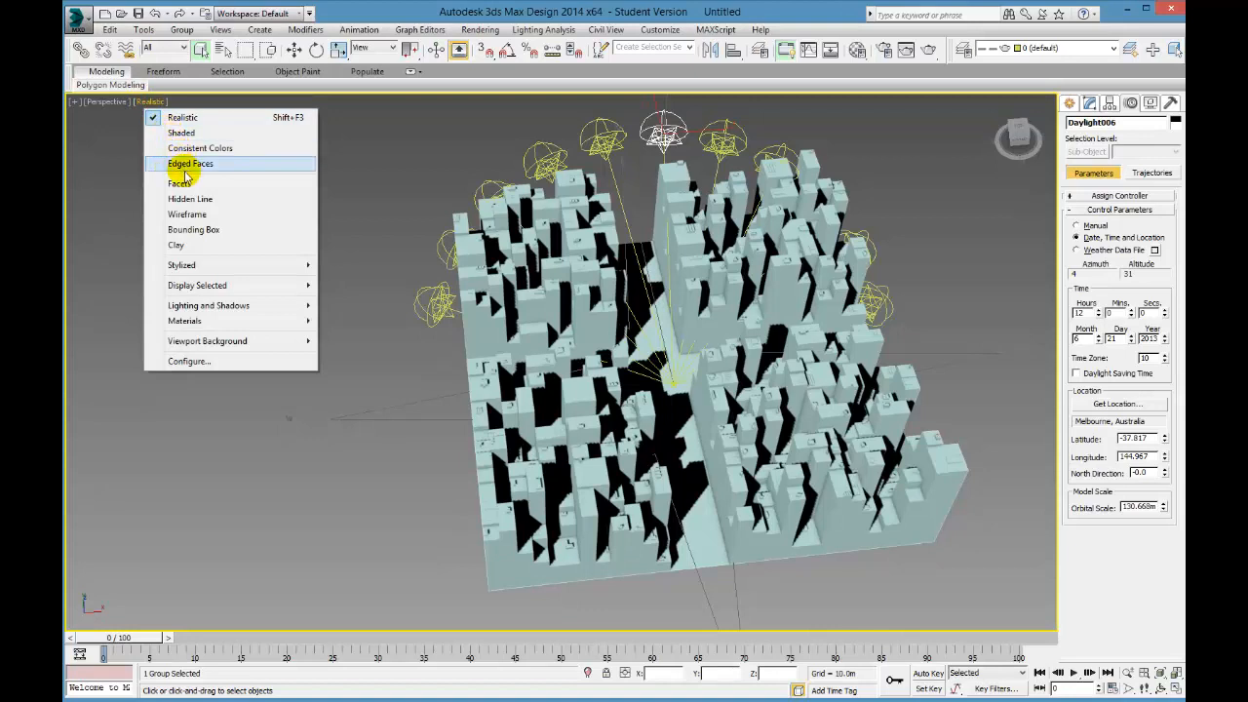
pyautogui.moveTo(209, 305)
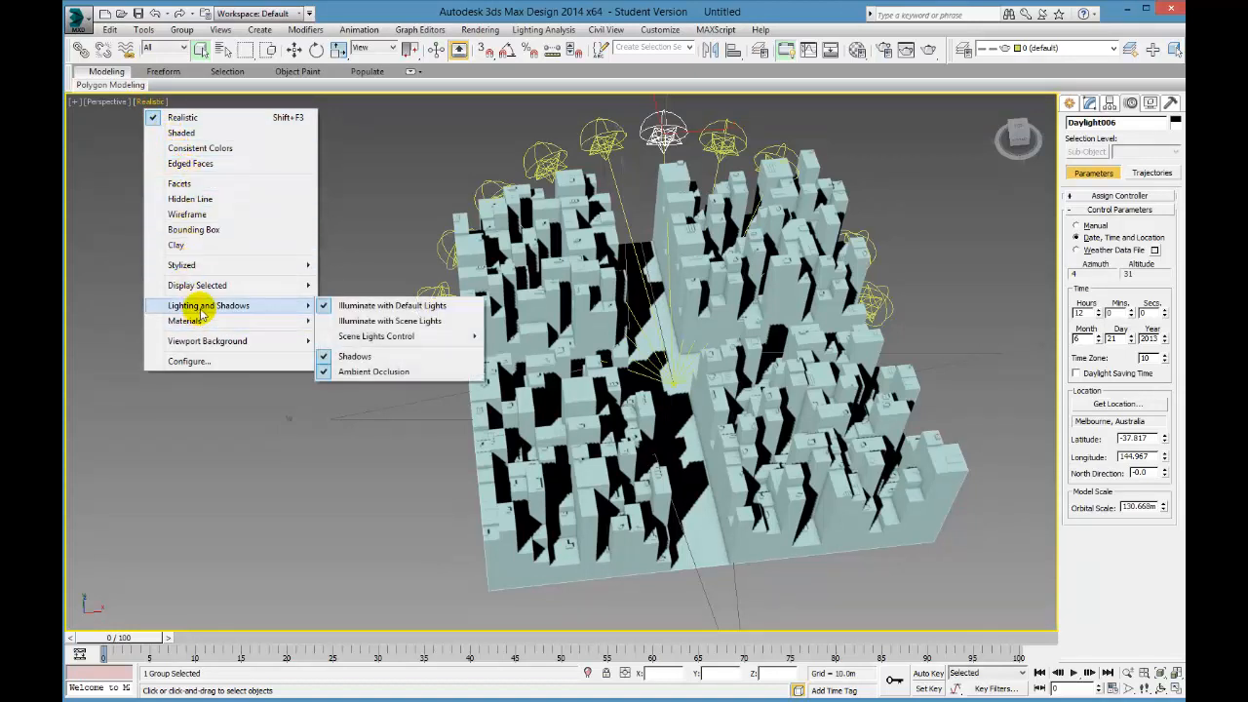
pyautogui.moveTo(186, 319)
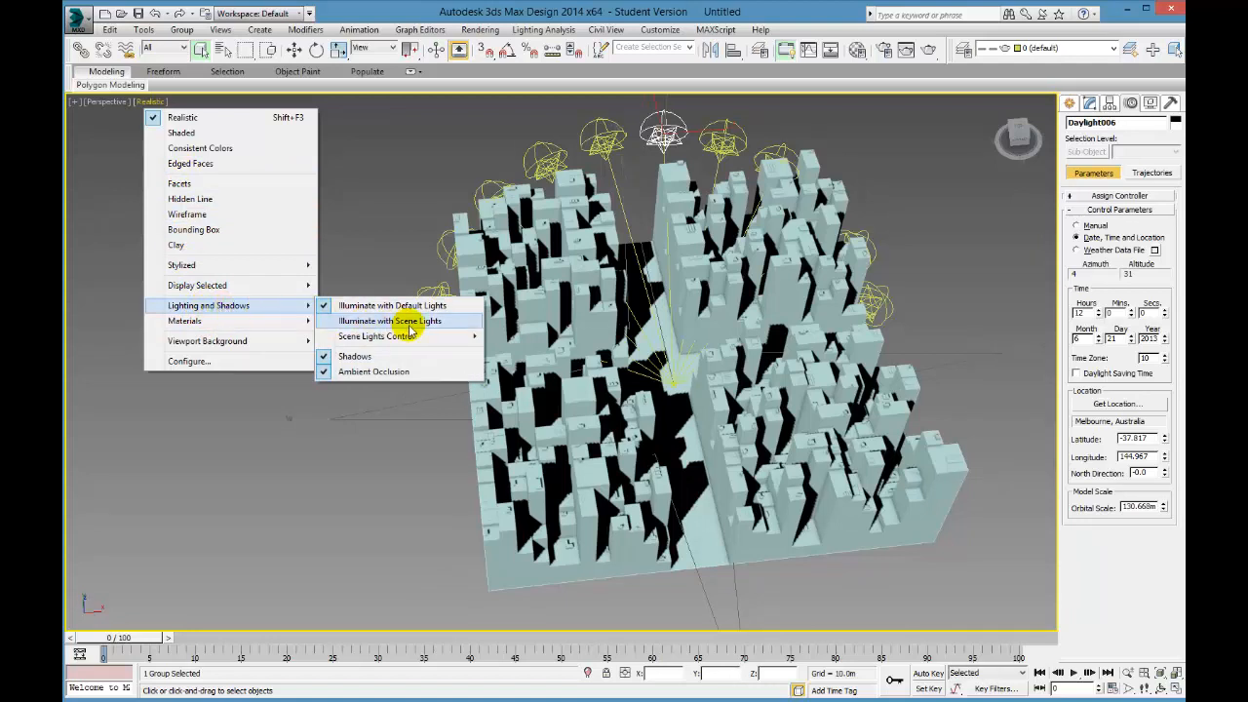
pyautogui.moveTo(410, 328)
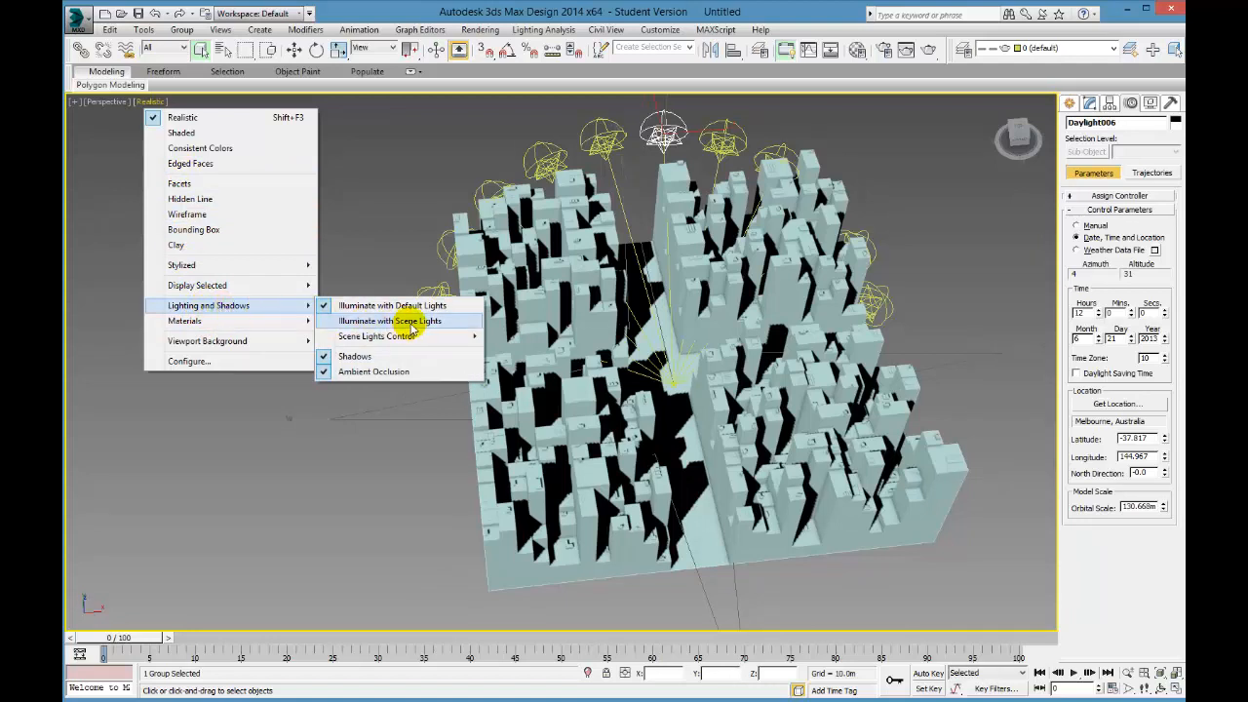
pyautogui.click(390, 319)
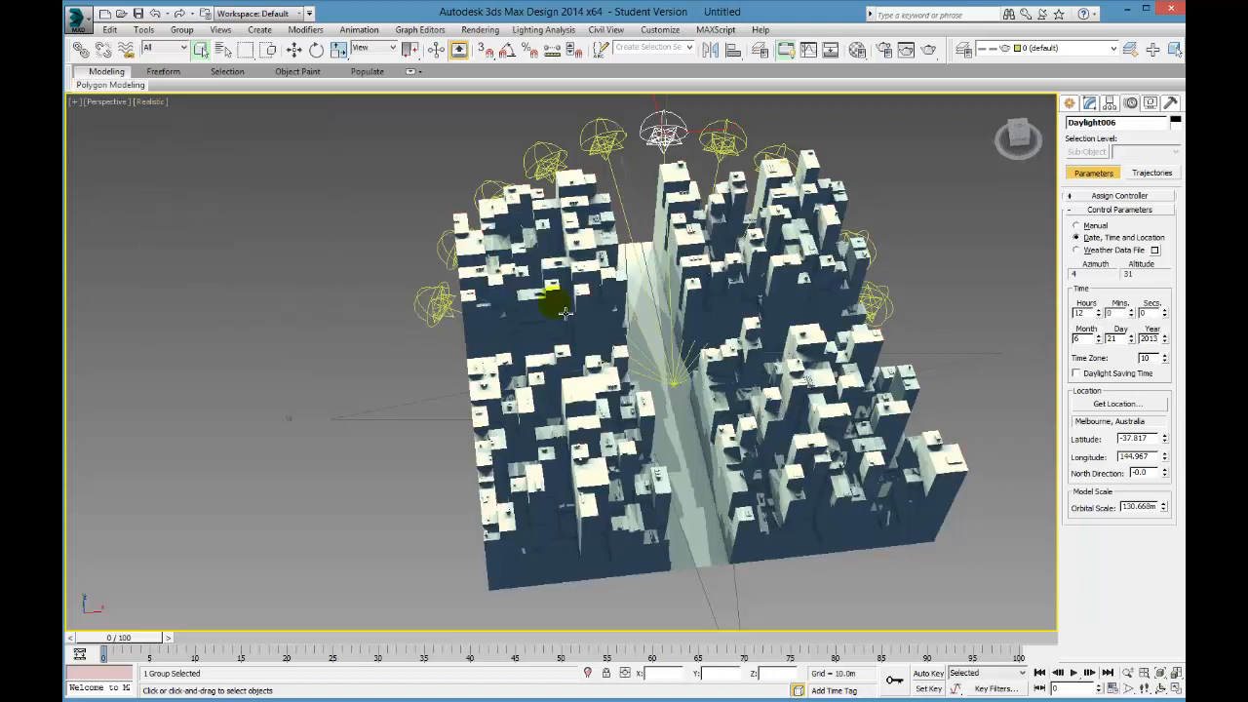
pyautogui.moveTo(964, 367)
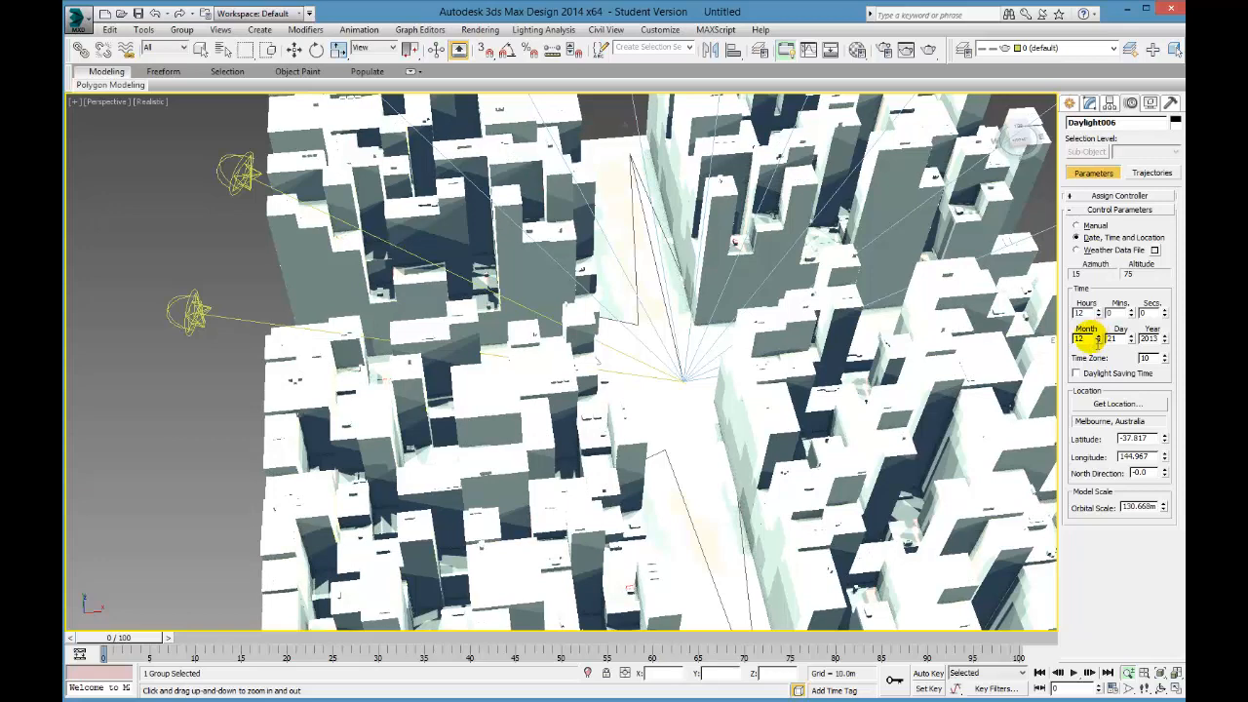
# Bring up the Select From Scene list of Compass and Daylight objects.
pyautogui.click(929, 49)
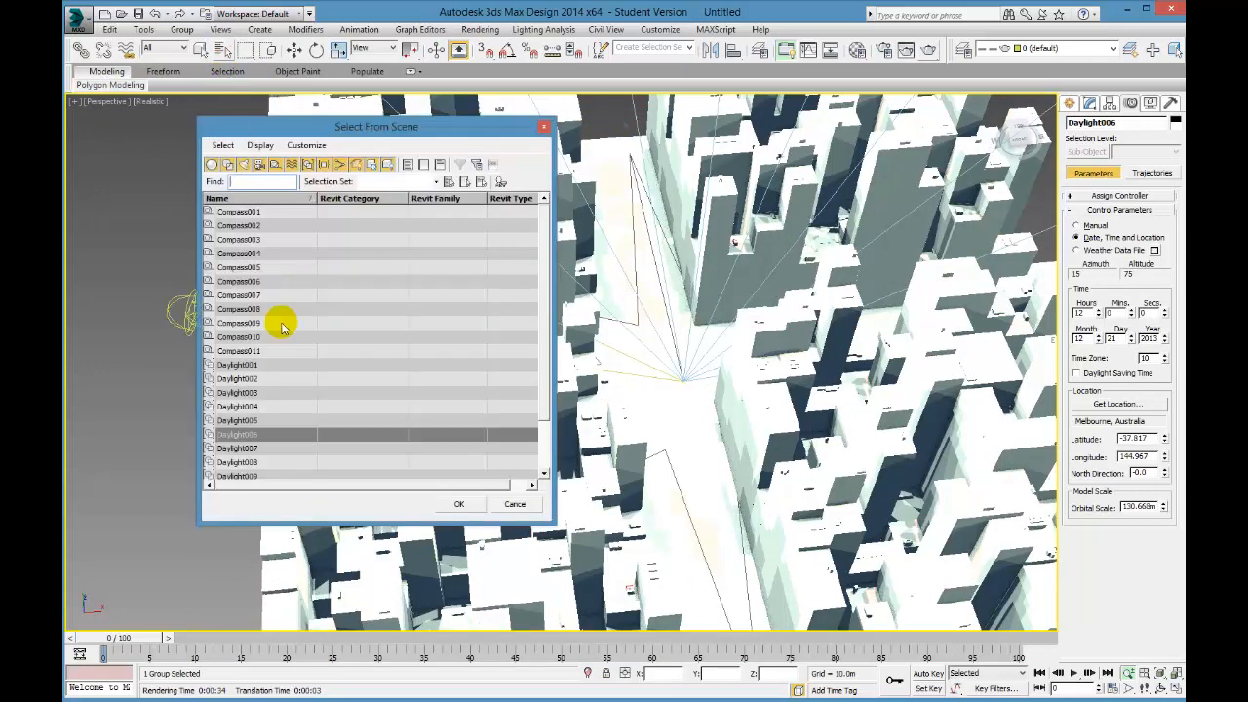
# Select a Daylight entry by name and lower its Sun Multiplier in the Modify panel.
pyautogui.click(238, 365)
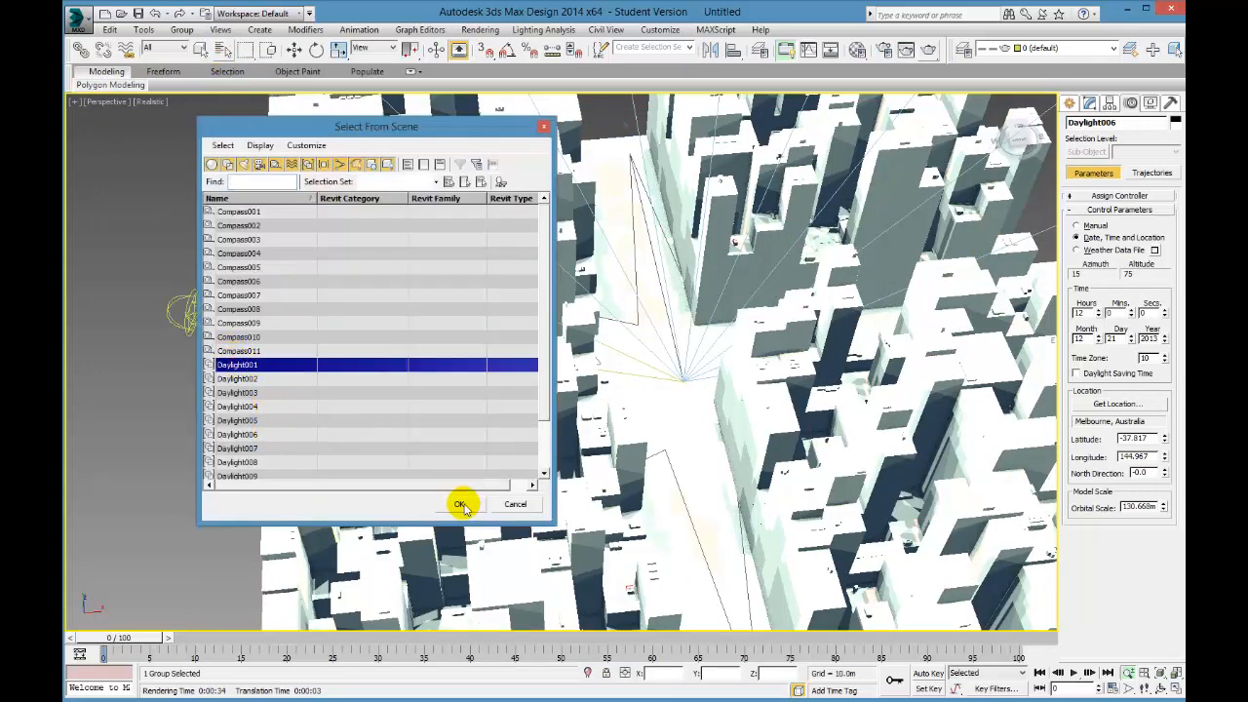
pyautogui.click(461, 503)
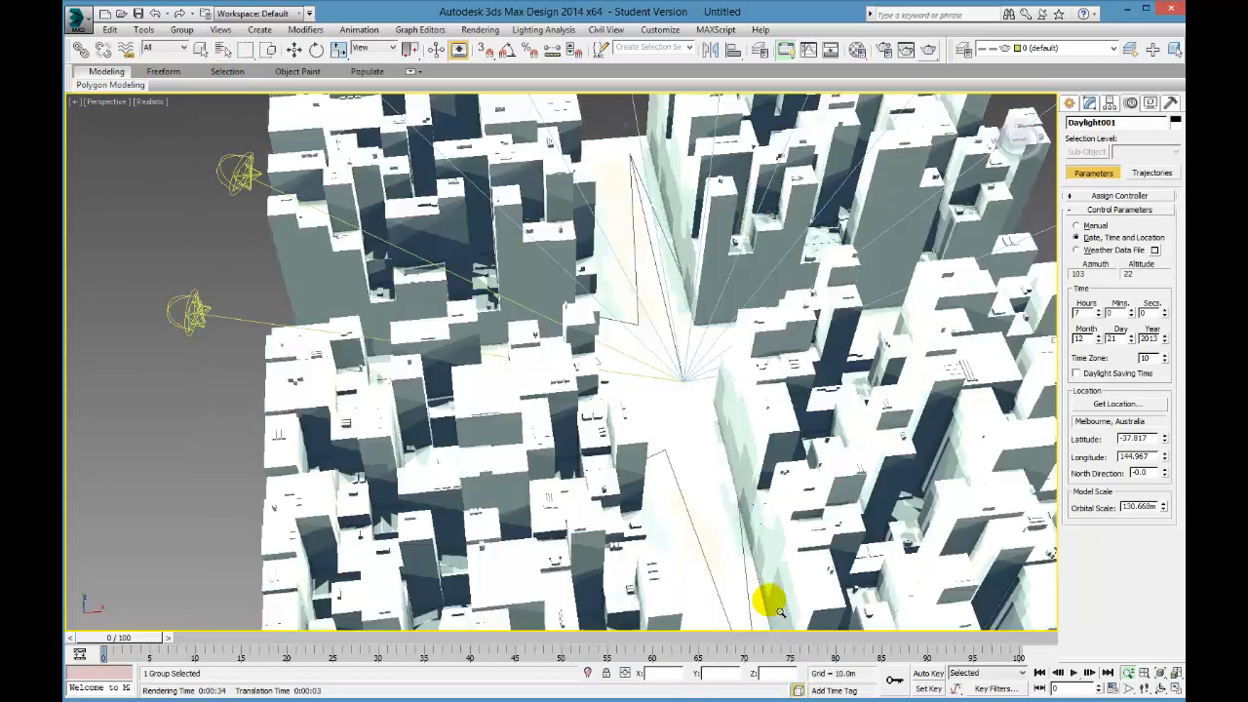
pyautogui.click(1088, 101)
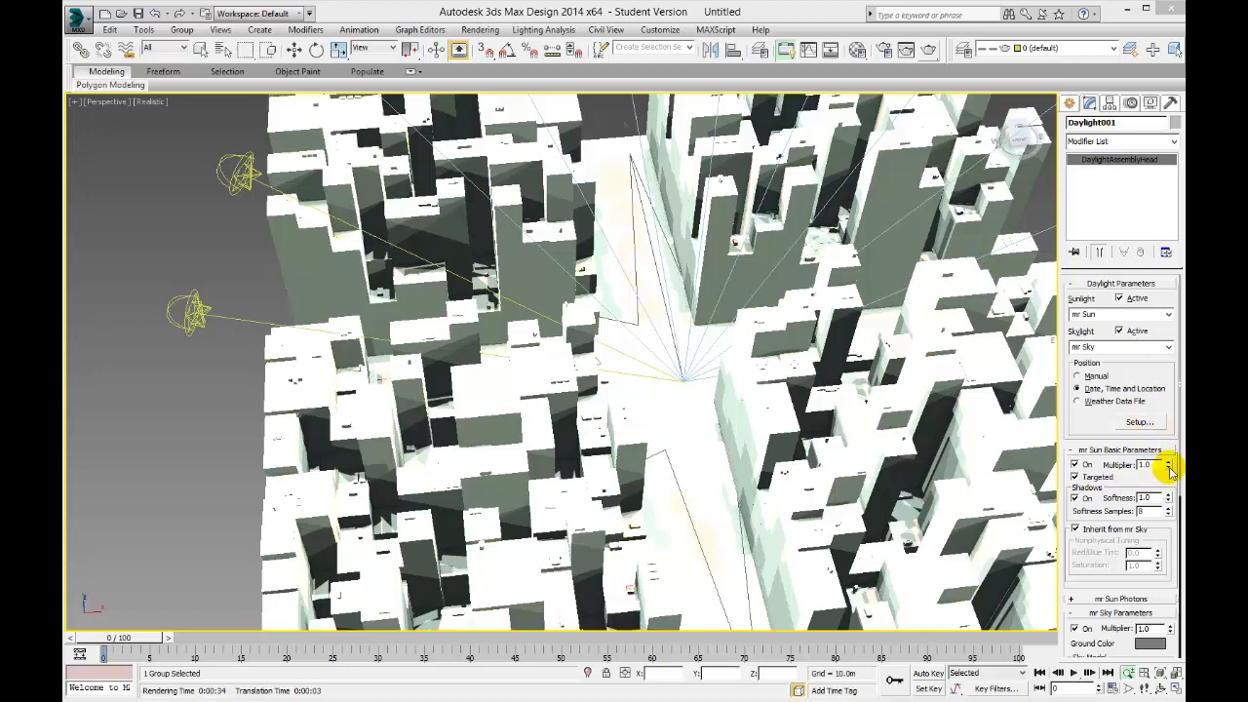
pyautogui.click(1147, 464)
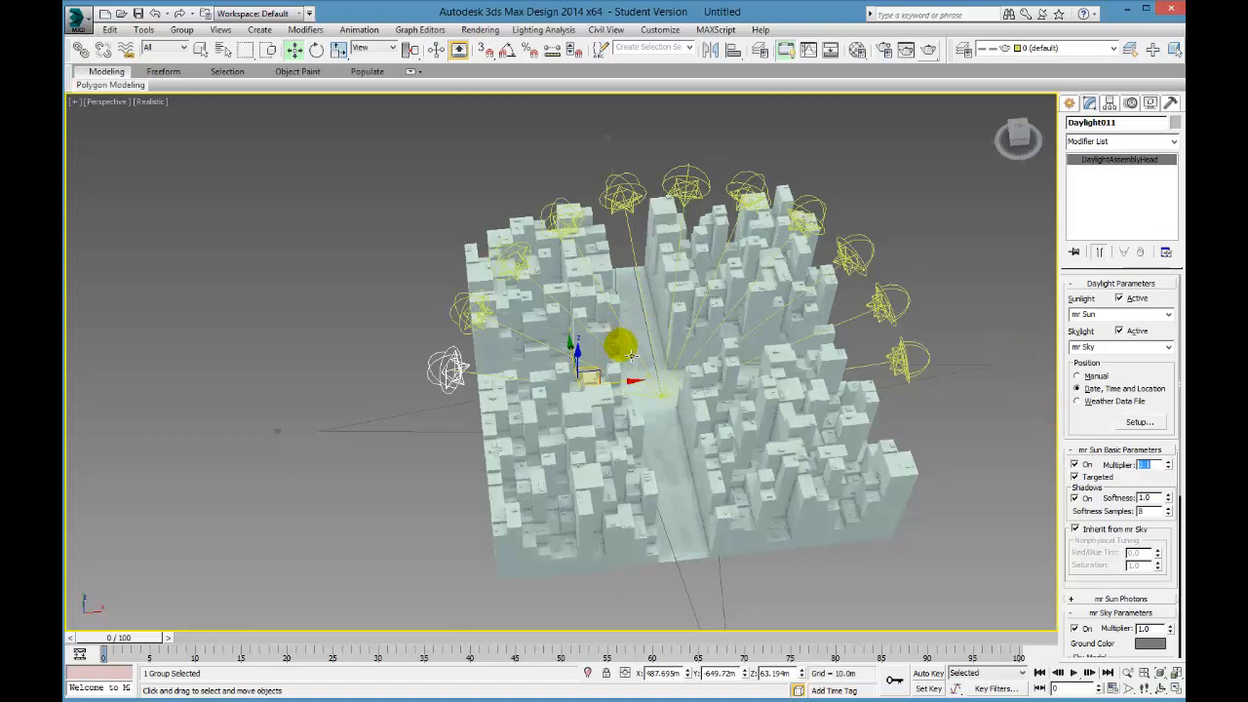
pyautogui.moveTo(620, 347); pyautogui.dragTo(663, 394)
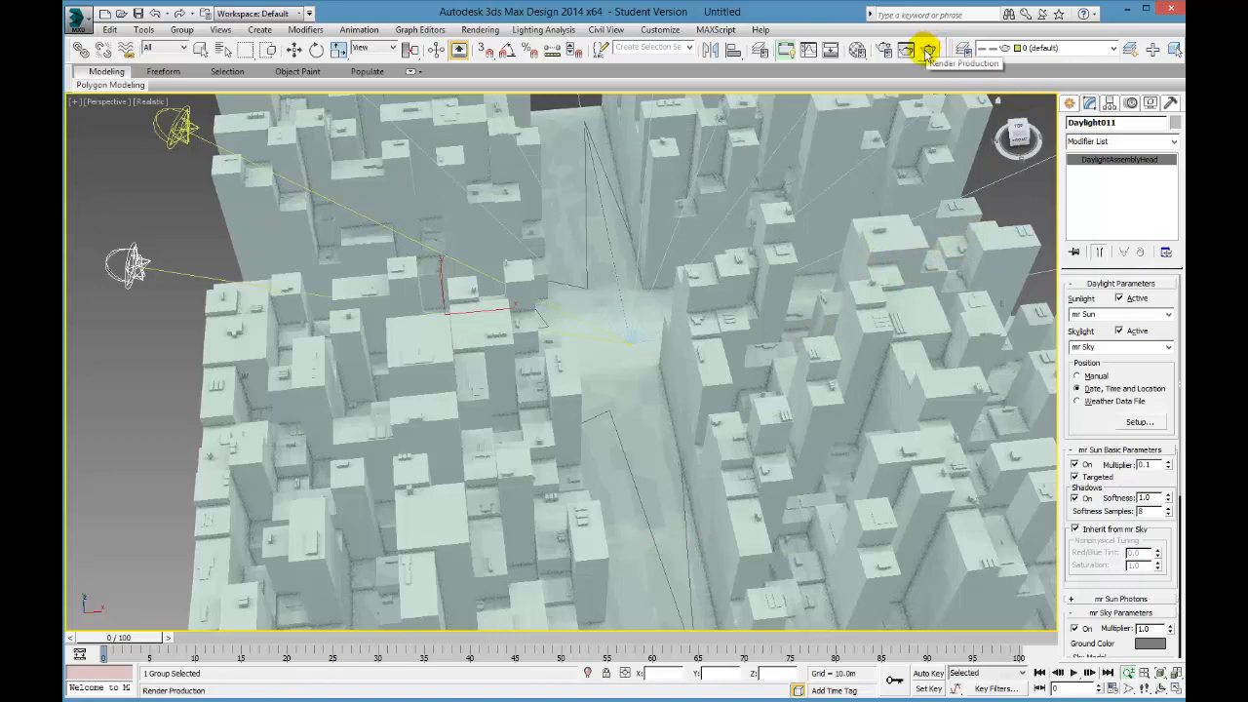
# Render the current view of the cityscape with Render Production.
pyautogui.click(924, 49)
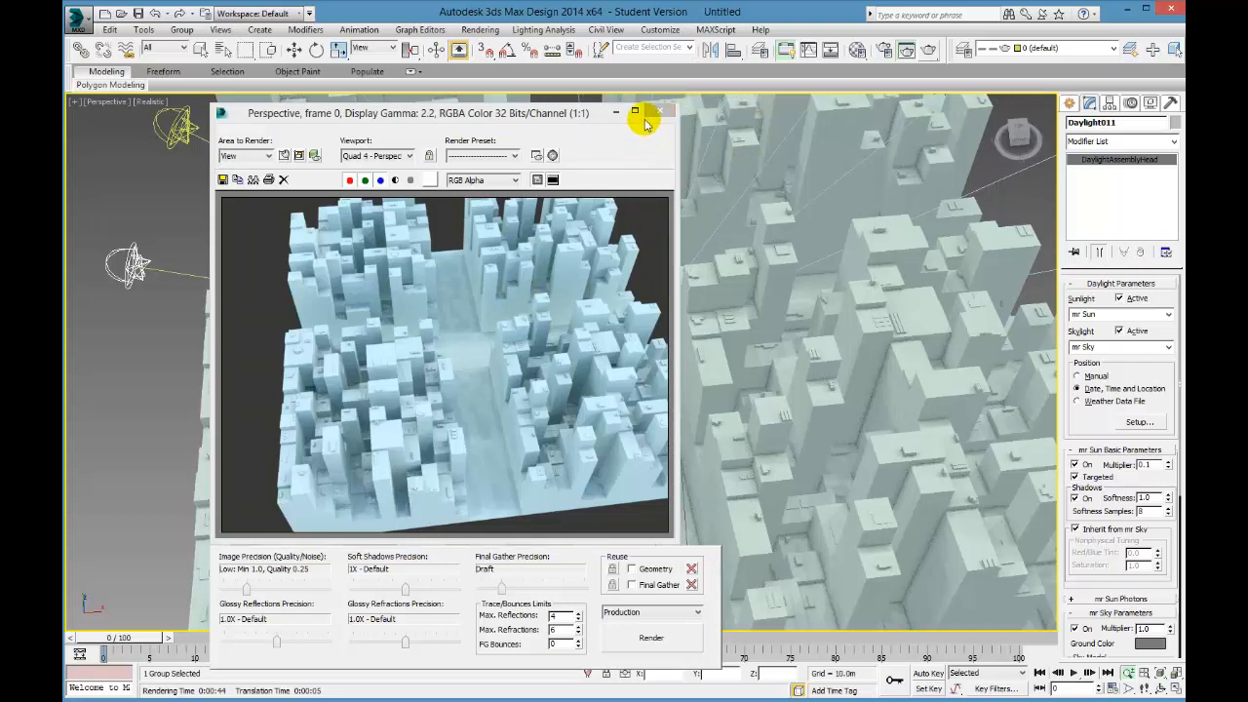
pyautogui.moveTo(526, 316)
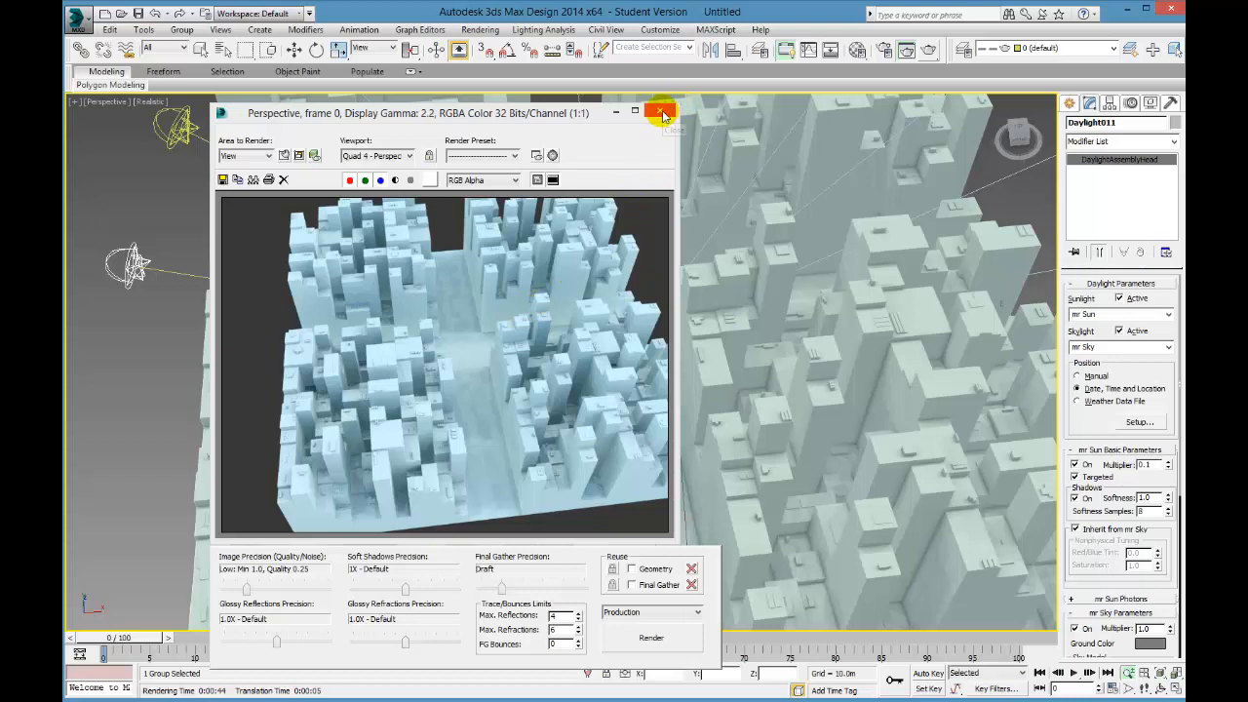
pyautogui.moveTo(663, 111)
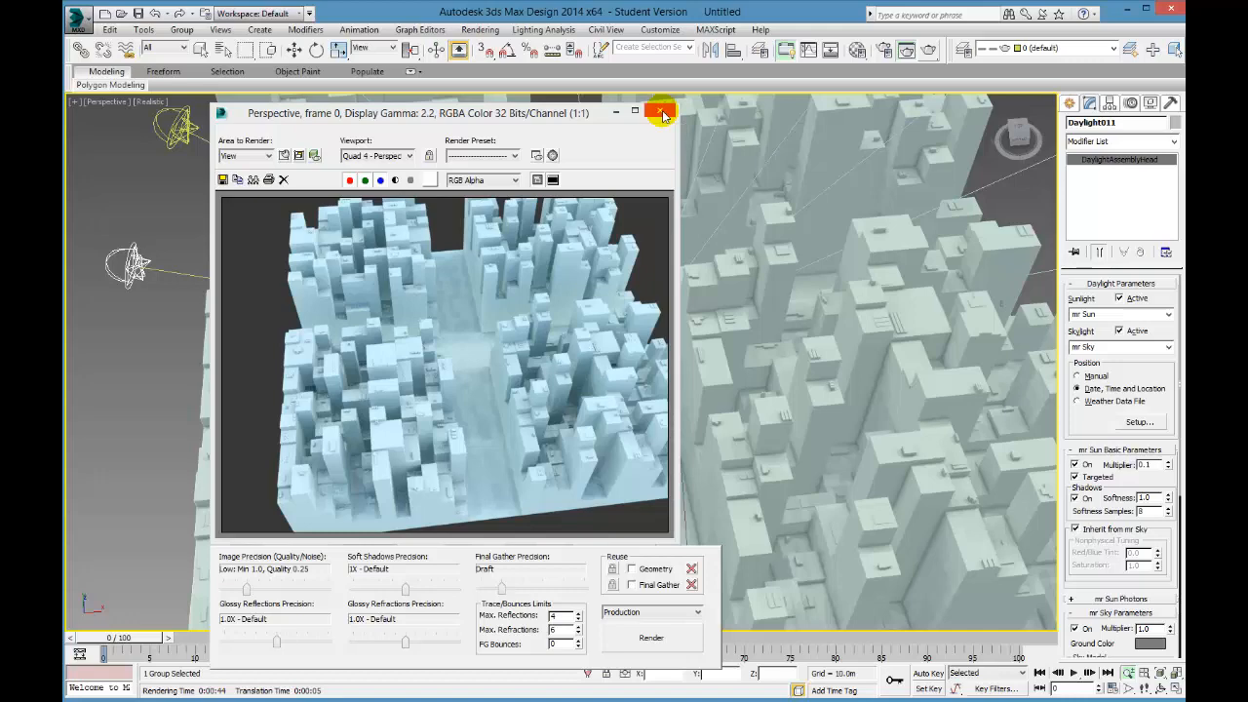
# Close the Rendered Frame Window and select a sun above the city to show its settings.
pyautogui.click(661, 111)
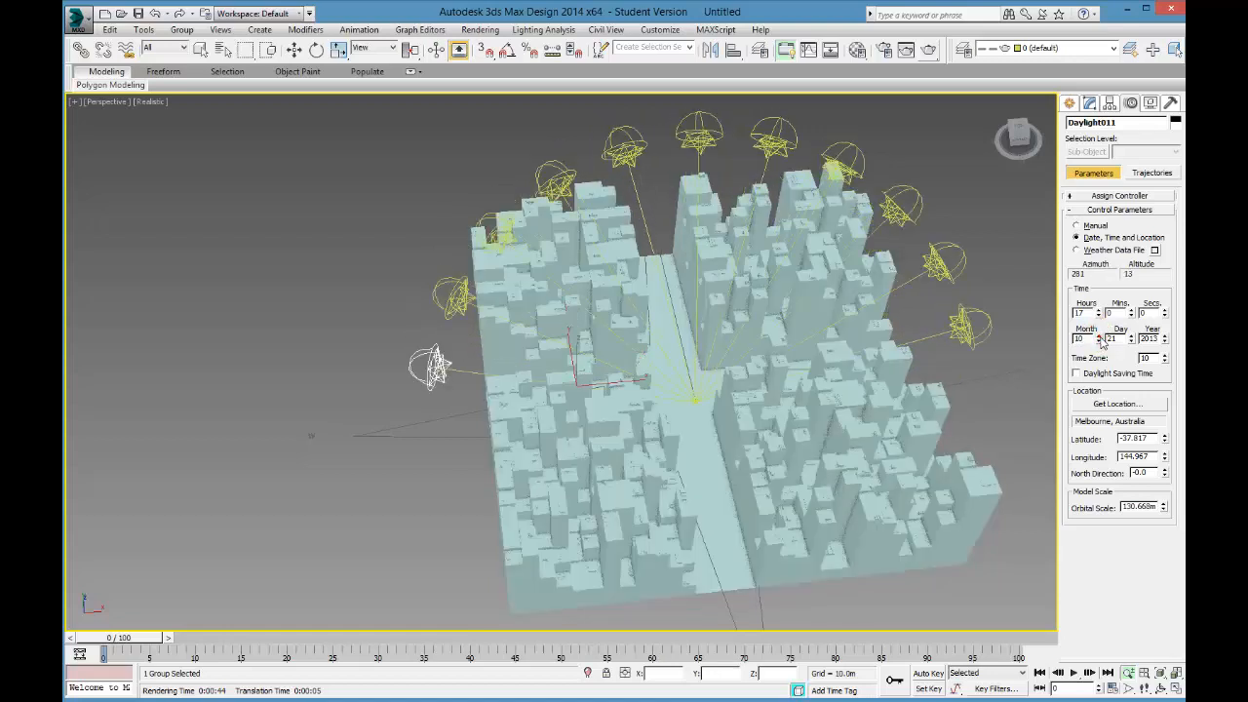
pyautogui.click(1100, 336)
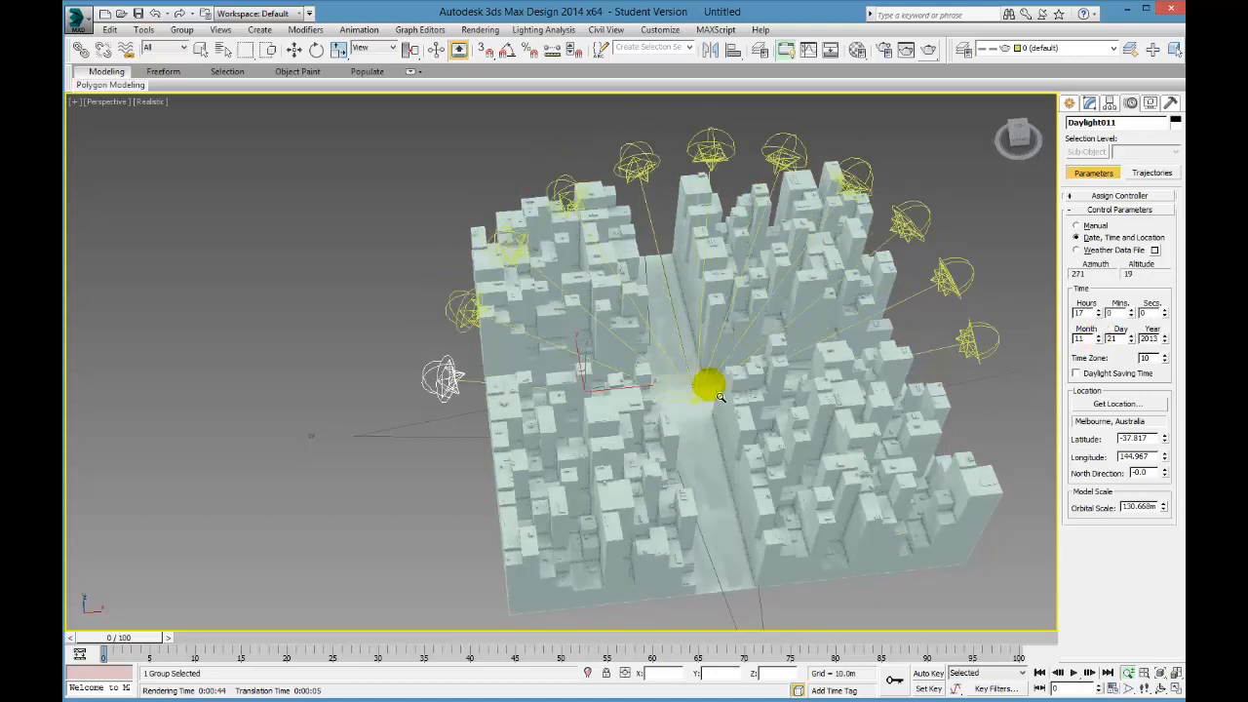
pyautogui.moveTo(712, 386); pyautogui.dragTo(770, 387)
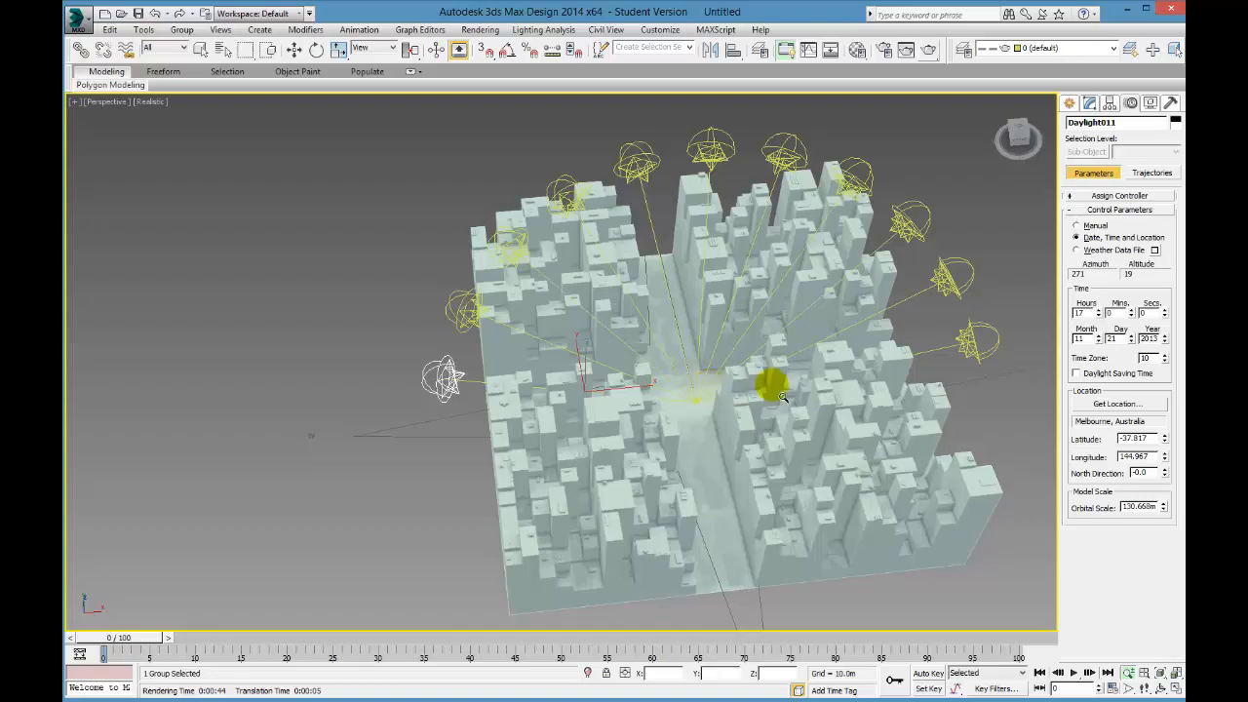